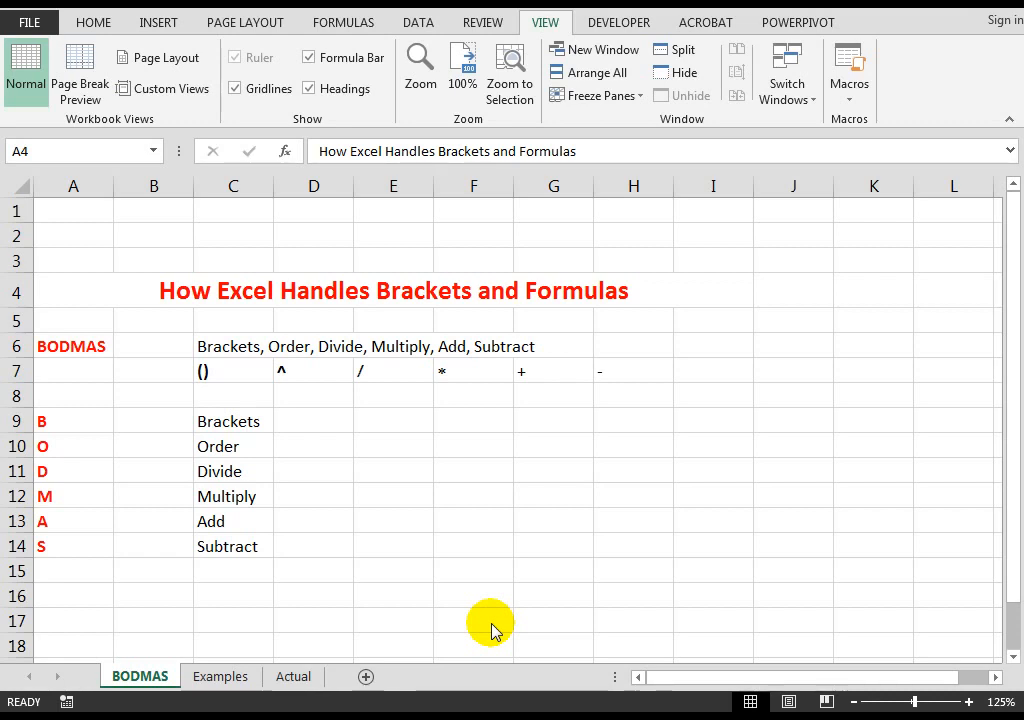
pyautogui.moveTo(458, 584)
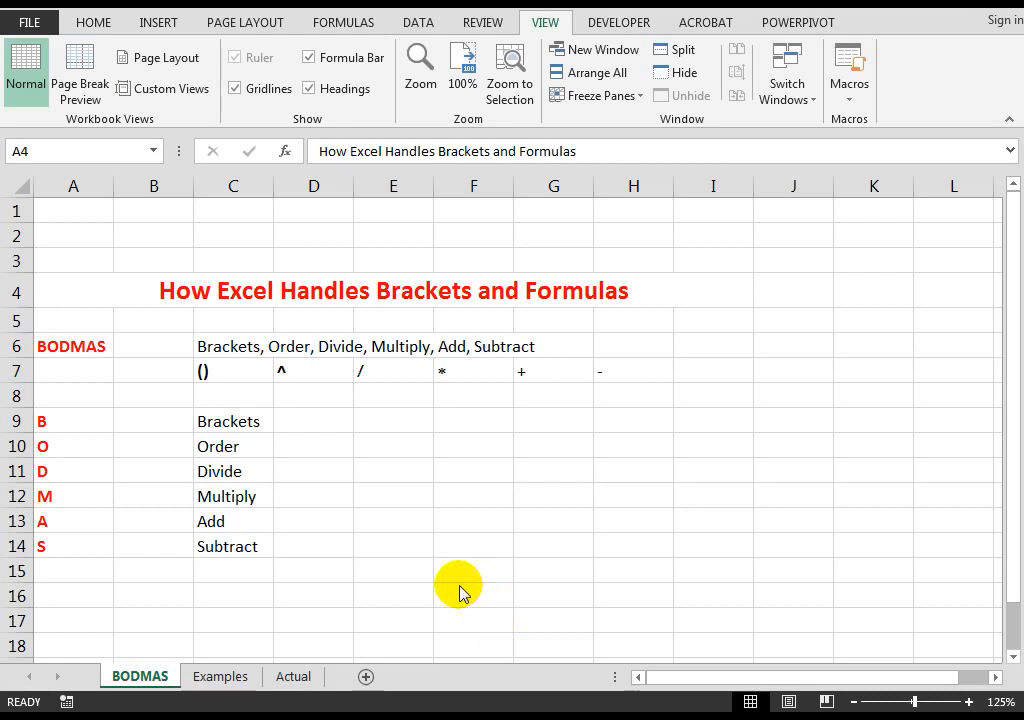
pyautogui.moveTo(68, 536)
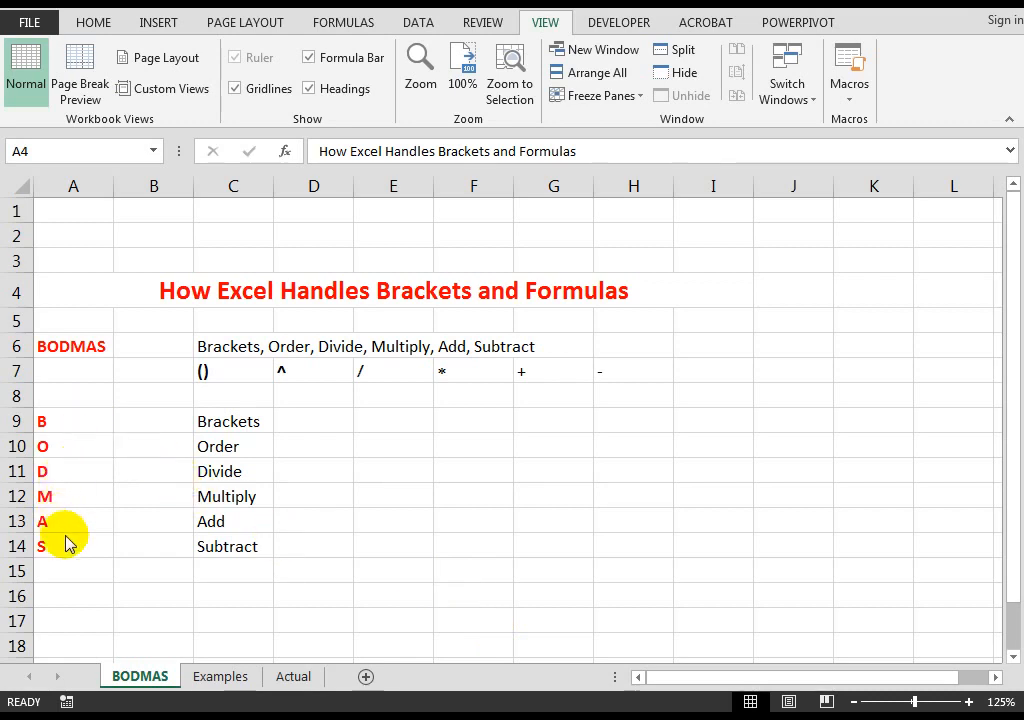
pyautogui.moveTo(164, 410)
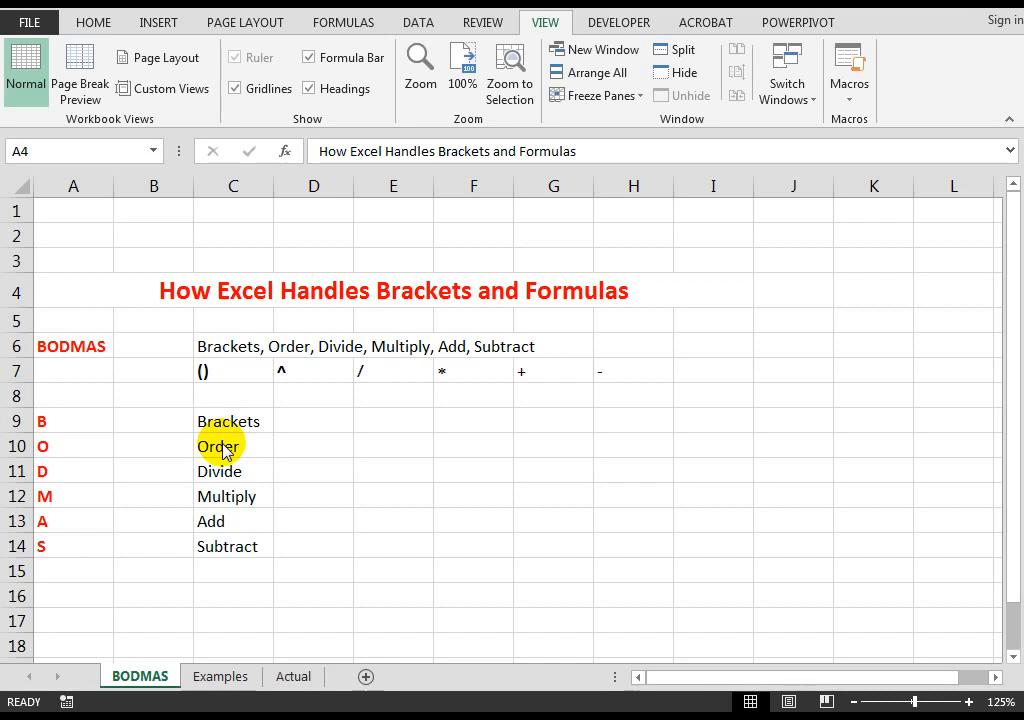
pyautogui.moveTo(224, 472)
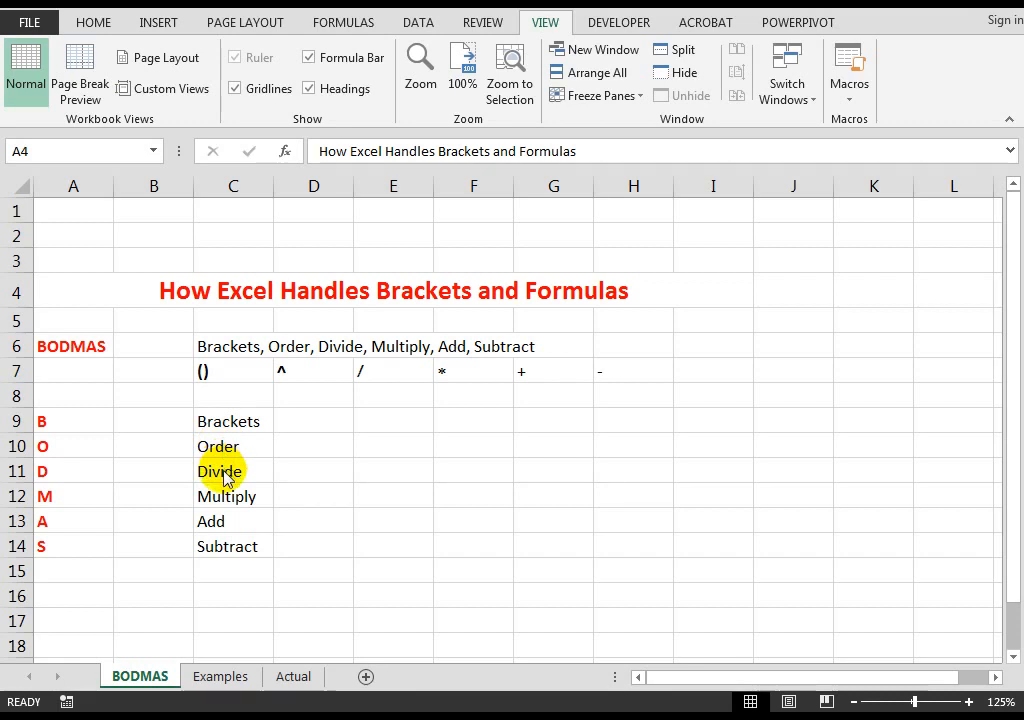
pyautogui.moveTo(216, 500)
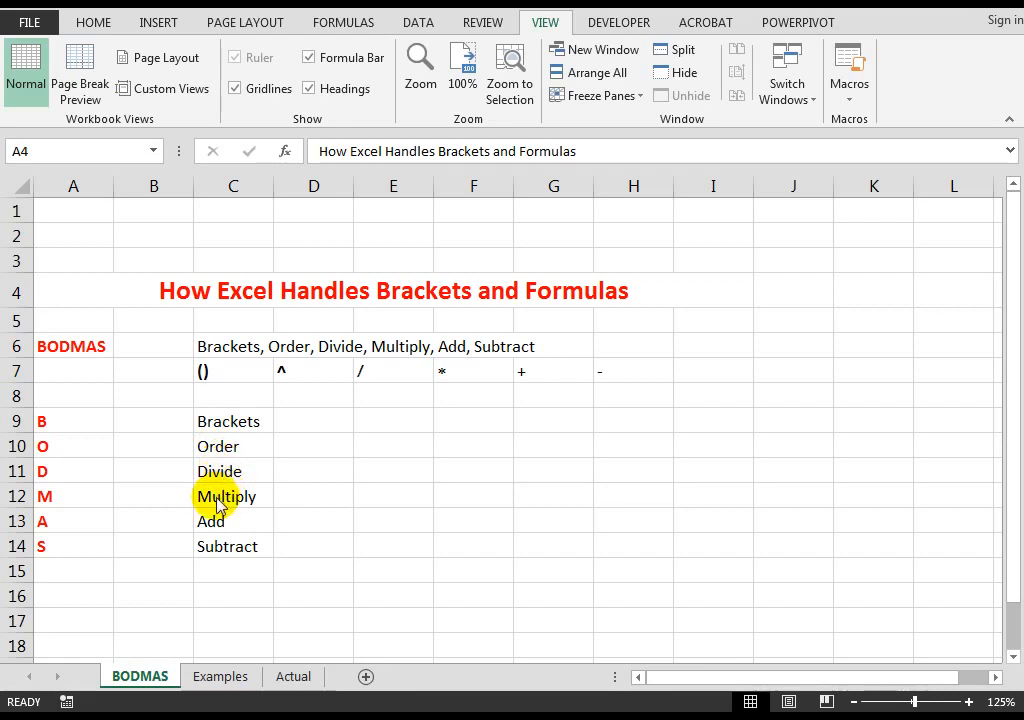
pyautogui.moveTo(240, 546)
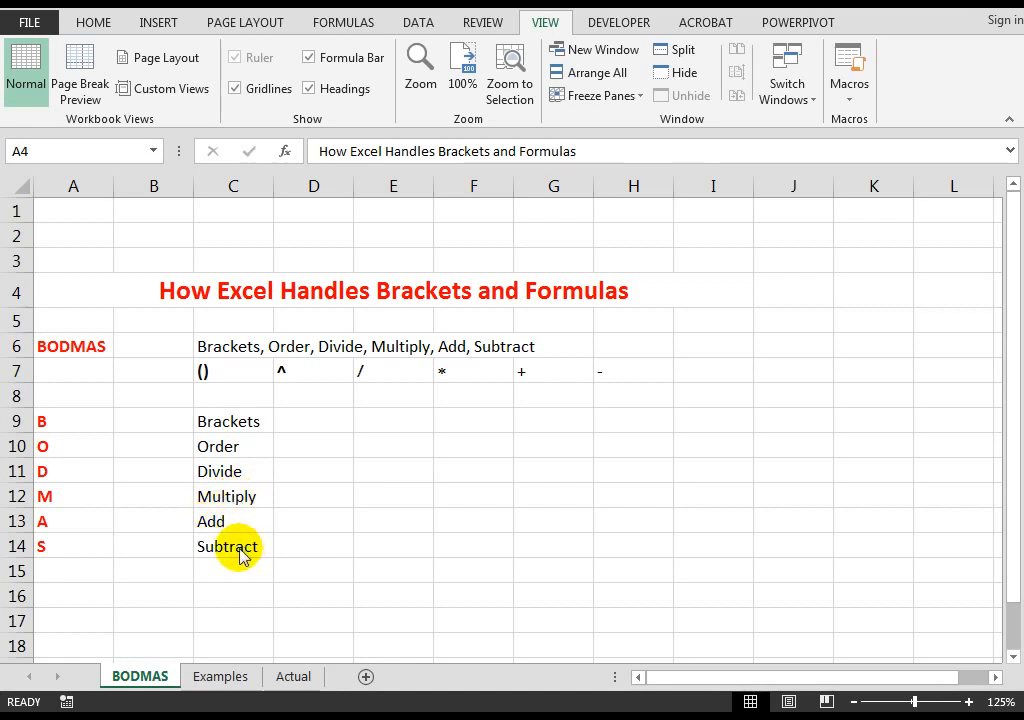
pyautogui.moveTo(132, 504)
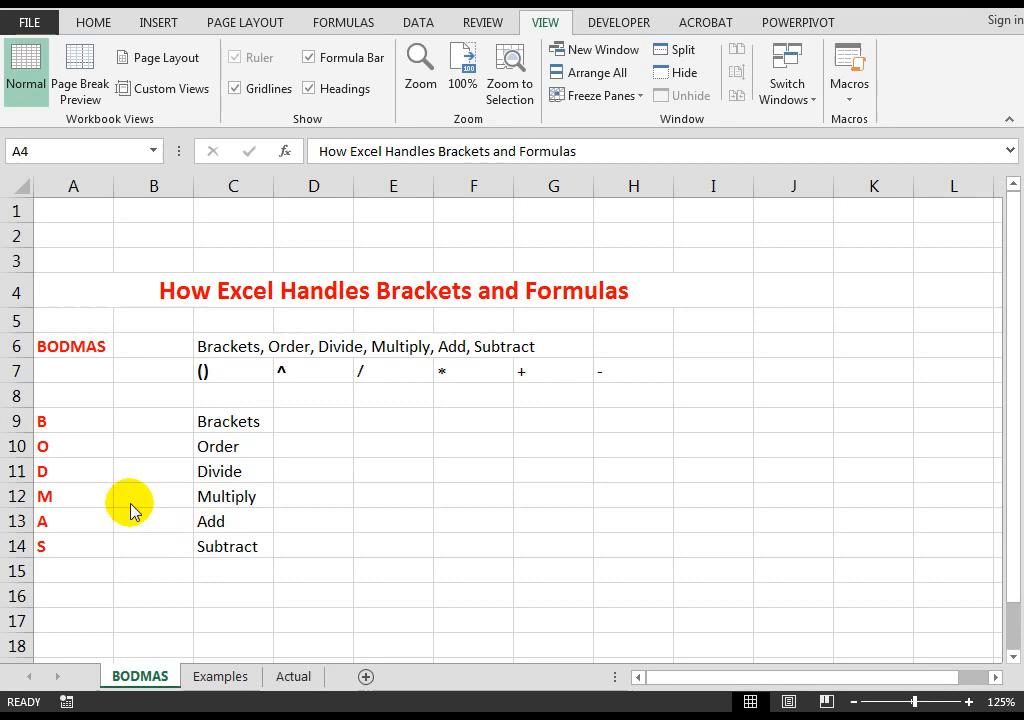
pyautogui.moveTo(62, 552)
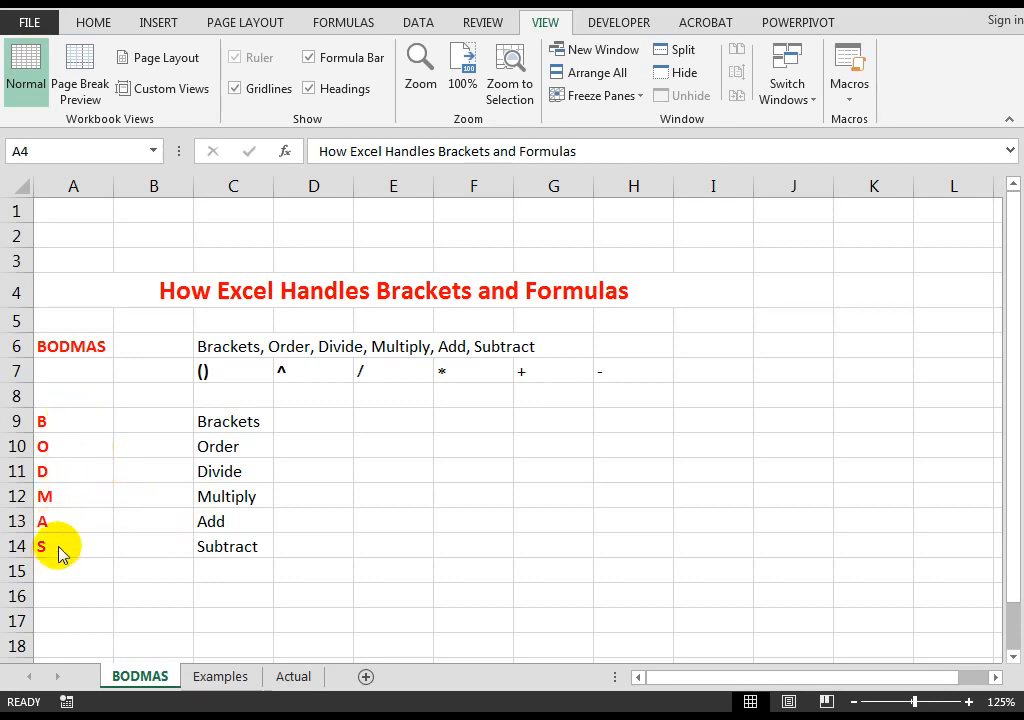
pyautogui.moveTo(220, 676)
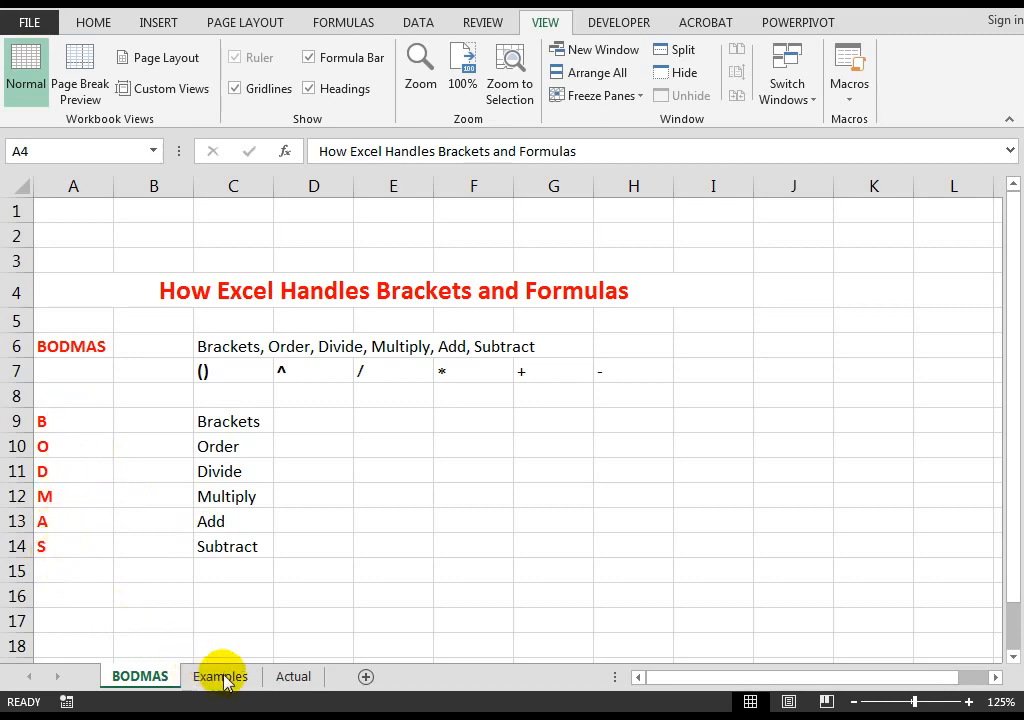
# - Show the Examples sheet with the bracketed calculations giving 11, 20, 11, 20 and 28
pyautogui.click(220, 676)
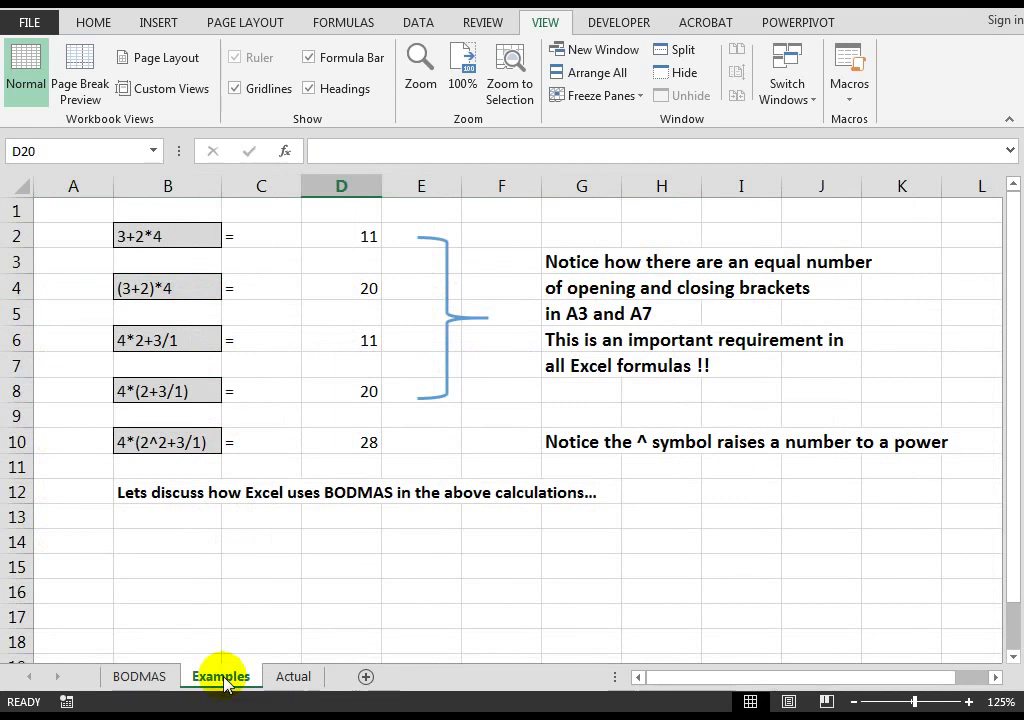
pyautogui.moveTo(168, 236)
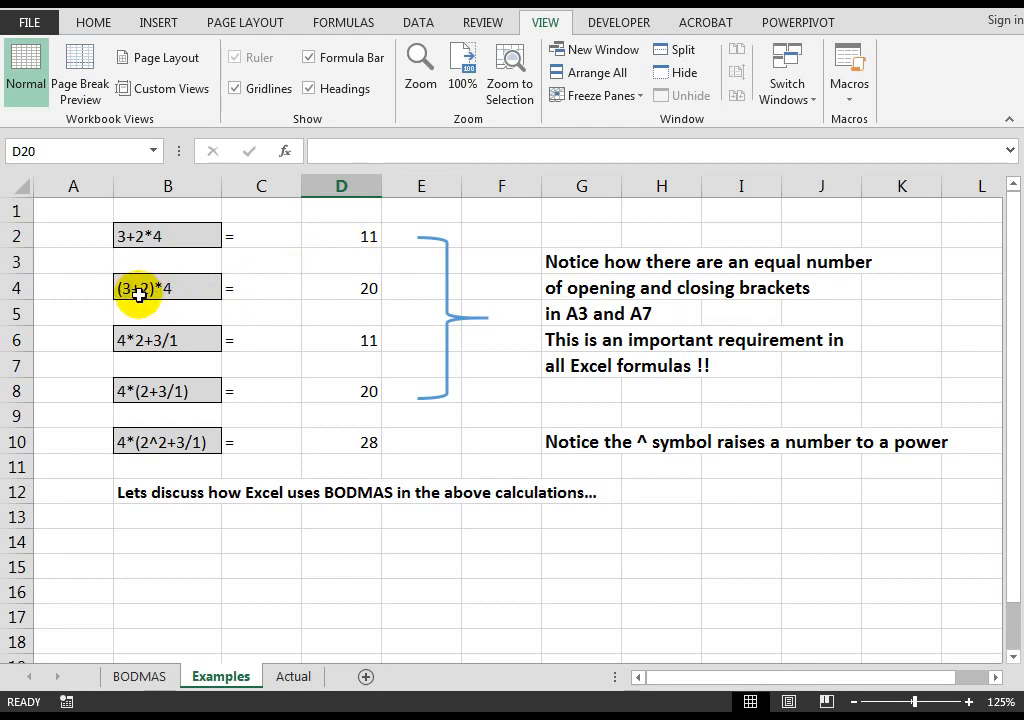
pyautogui.moveTo(136, 304)
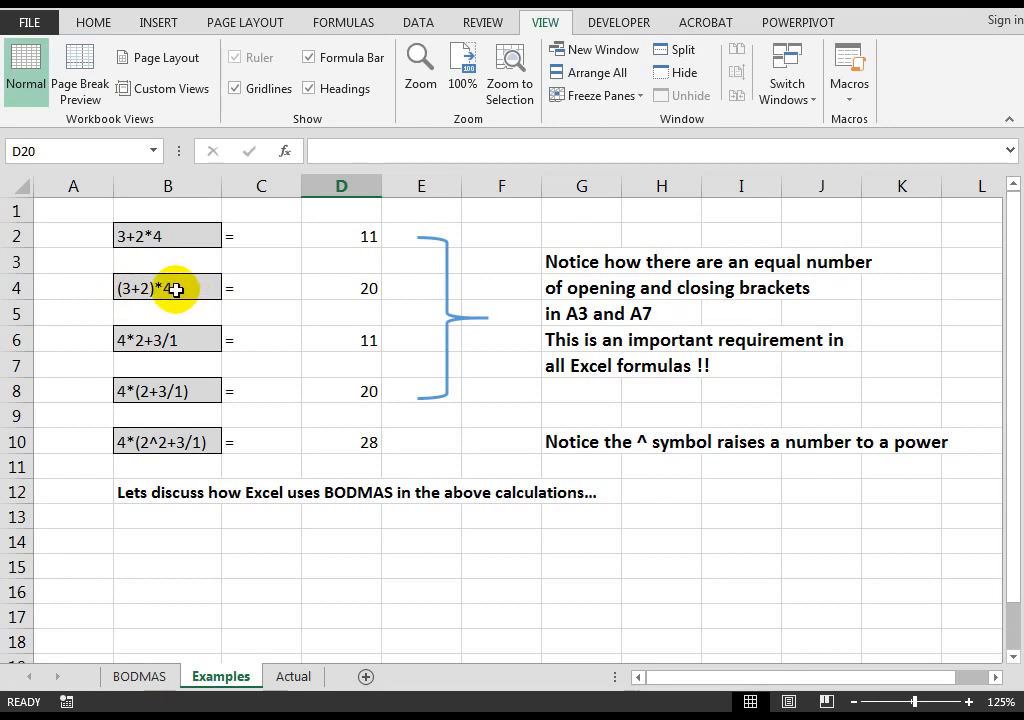
pyautogui.moveTo(168, 292)
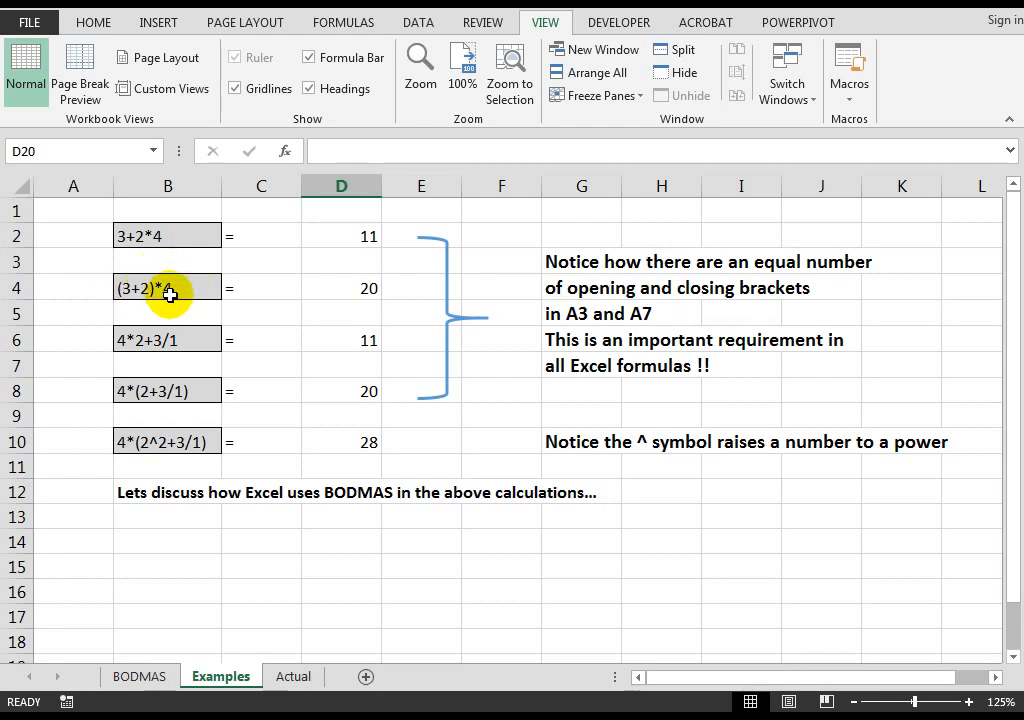
pyautogui.moveTo(350, 288)
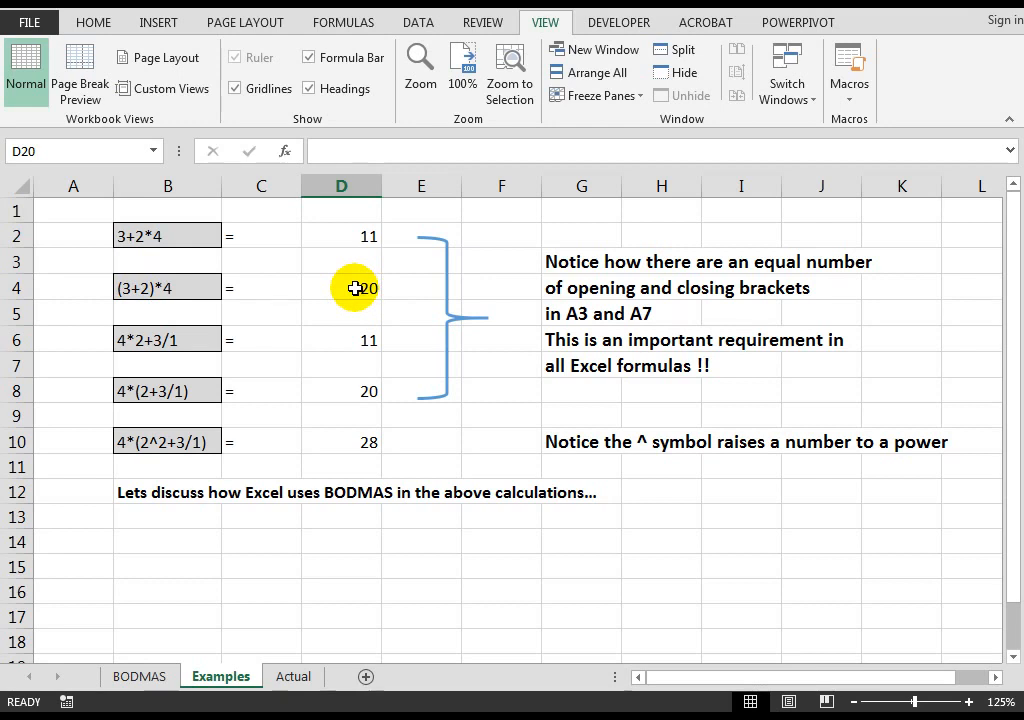
pyautogui.moveTo(268, 330)
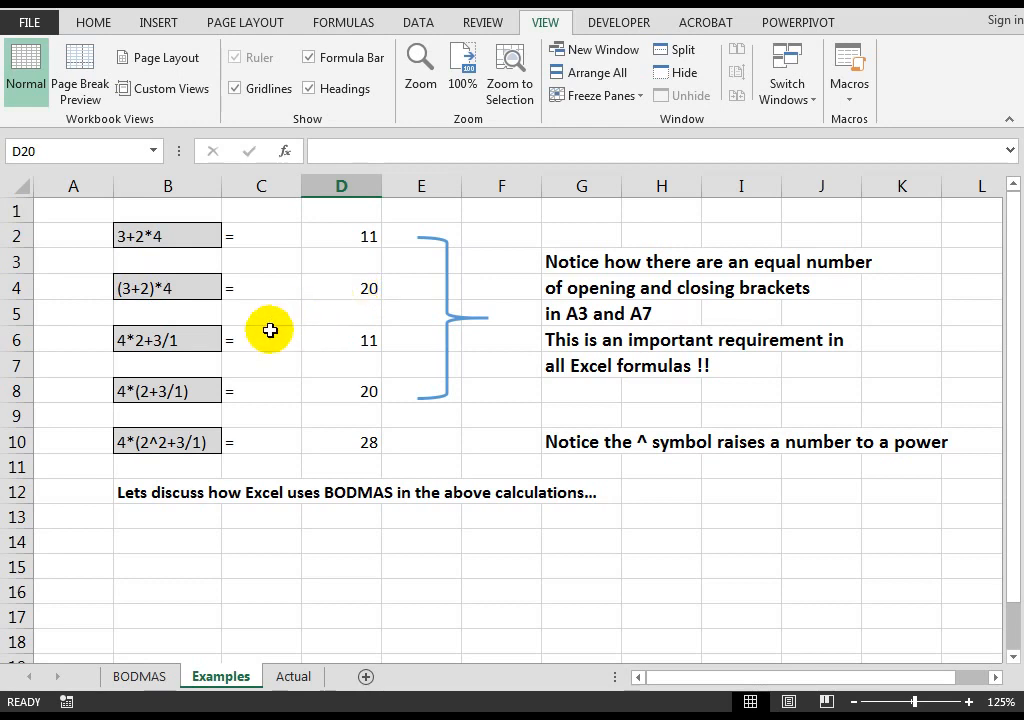
pyautogui.moveTo(196, 340)
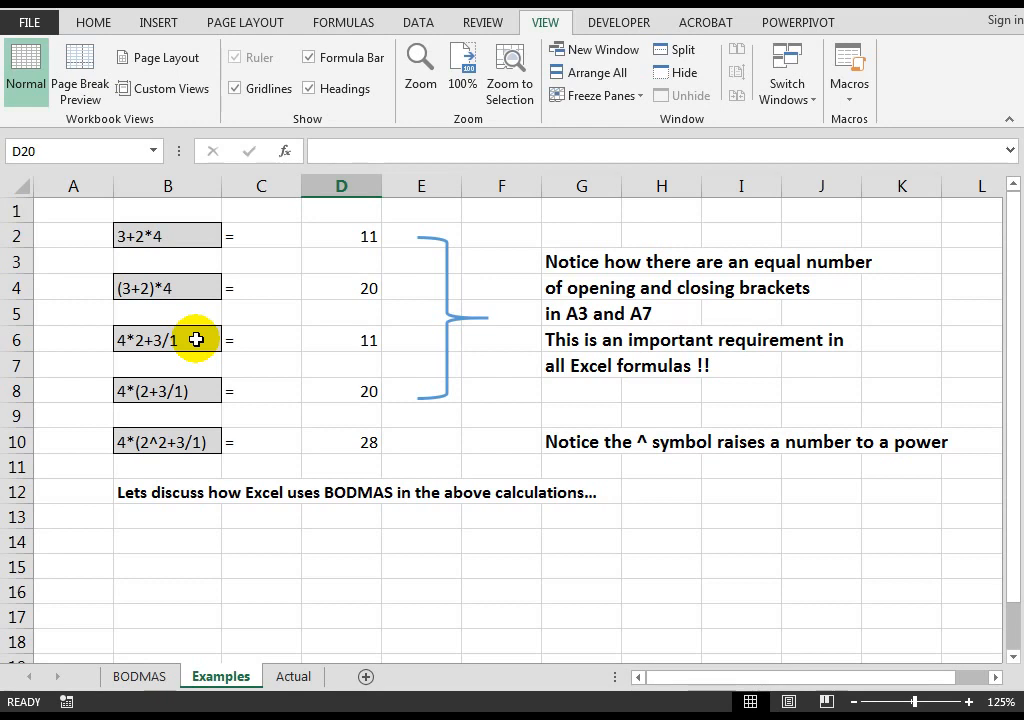
pyautogui.moveTo(170, 348)
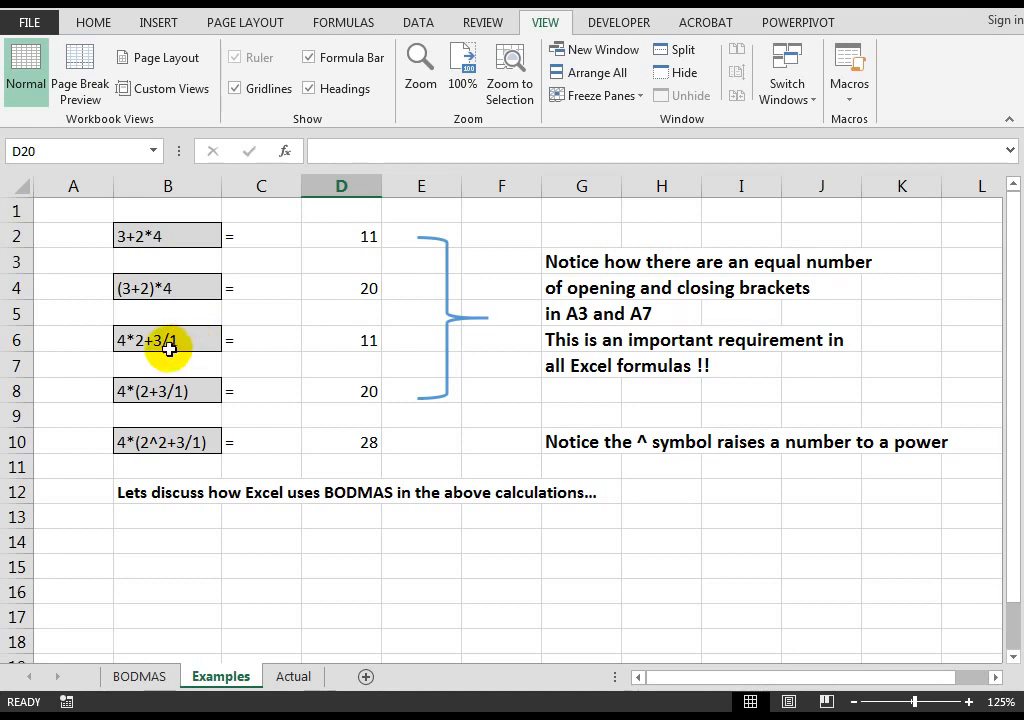
pyautogui.moveTo(170, 340)
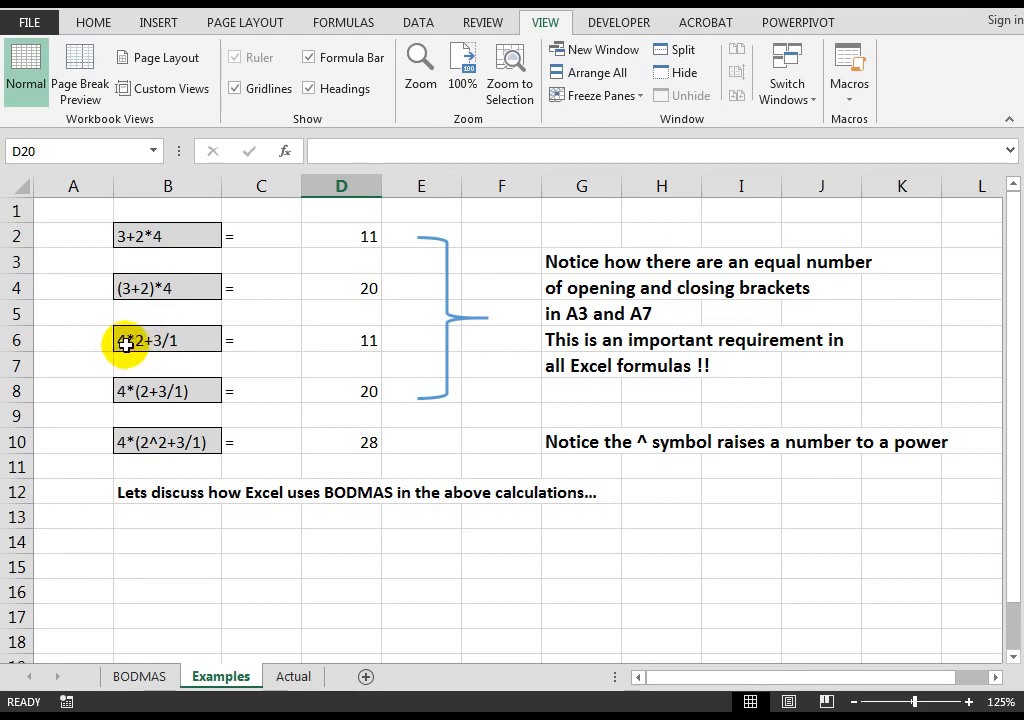
pyautogui.moveTo(162, 344)
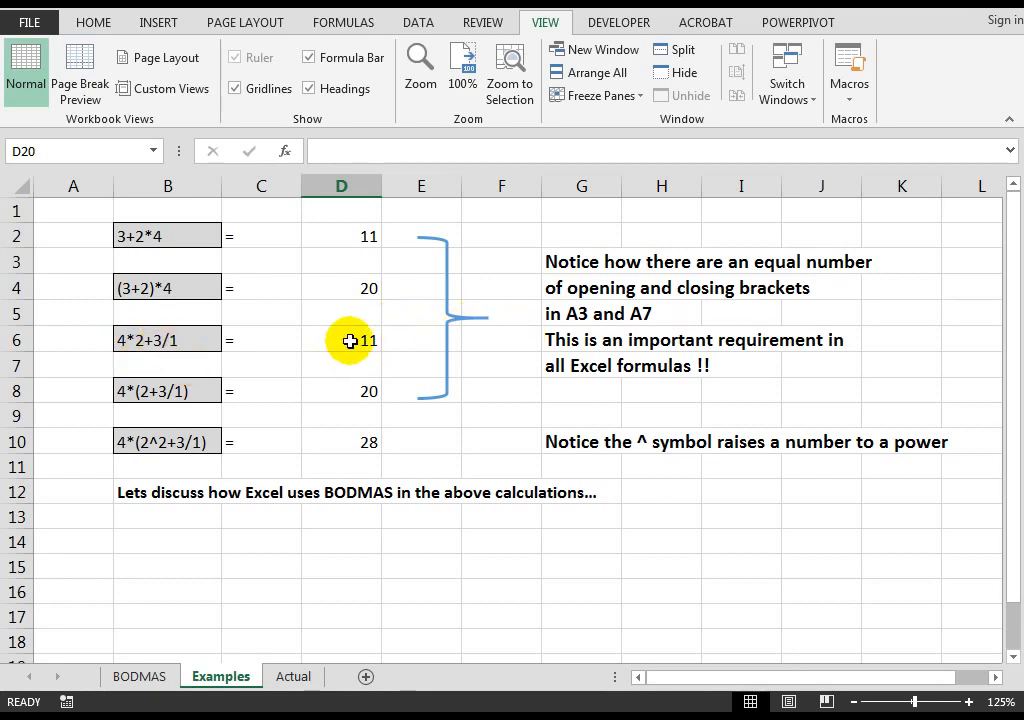
pyautogui.moveTo(196, 390)
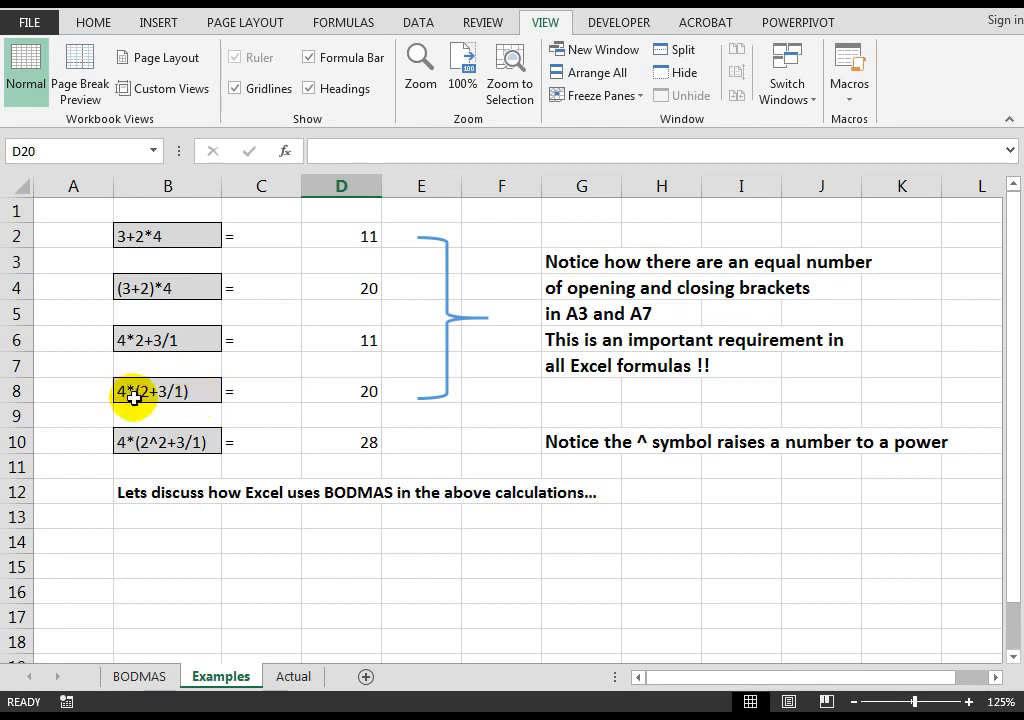
pyautogui.moveTo(178, 412)
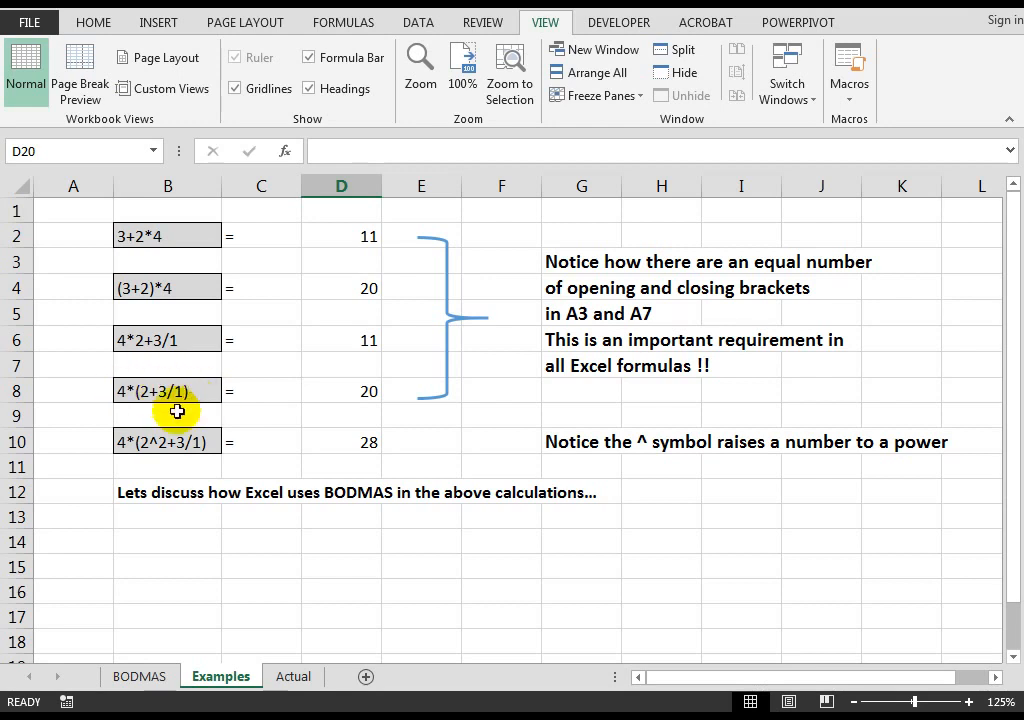
pyautogui.moveTo(156, 390)
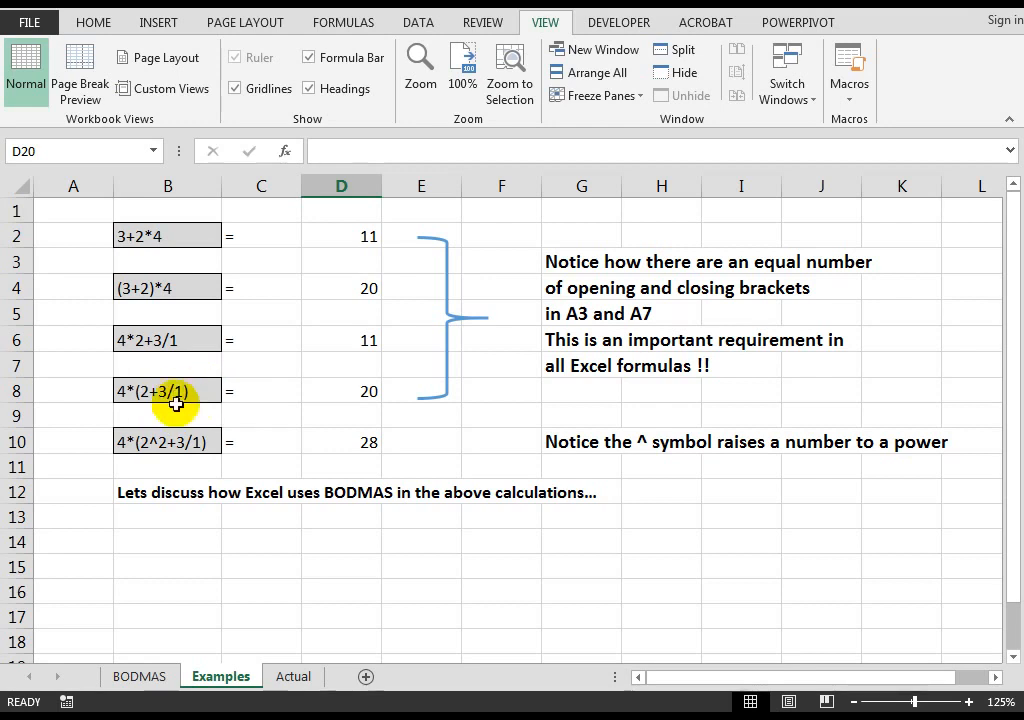
pyautogui.moveTo(174, 390)
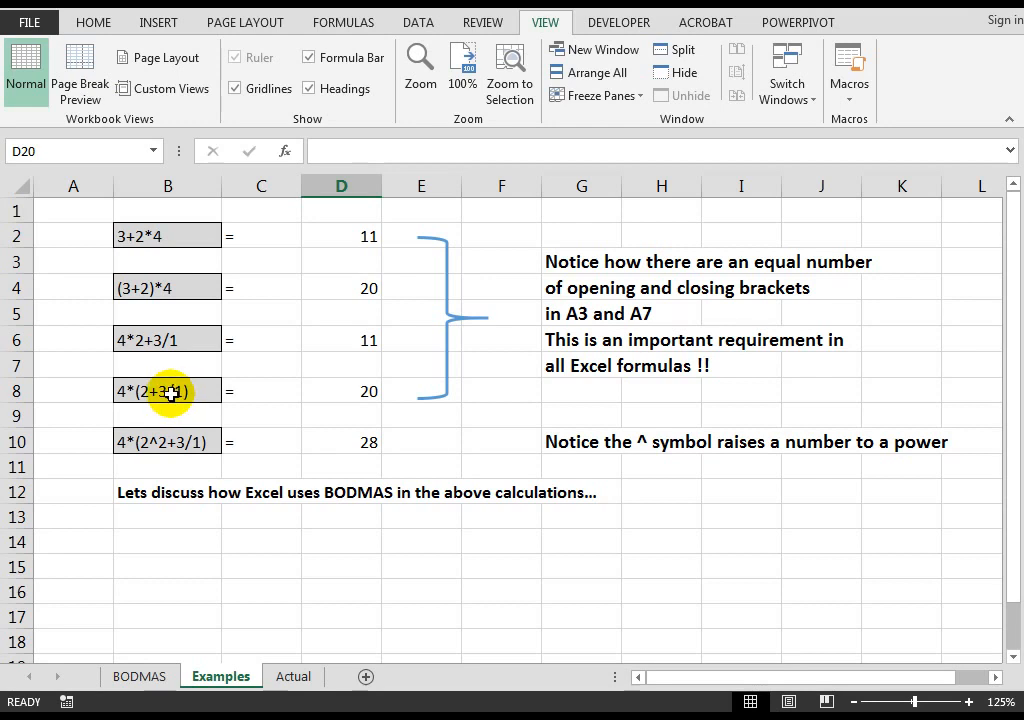
pyautogui.moveTo(236, 390)
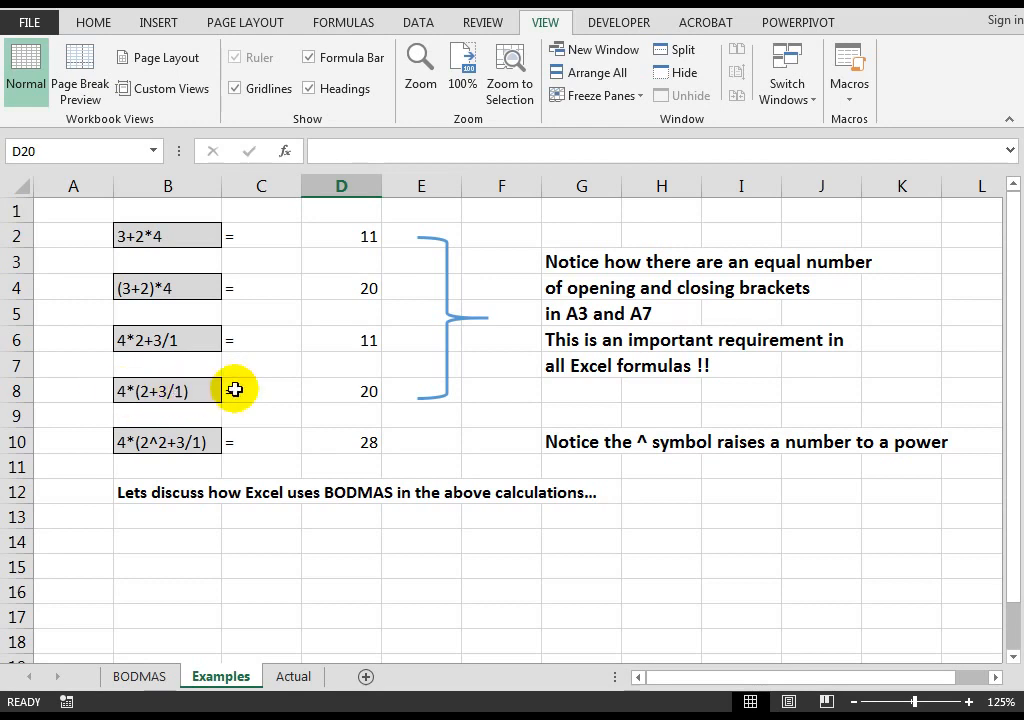
pyautogui.moveTo(356, 390)
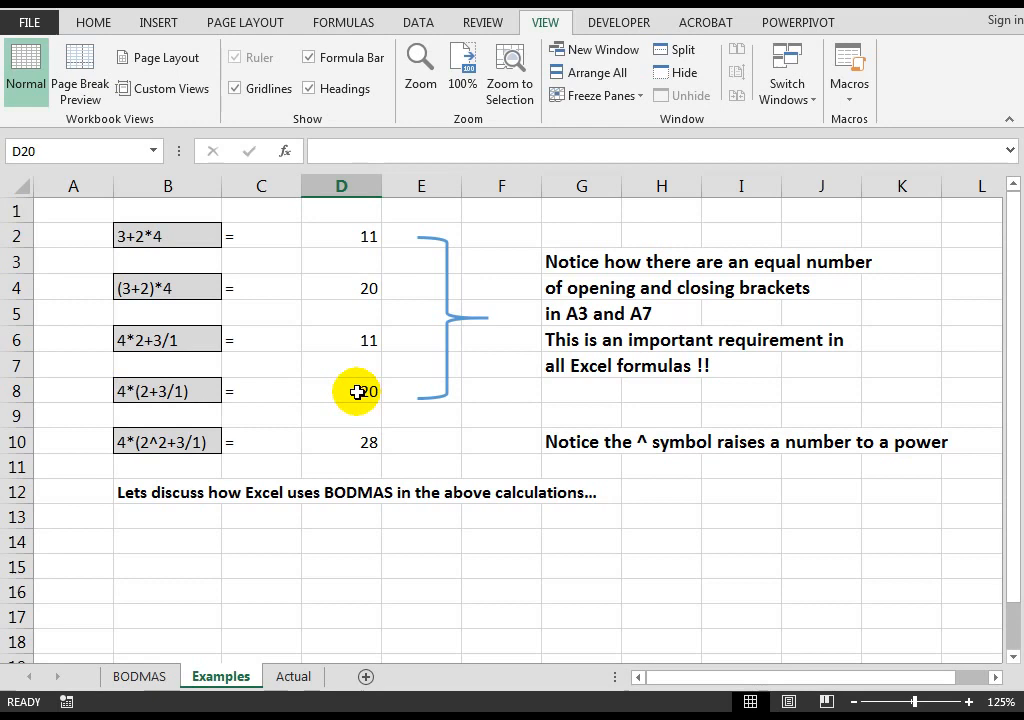
pyautogui.moveTo(184, 438)
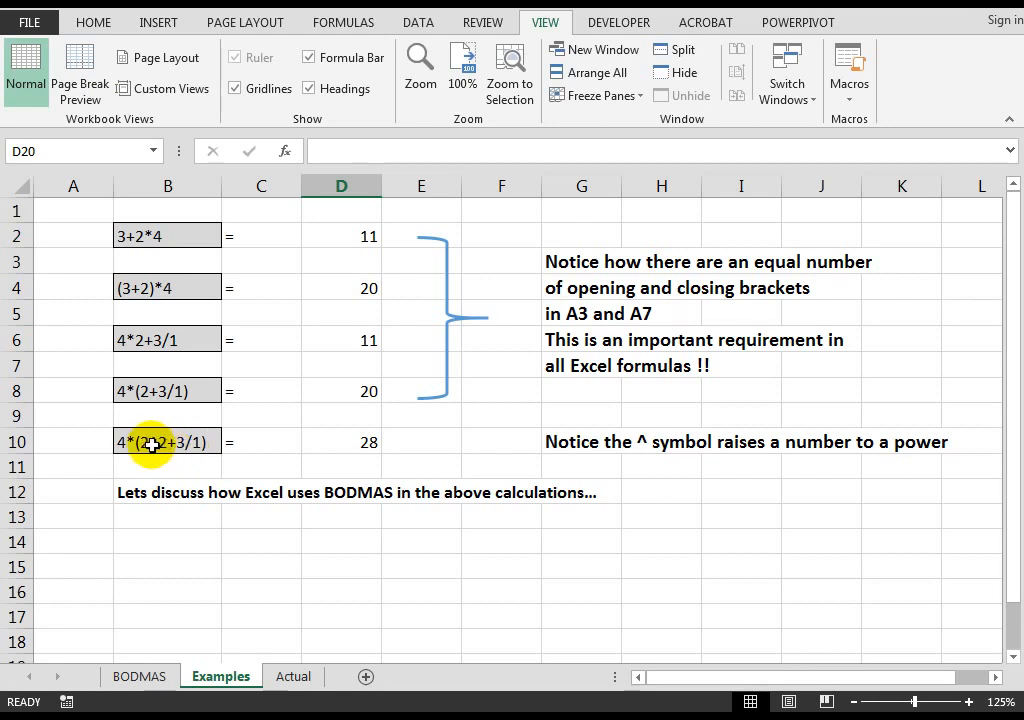
pyautogui.moveTo(580, 438)
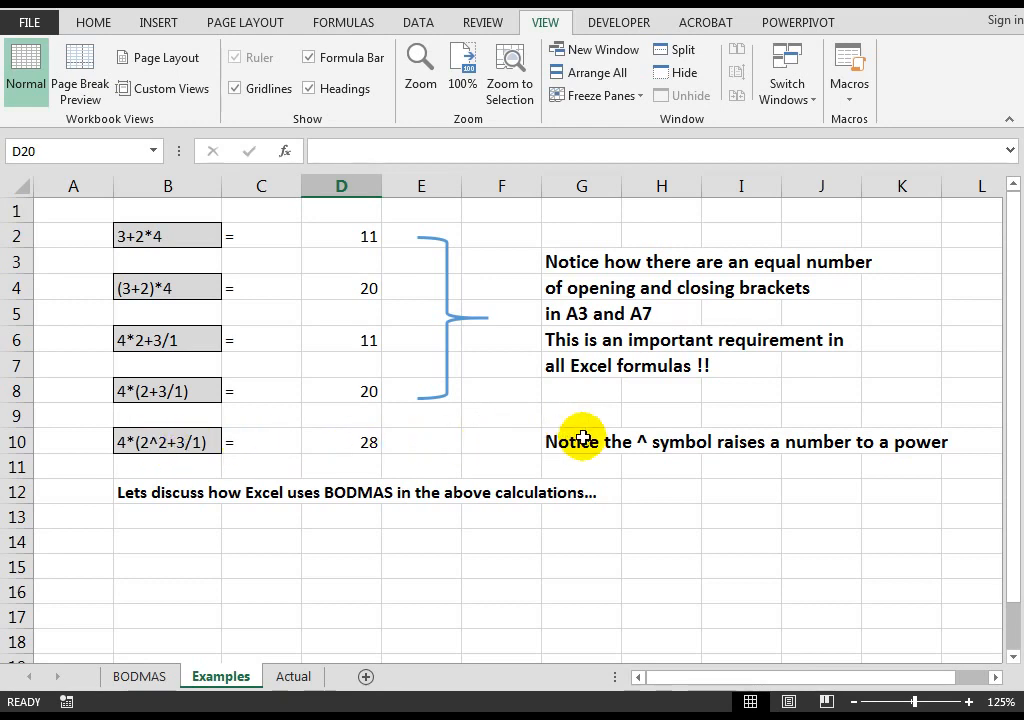
pyautogui.moveTo(596, 444)
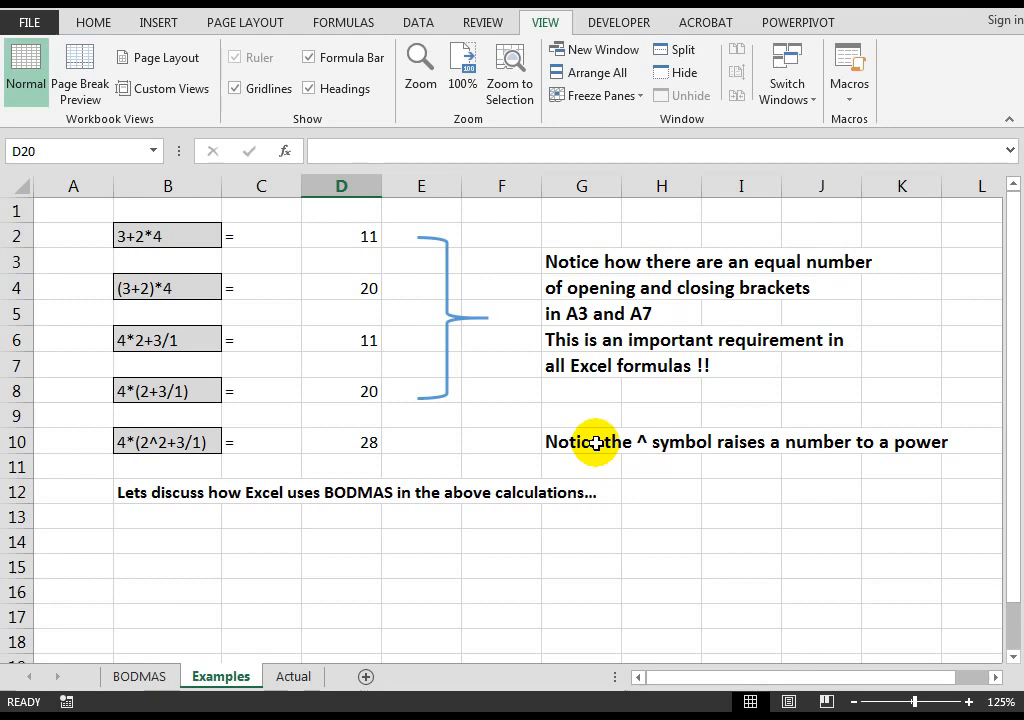
pyautogui.moveTo(516, 452)
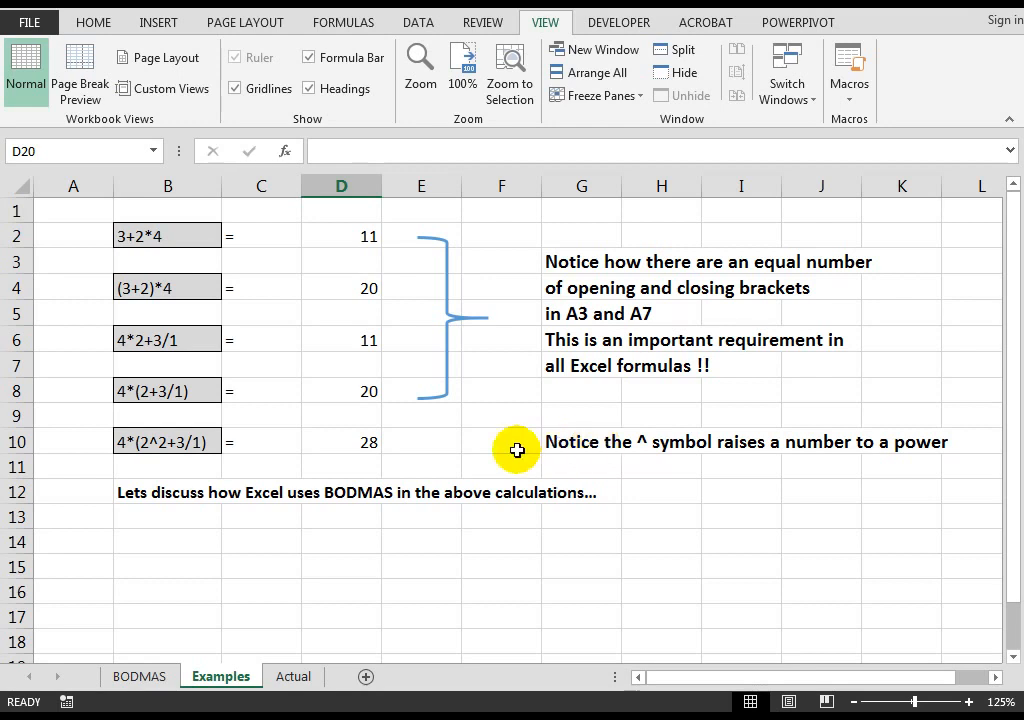
pyautogui.moveTo(180, 444)
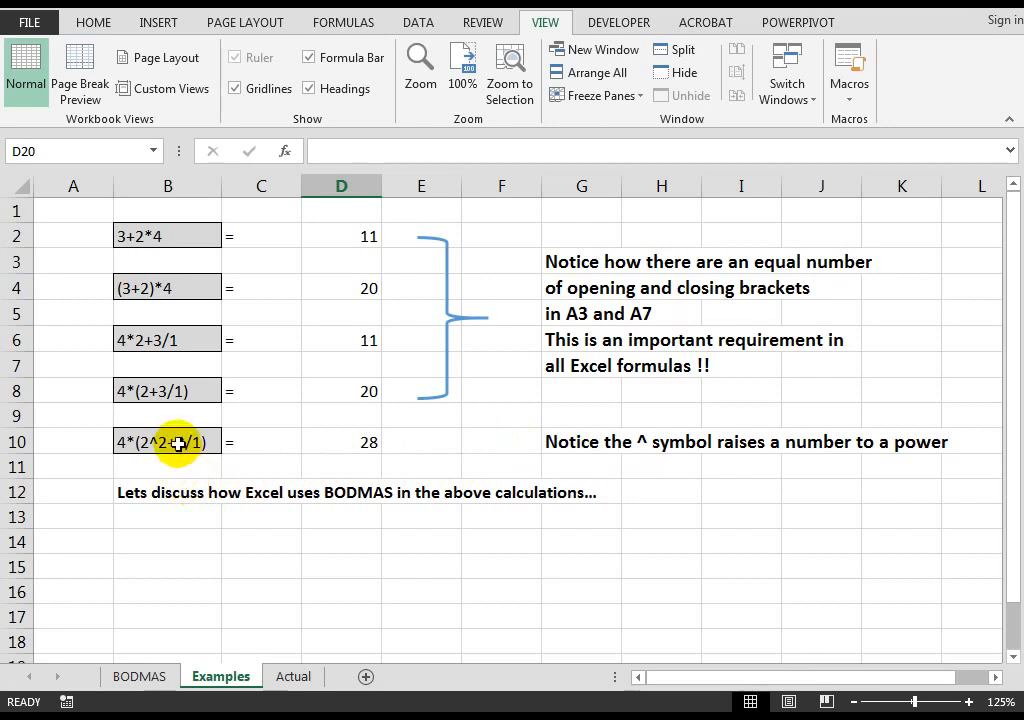
pyautogui.moveTo(162, 468)
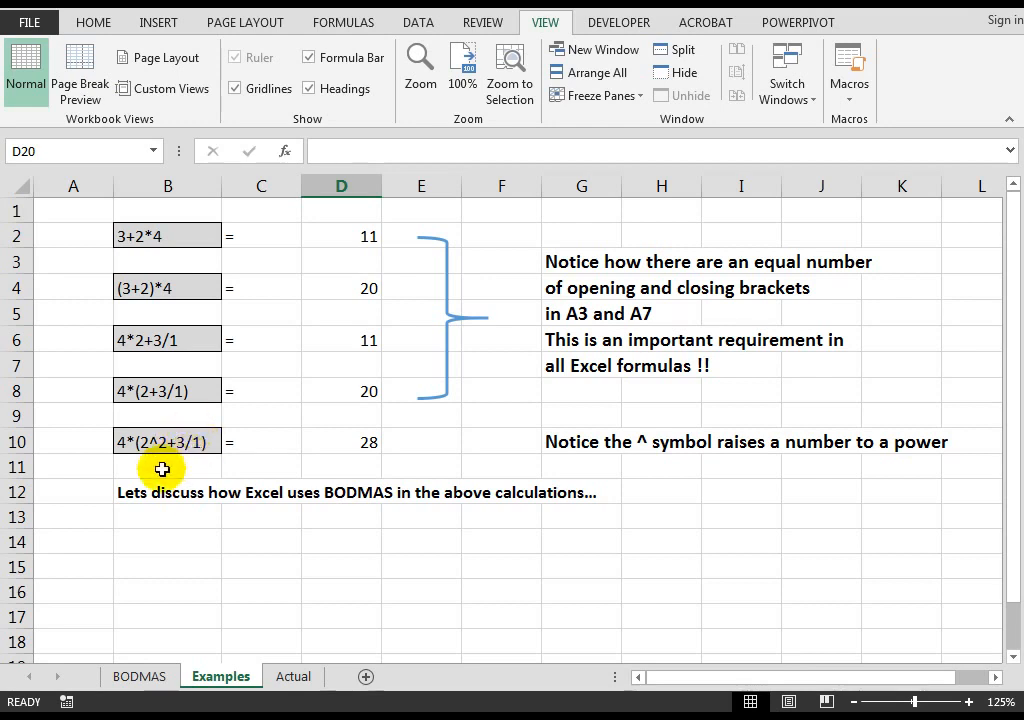
pyautogui.moveTo(152, 452)
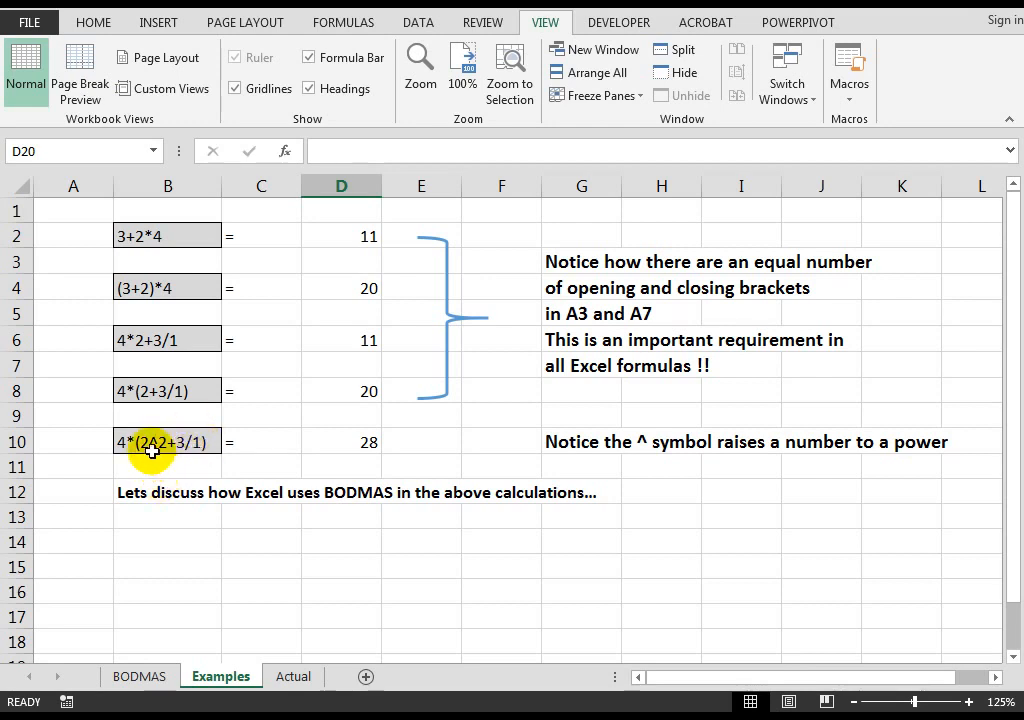
pyautogui.moveTo(152, 446)
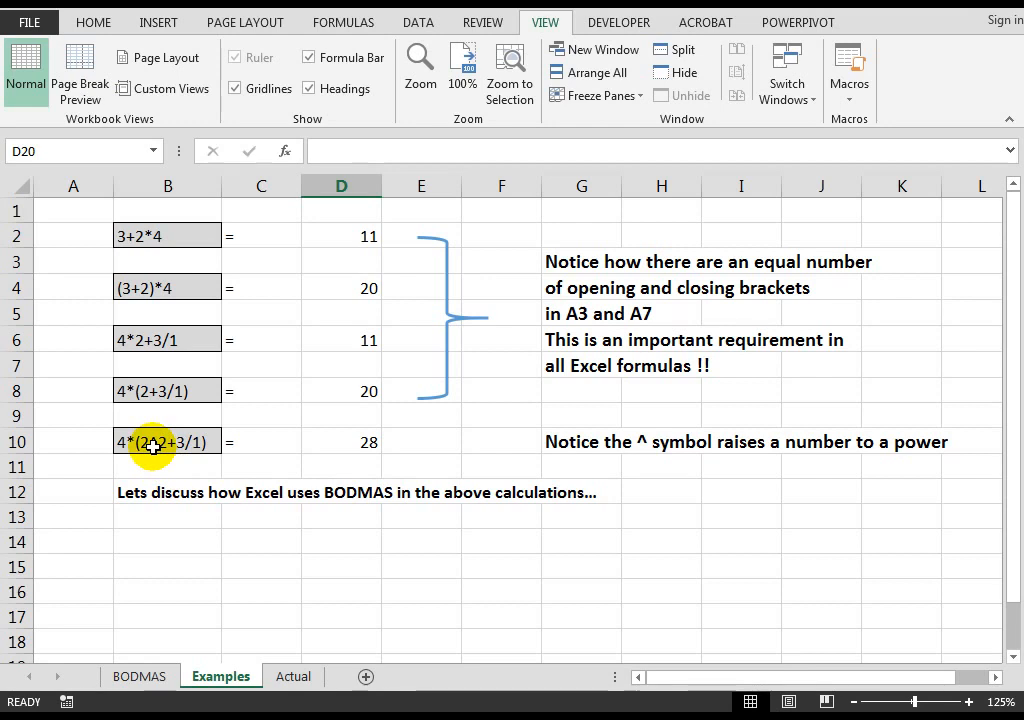
pyautogui.moveTo(196, 442)
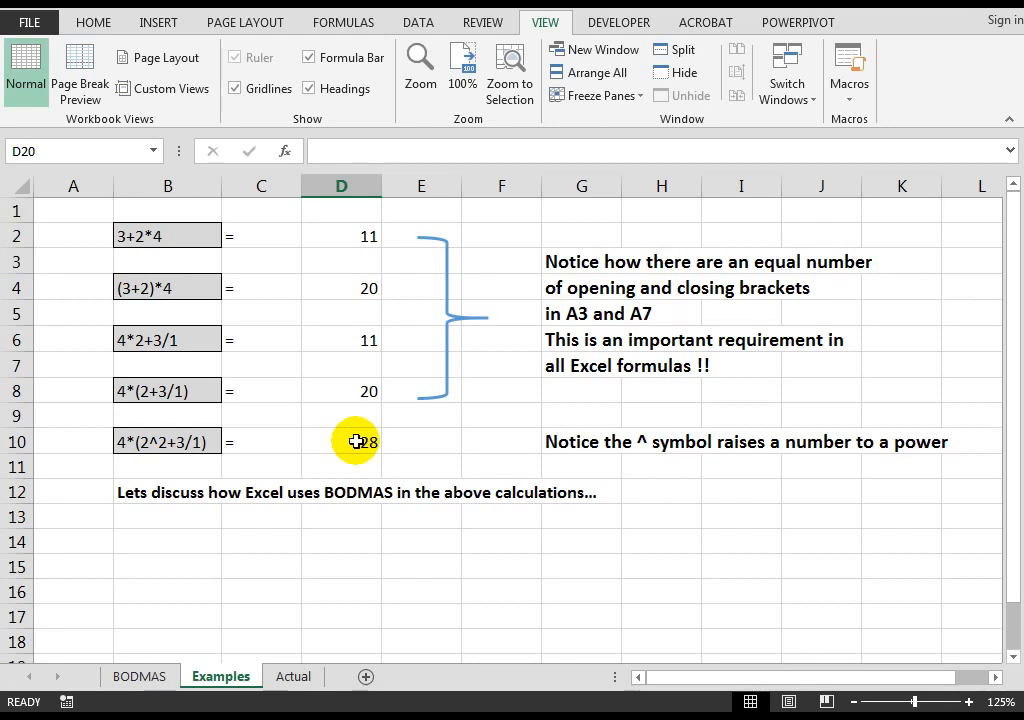
pyautogui.moveTo(328, 444)
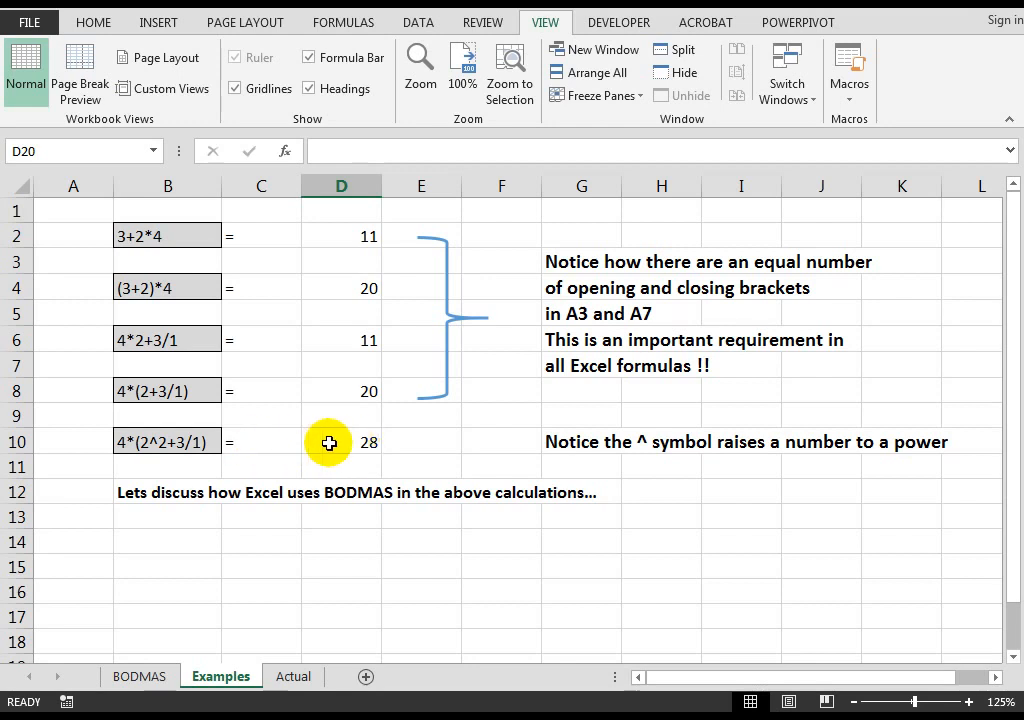
pyautogui.moveTo(292, 676)
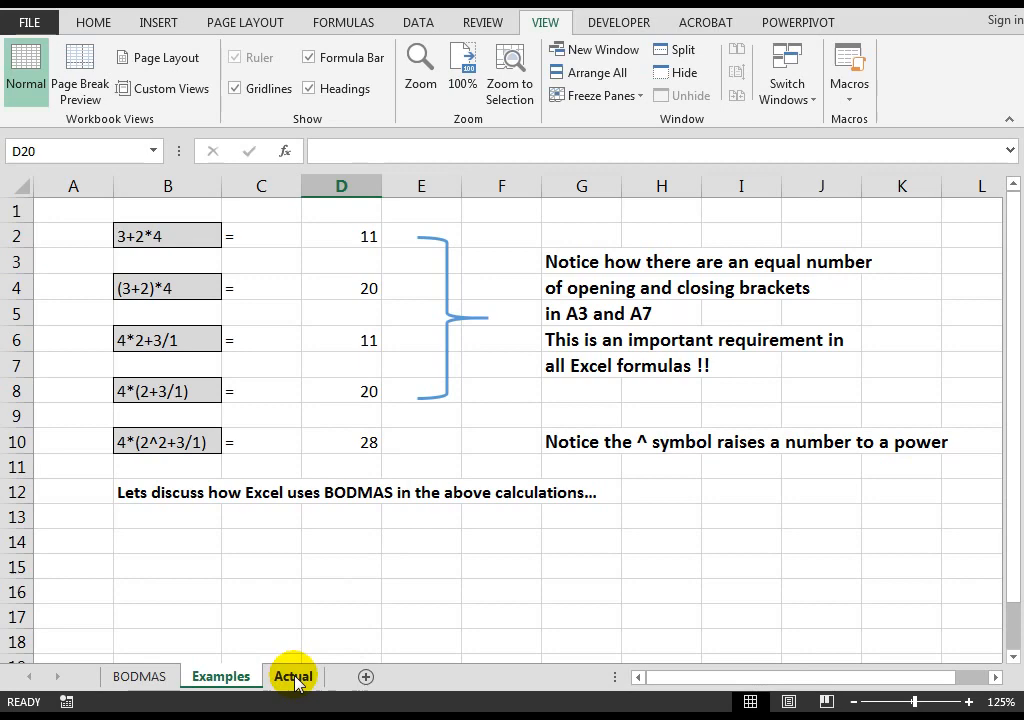
# - On the Actual sheet, reveal B9's column SUM total 34 and F13's 114 formula
pyautogui.click(292, 676)
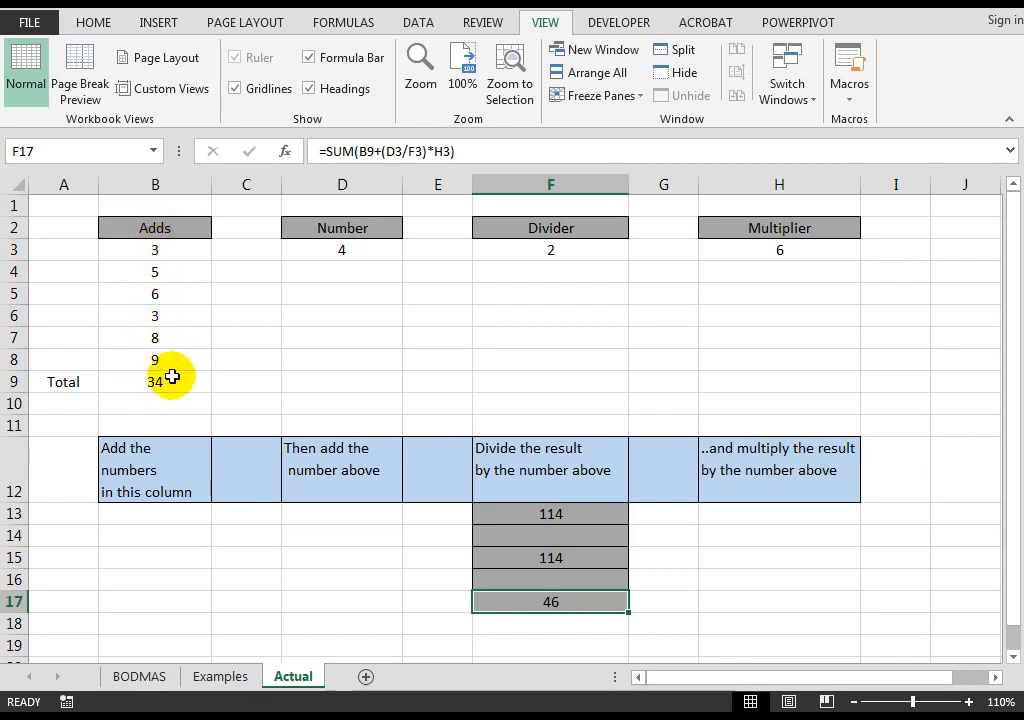
pyautogui.click(156, 380)
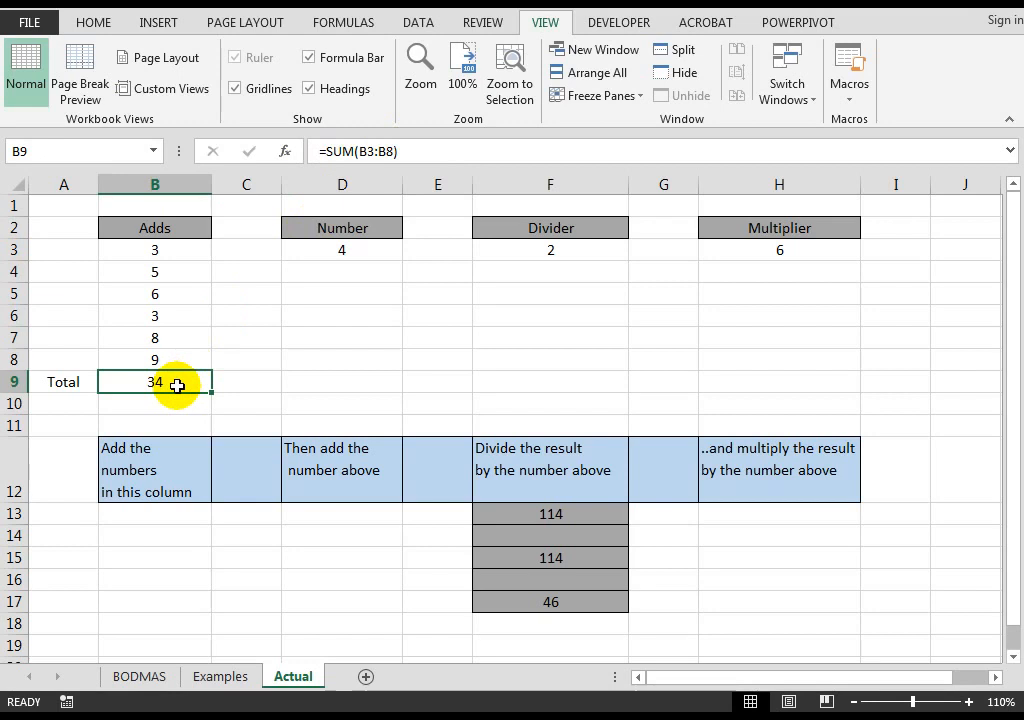
pyautogui.moveTo(526, 512)
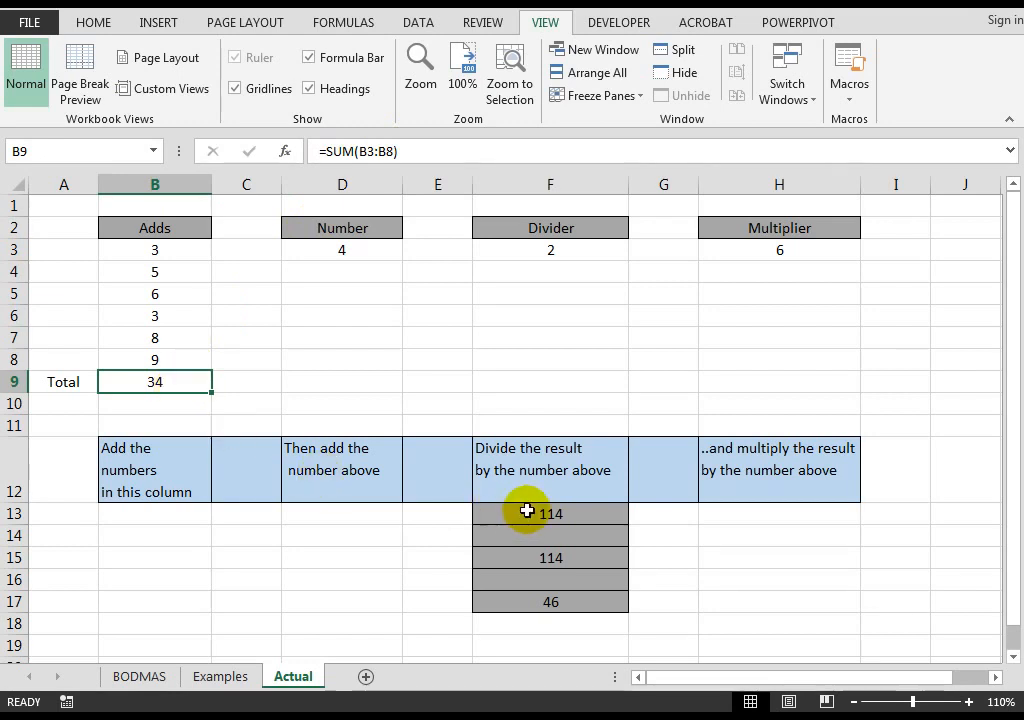
pyautogui.click(528, 512)
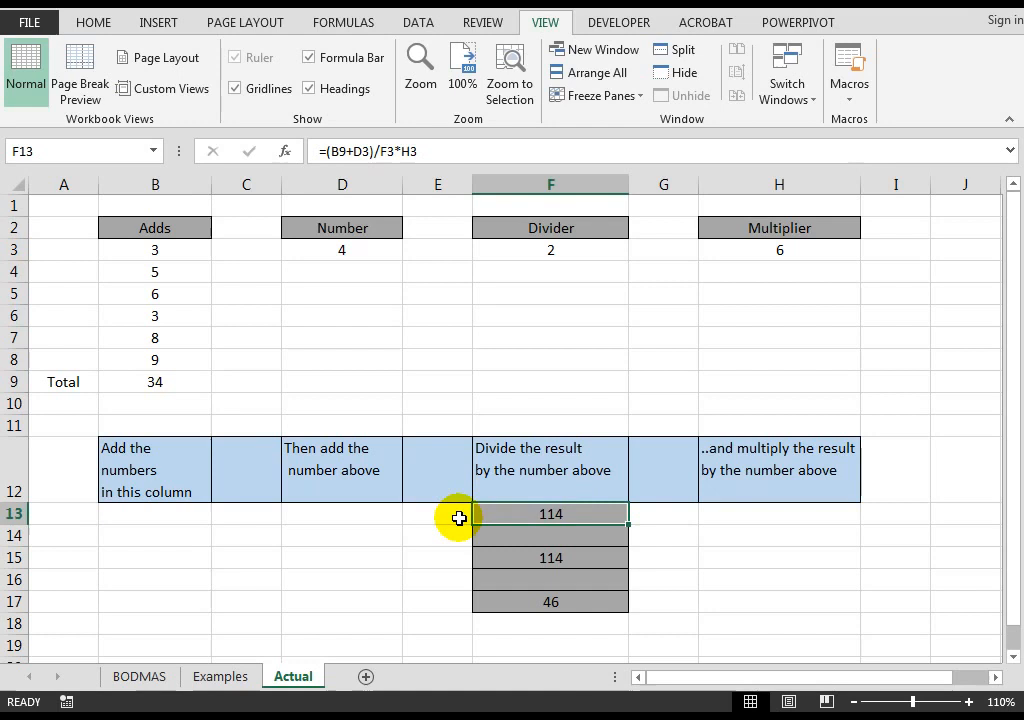
pyautogui.moveTo(168, 360)
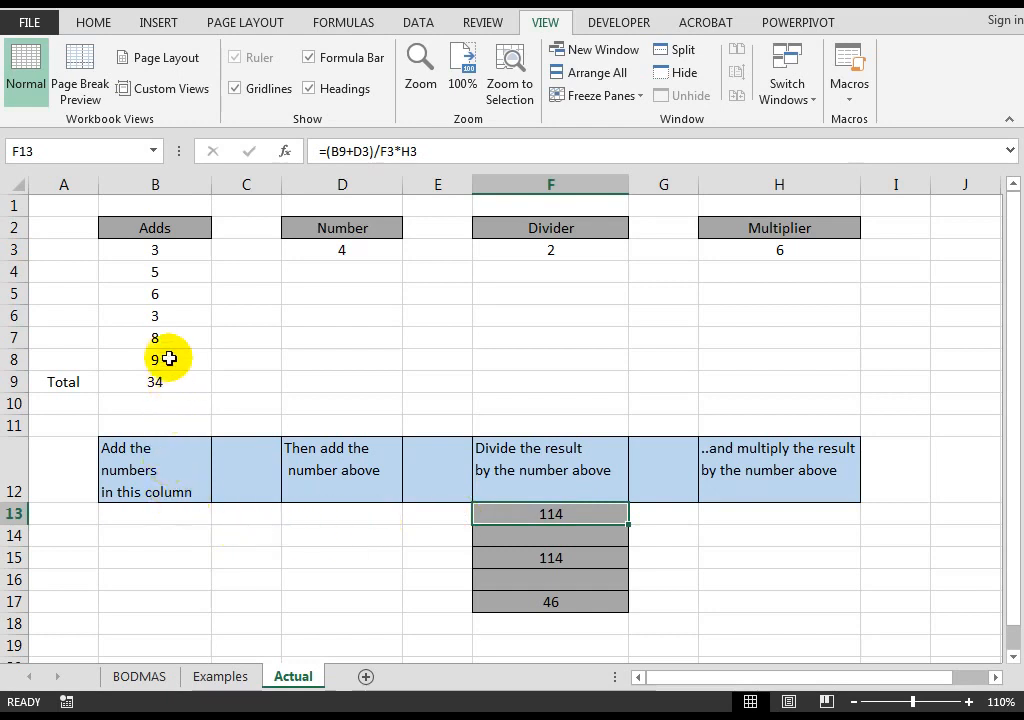
pyautogui.moveTo(162, 382)
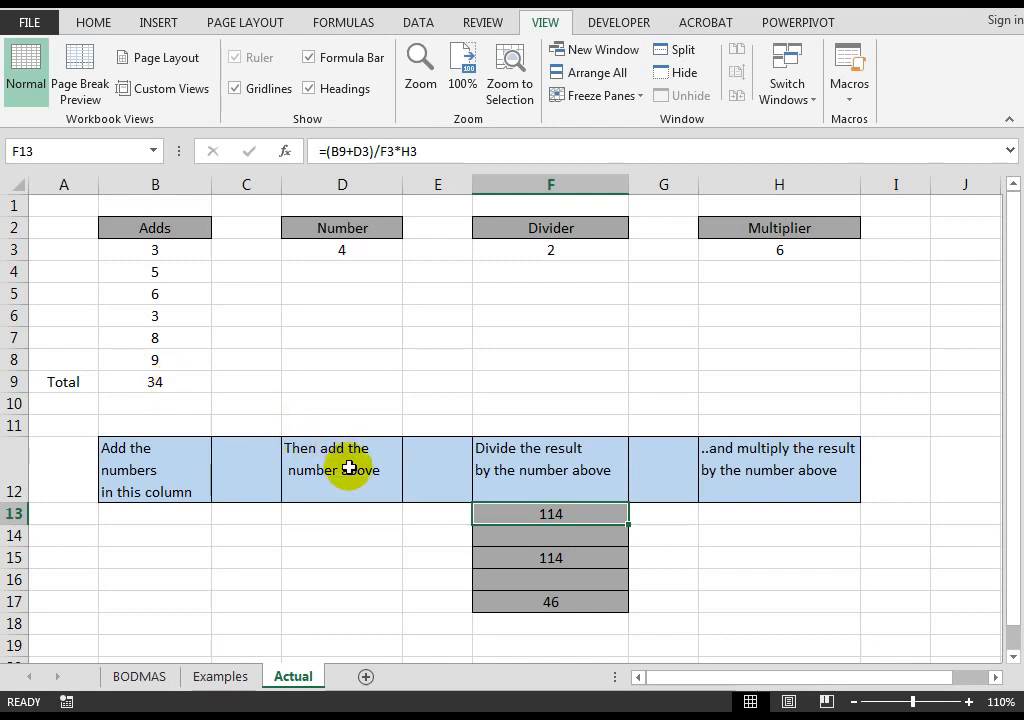
pyautogui.moveTo(334, 462)
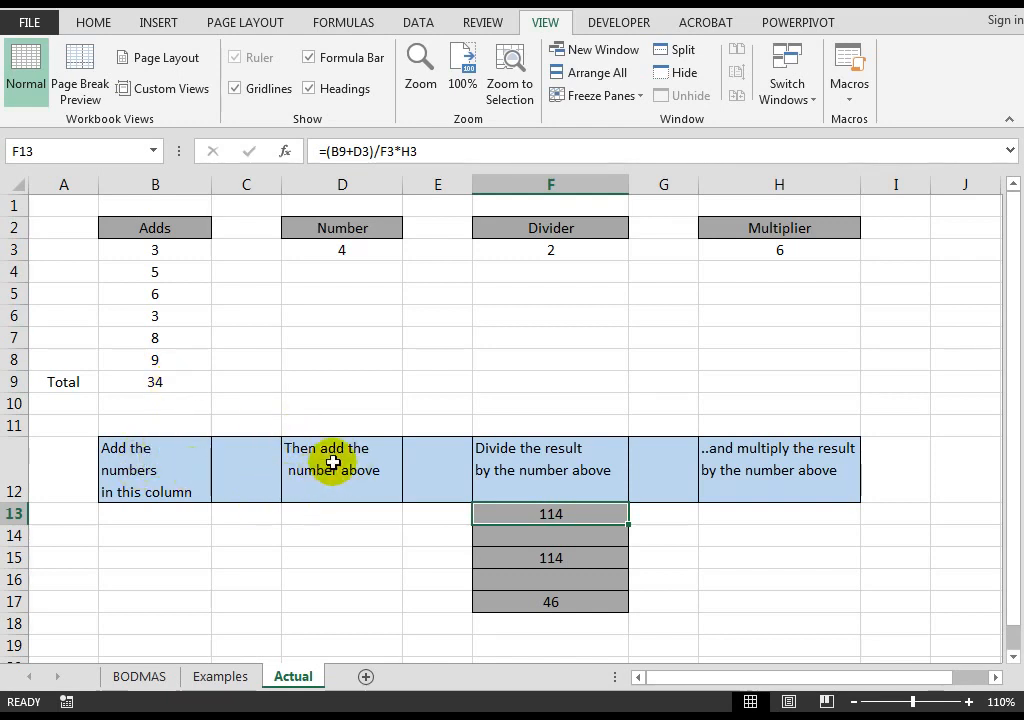
pyautogui.moveTo(348, 252)
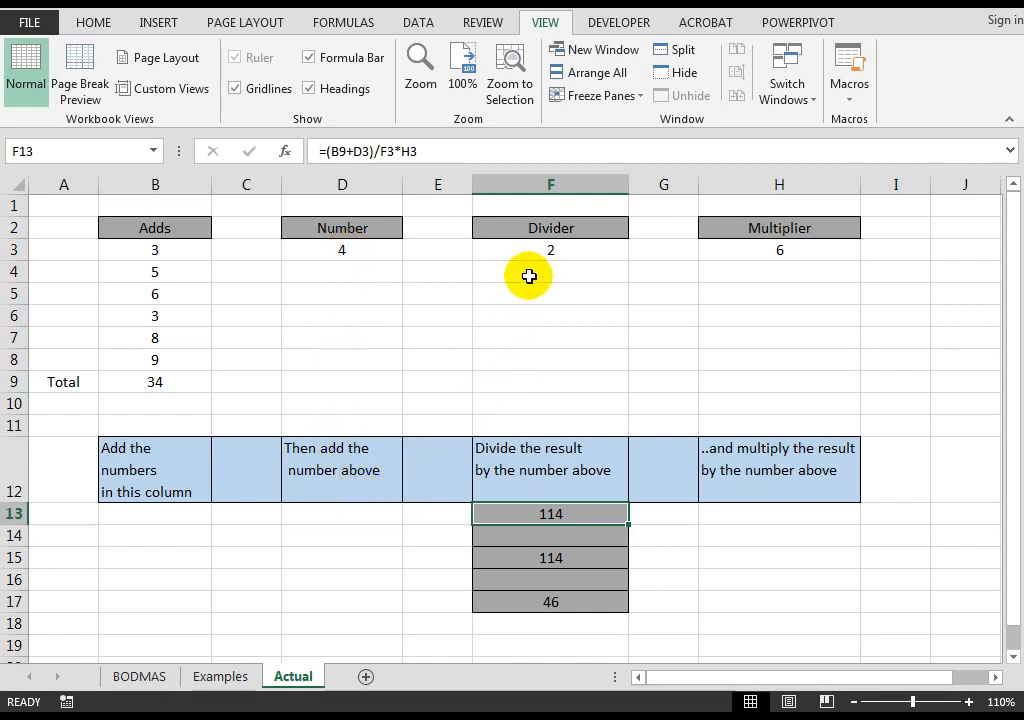
pyautogui.moveTo(762, 248)
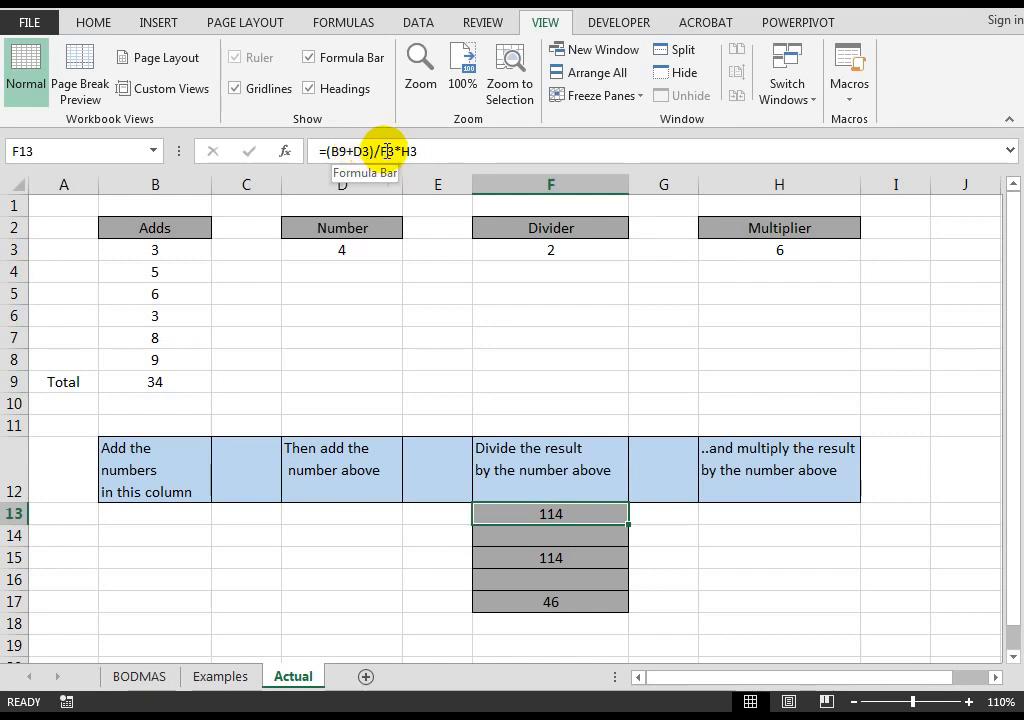
pyautogui.moveTo(536, 256)
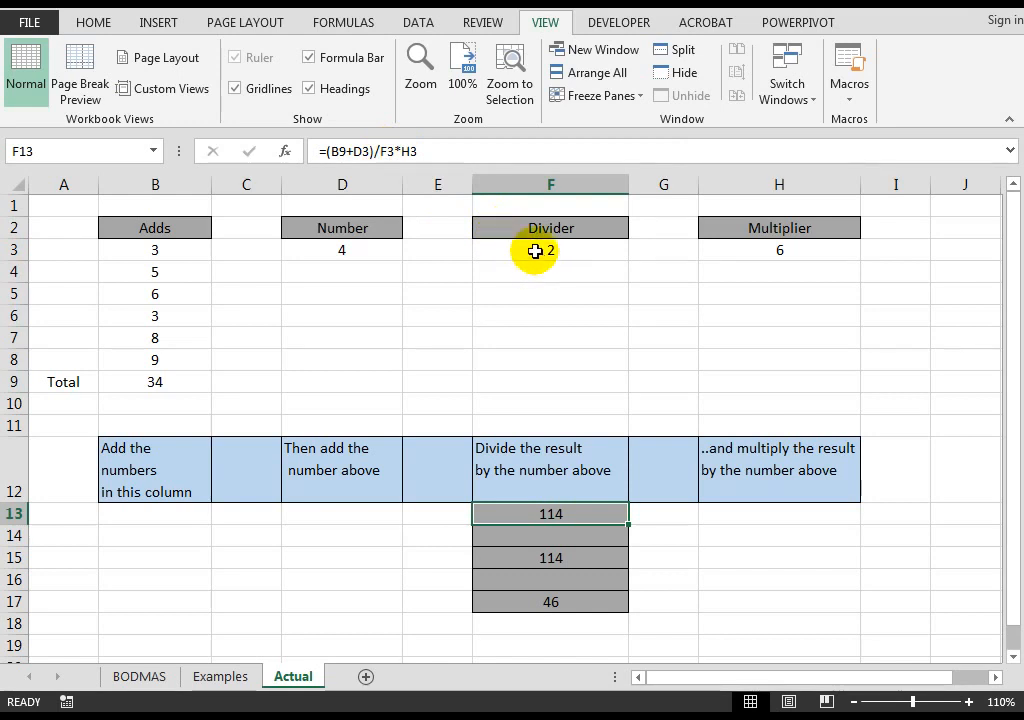
pyautogui.moveTo(514, 542)
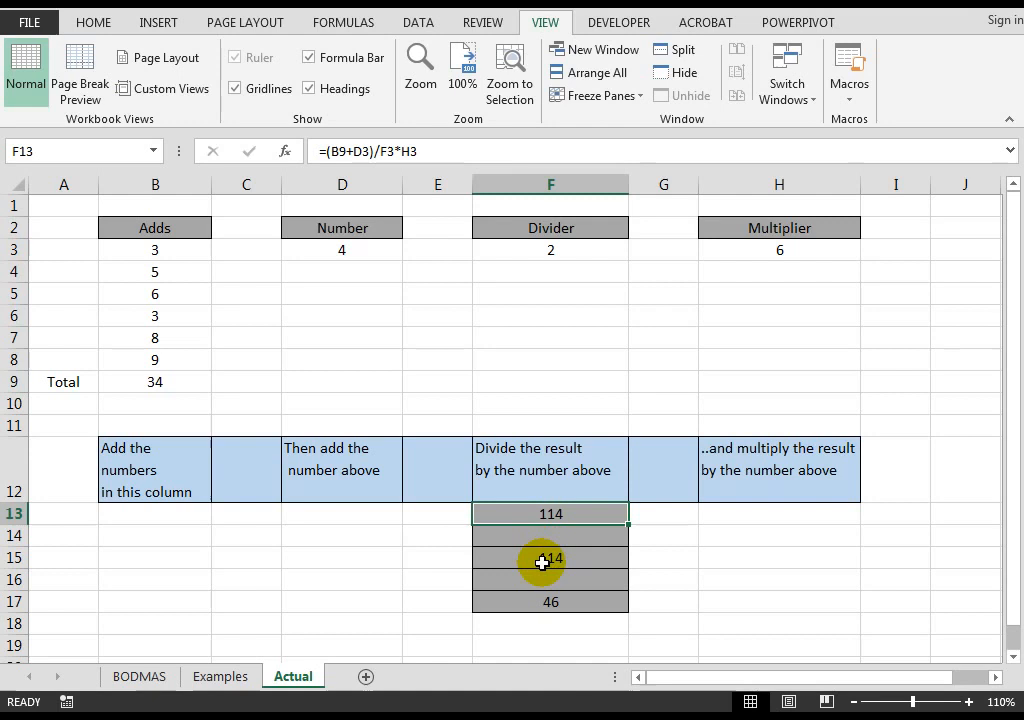
# - Reveal the F15 and F17 formulas, the latter being =SUM(B9+(D3/F3)*H3) giving 46
pyautogui.click(542, 556)
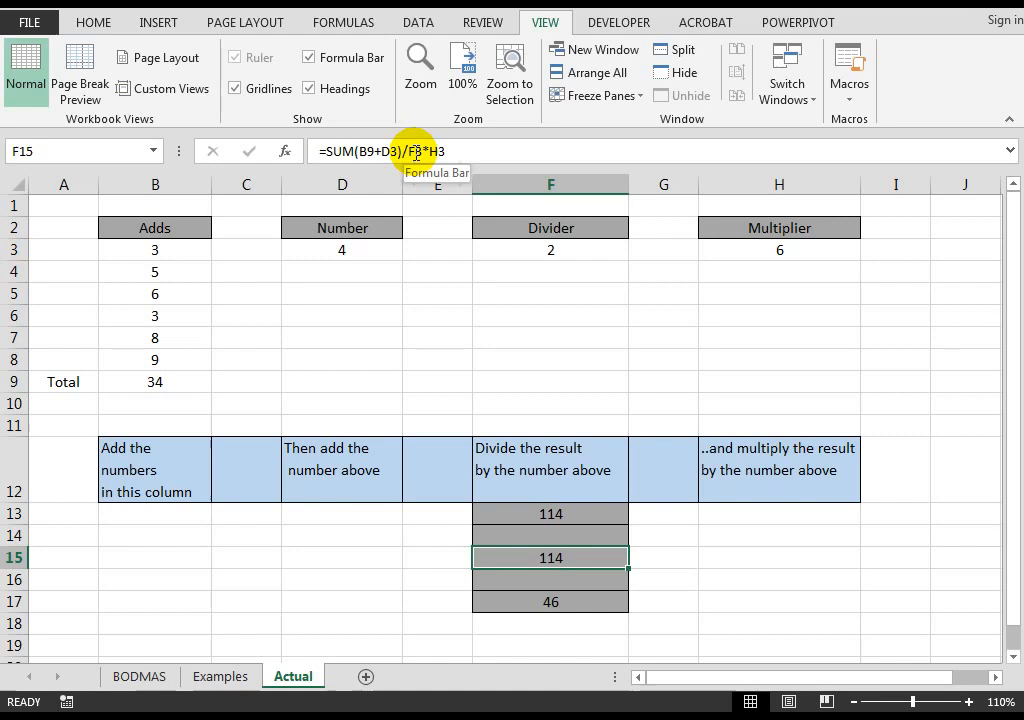
pyautogui.moveTo(430, 152)
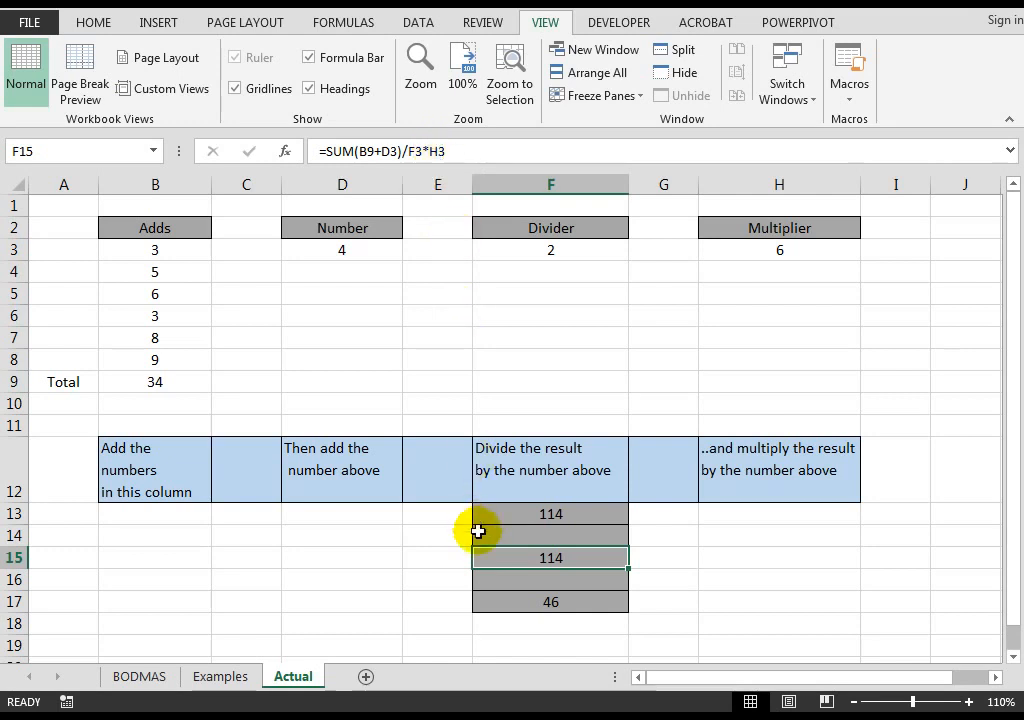
pyautogui.click(548, 602)
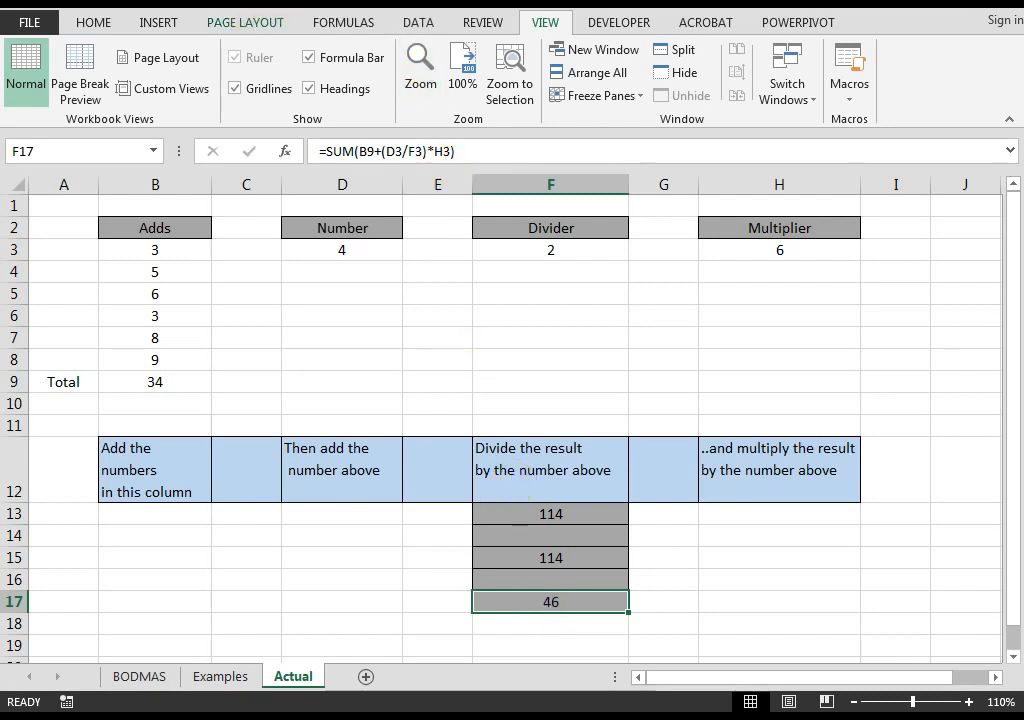
# - Show the Formulas ribbon with the Formula Auditing tools
pyautogui.click(344, 22)
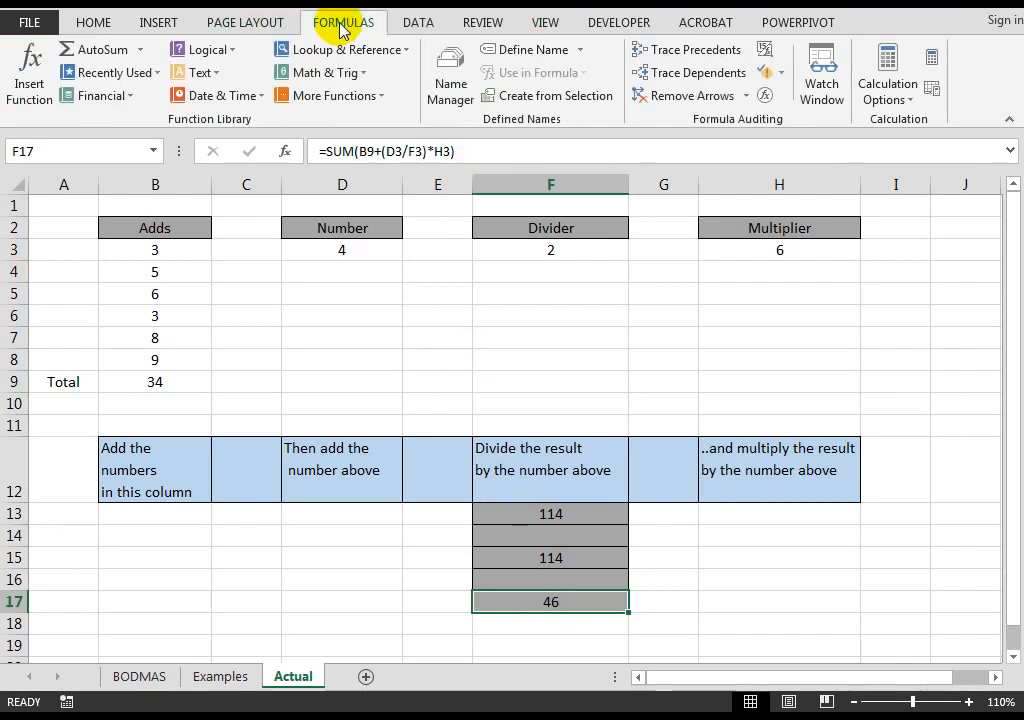
pyautogui.moveTo(752, 120)
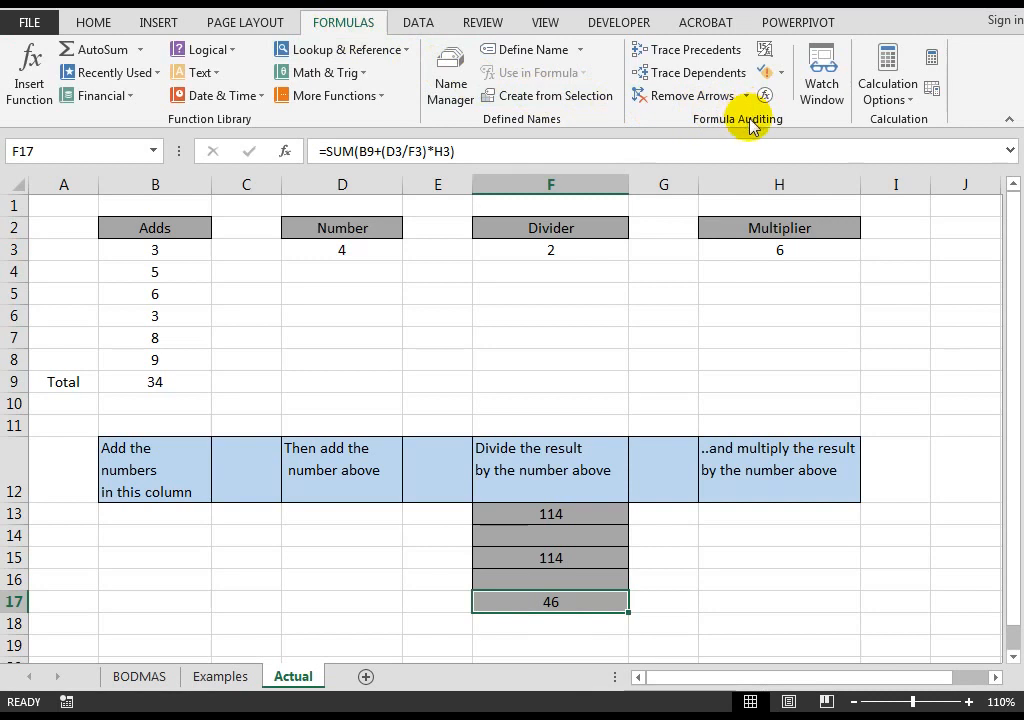
pyautogui.moveTo(766, 96)
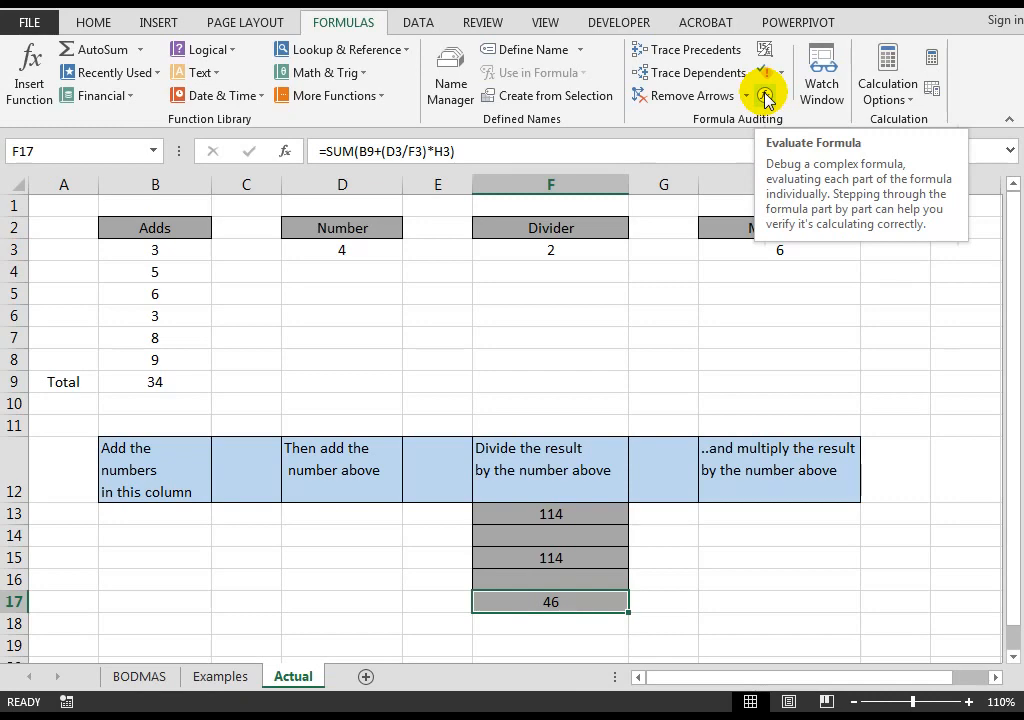
# - Start Evaluate Formula on Actual!$F$17's formula producing 46
pyautogui.click(764, 96)
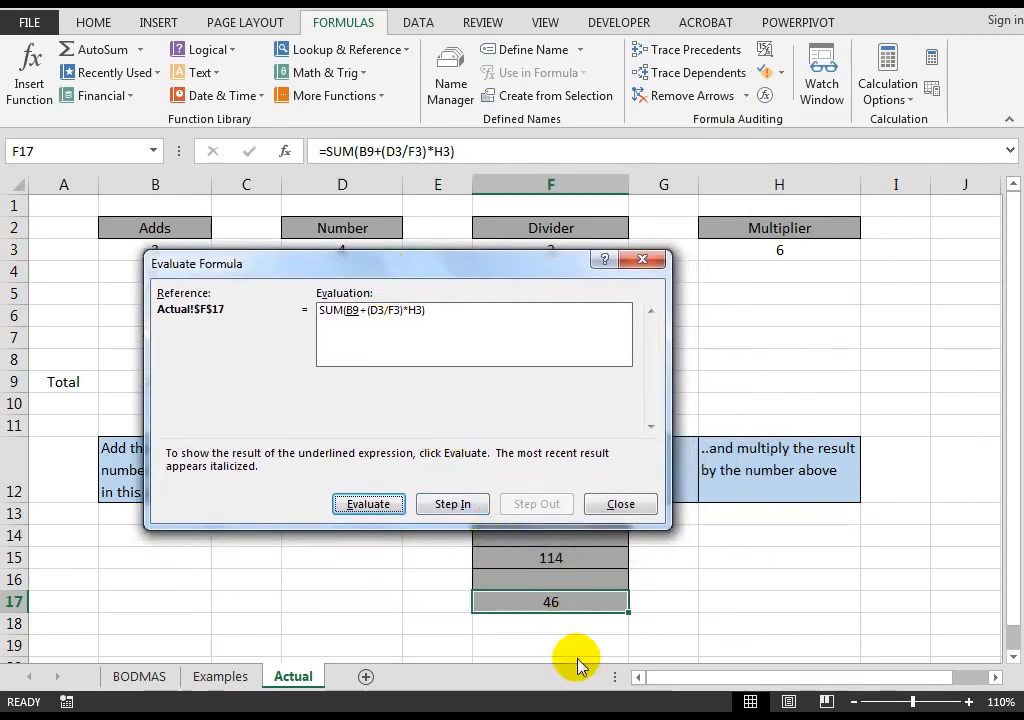
pyautogui.moveTo(340, 590)
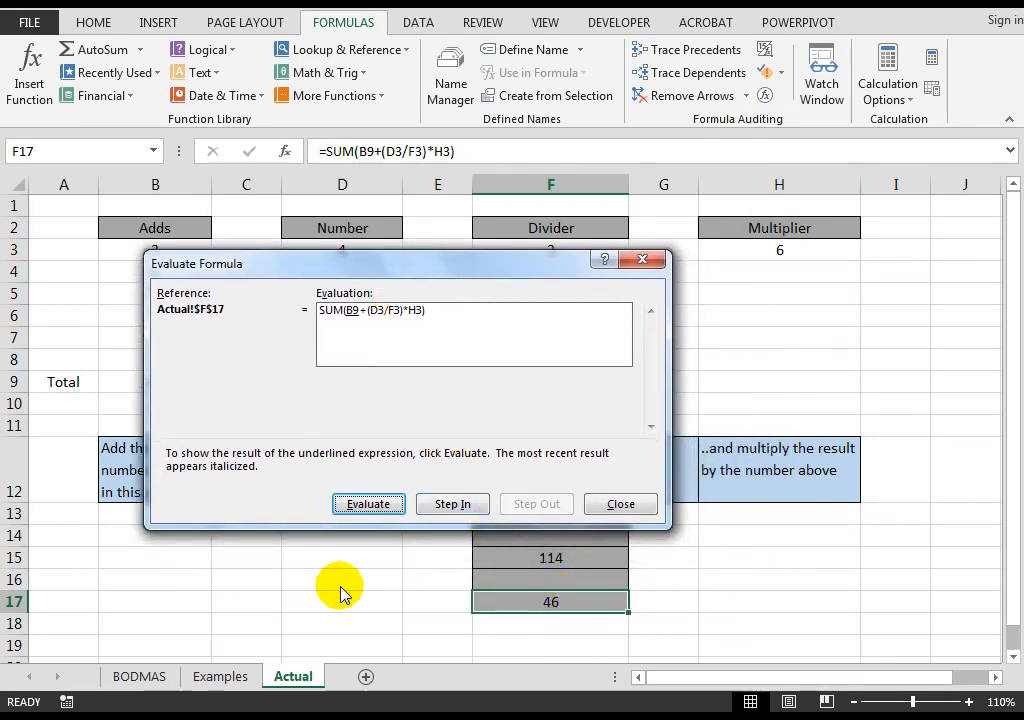
pyautogui.moveTo(256, 460)
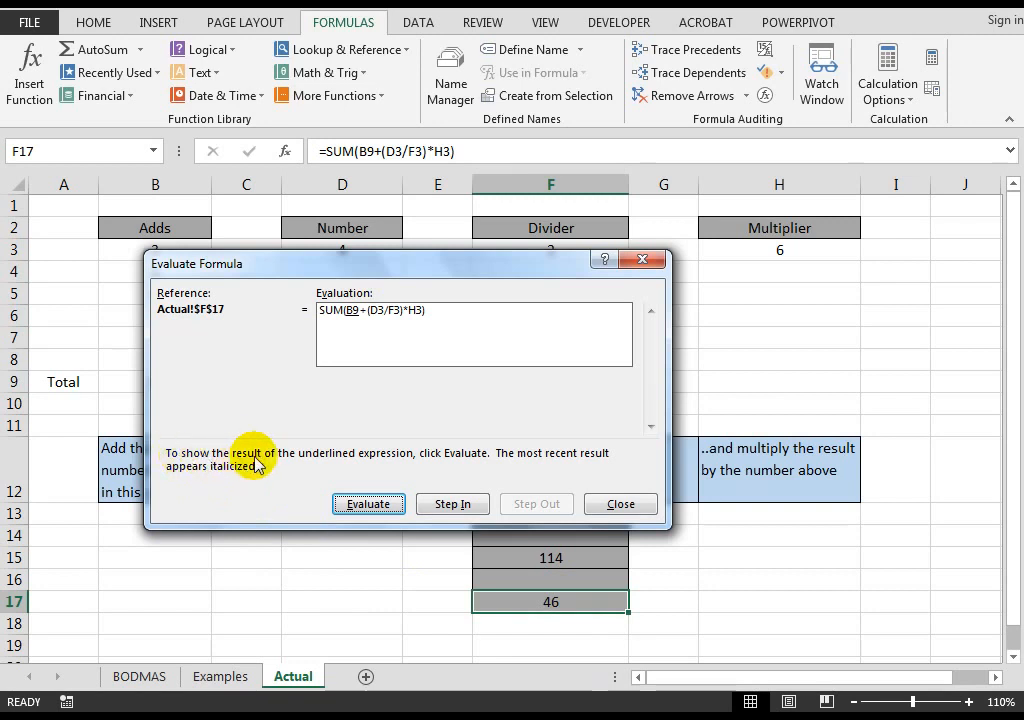
pyautogui.moveTo(460, 464)
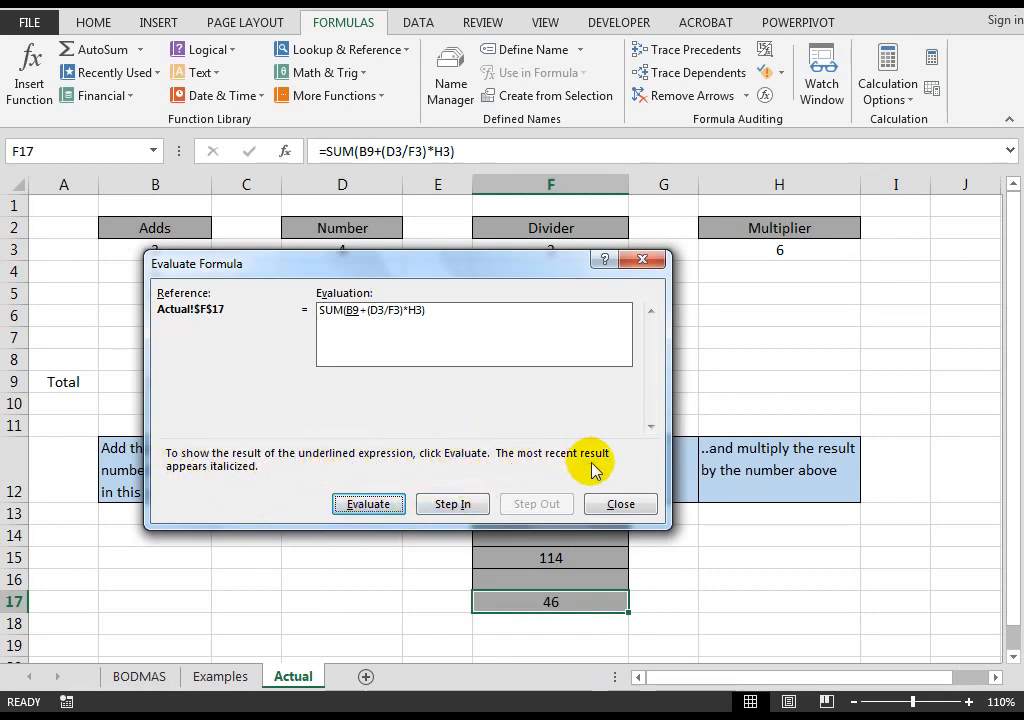
pyautogui.moveTo(430, 472)
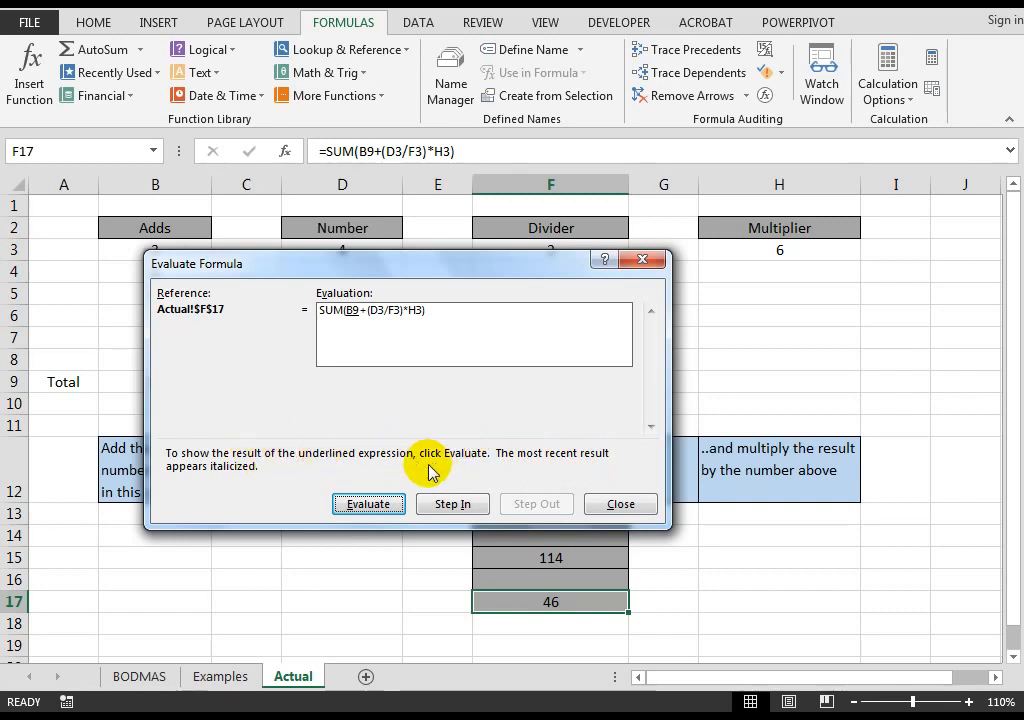
pyautogui.moveTo(420, 408)
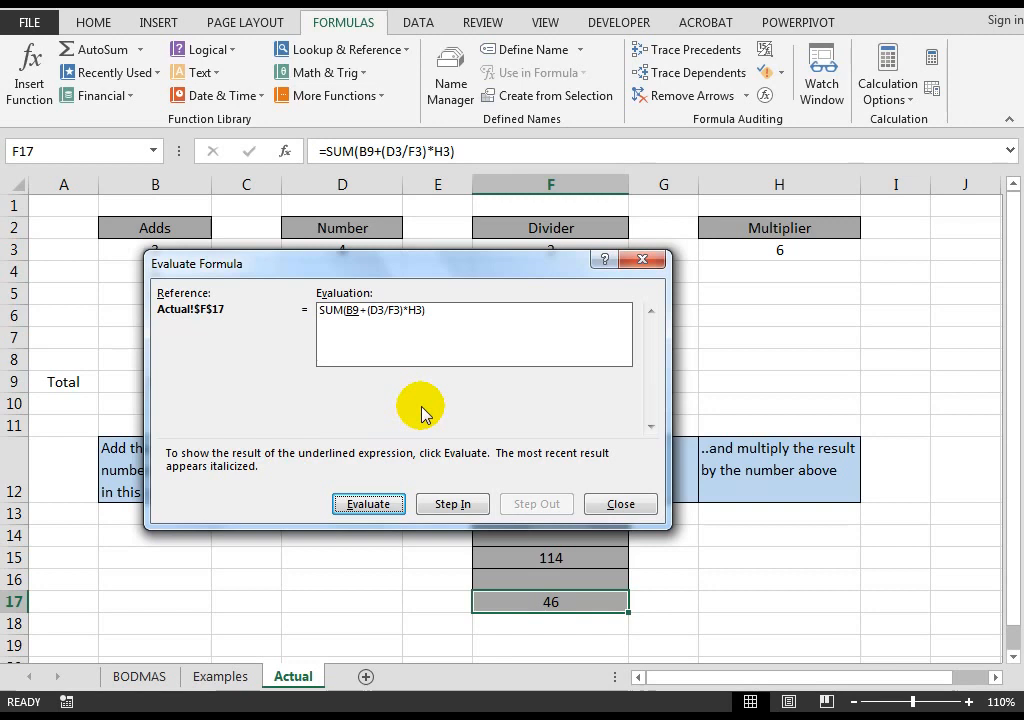
pyautogui.moveTo(452, 270)
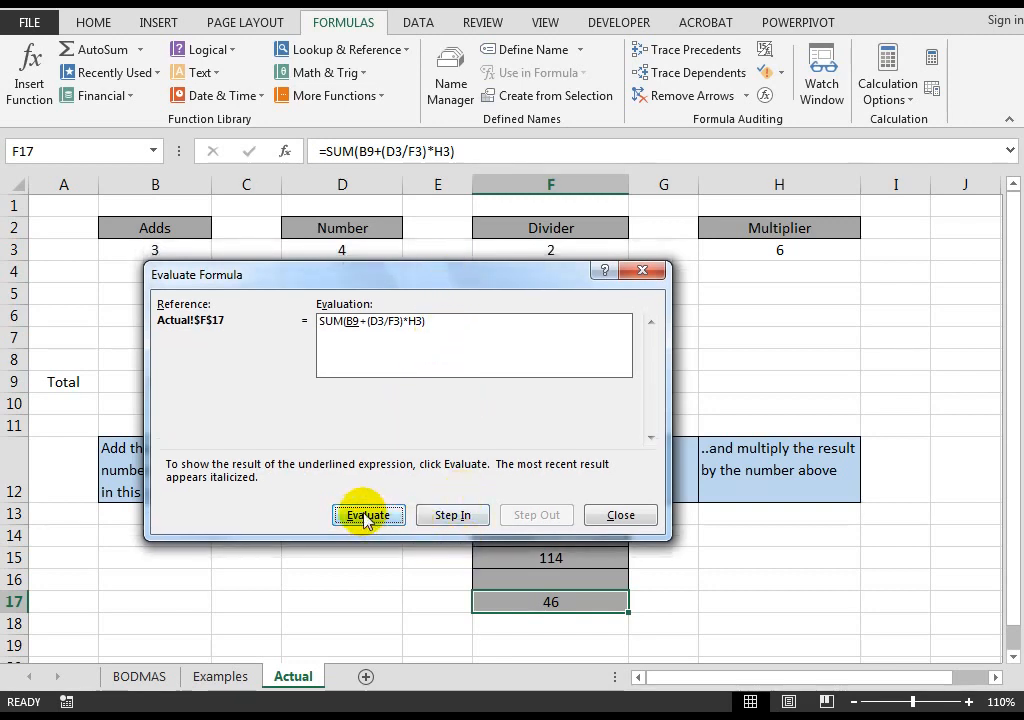
# - Evaluate F17 step by step: B9→34, D3→4, F3→2, 4/2=2, H3→6, 2*6=12, reaching SUM(34+12)
pyautogui.click(368, 516)
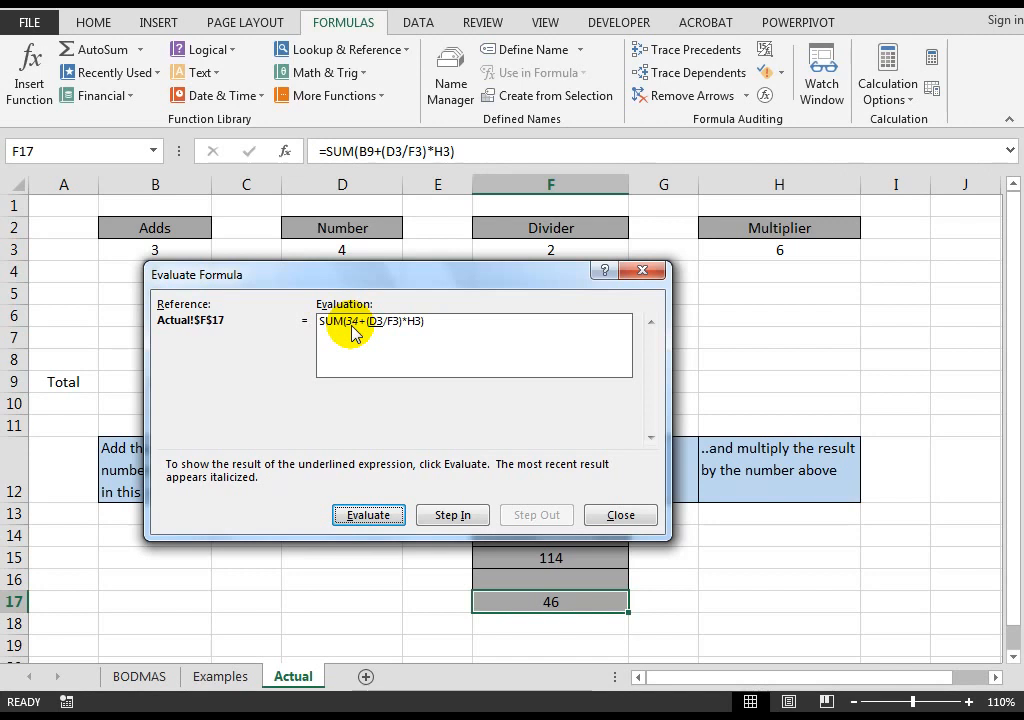
pyautogui.moveTo(376, 332)
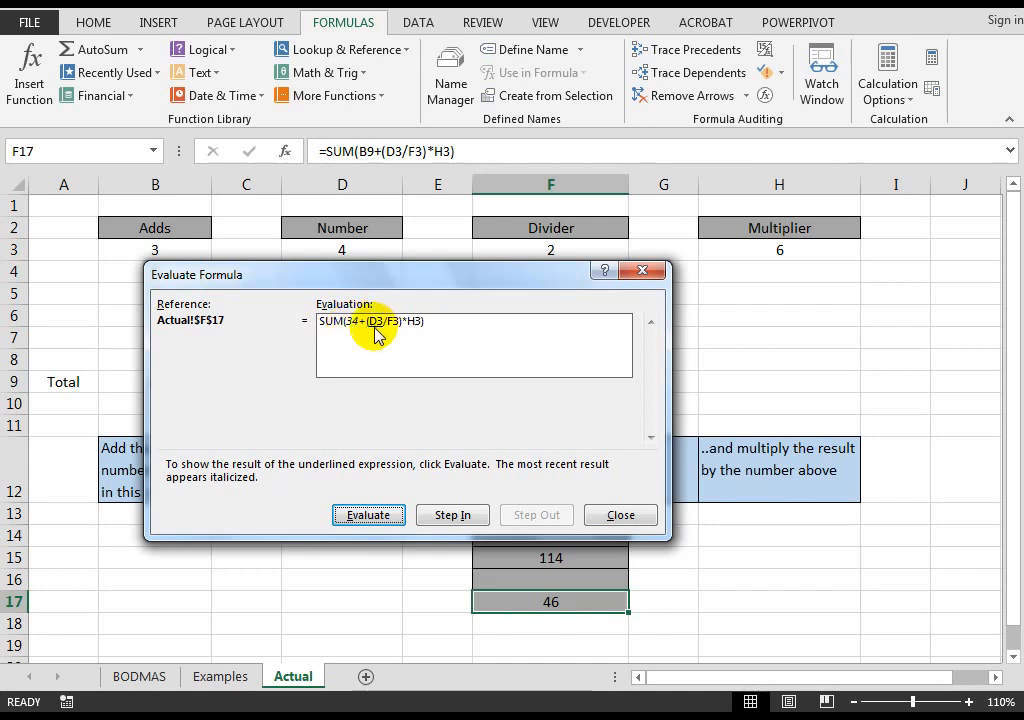
pyautogui.click(368, 514)
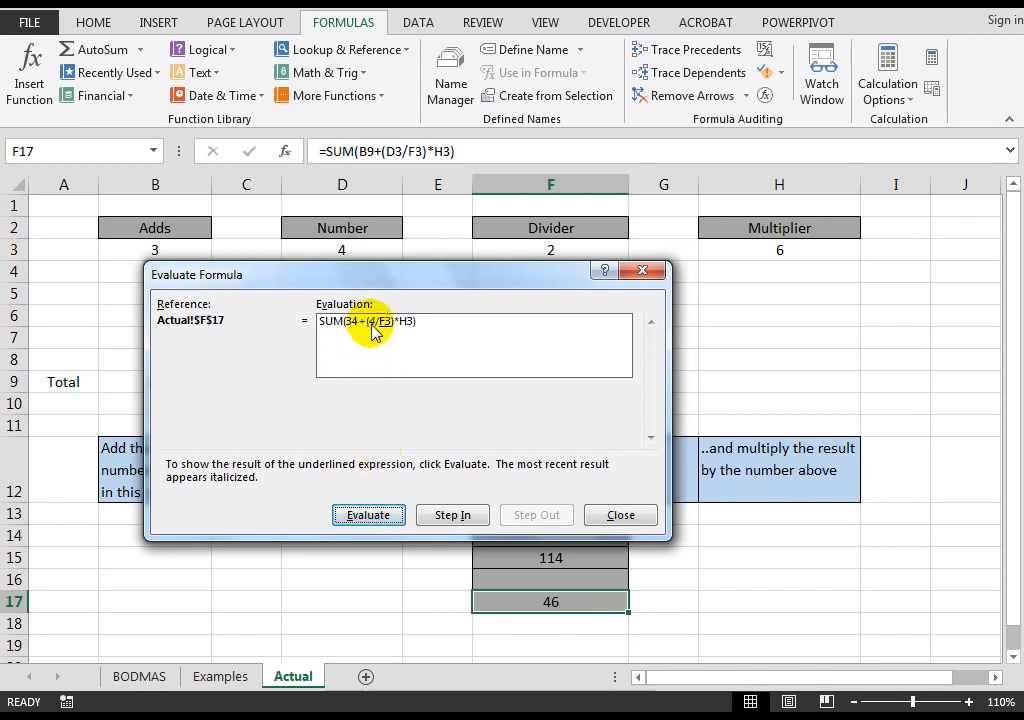
pyautogui.moveTo(384, 336)
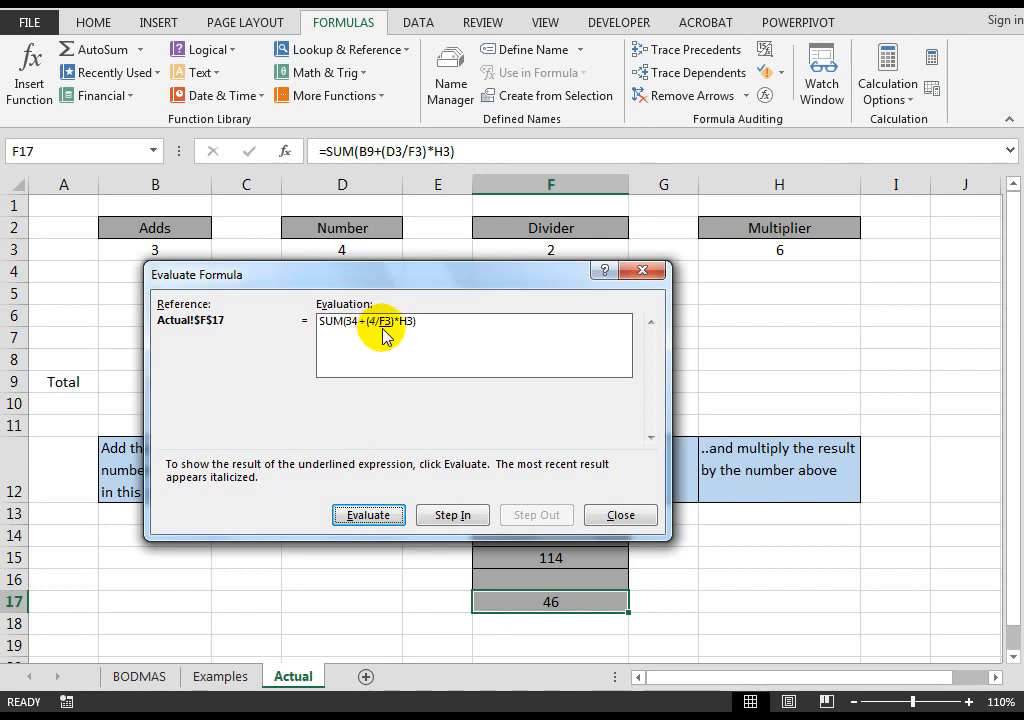
pyautogui.moveTo(390, 340)
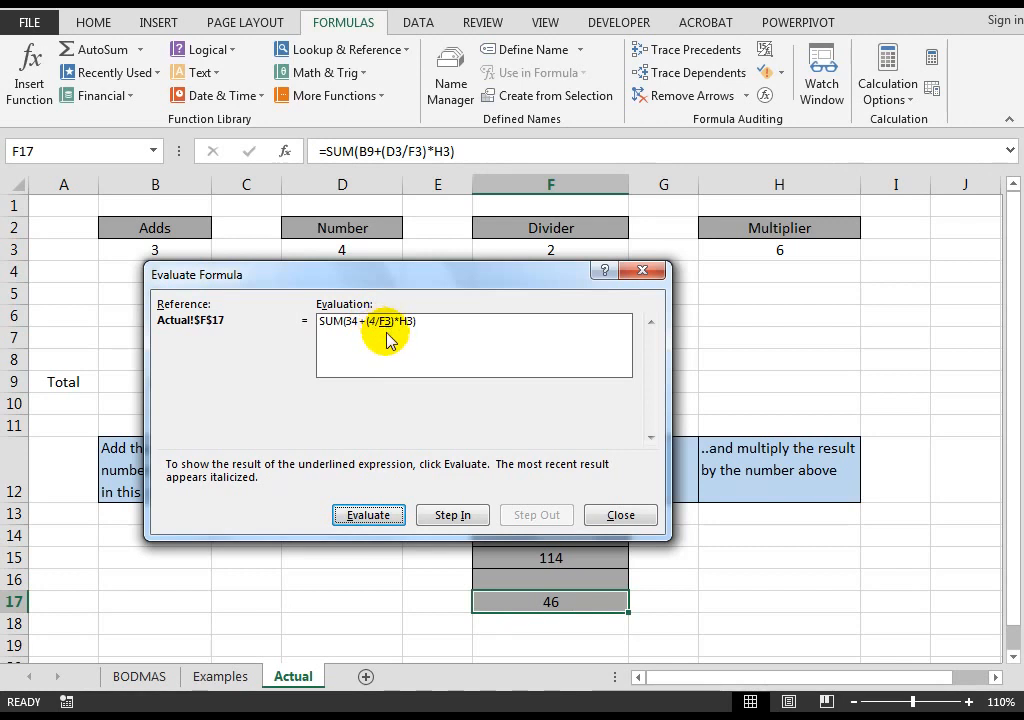
pyautogui.click(368, 516)
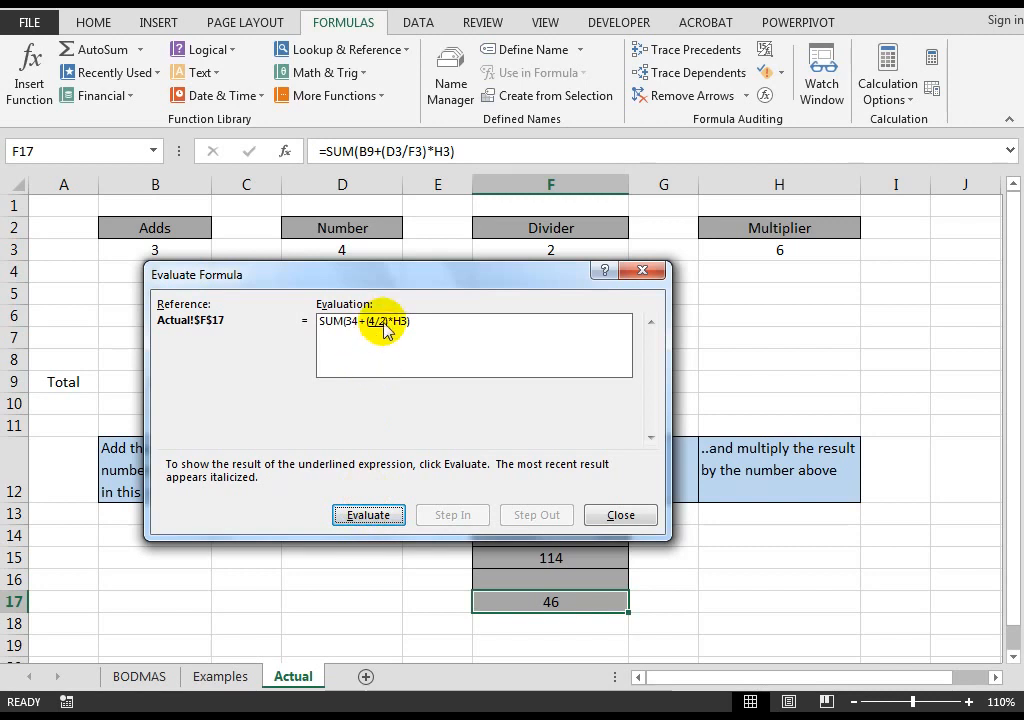
pyautogui.click(368, 516)
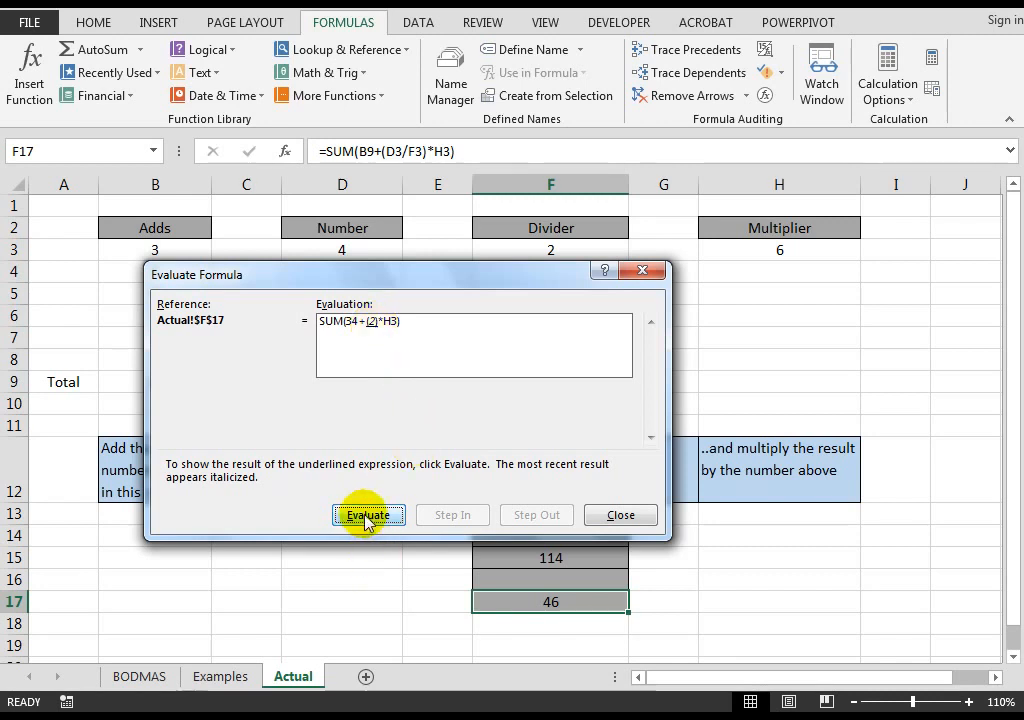
pyautogui.click(368, 516)
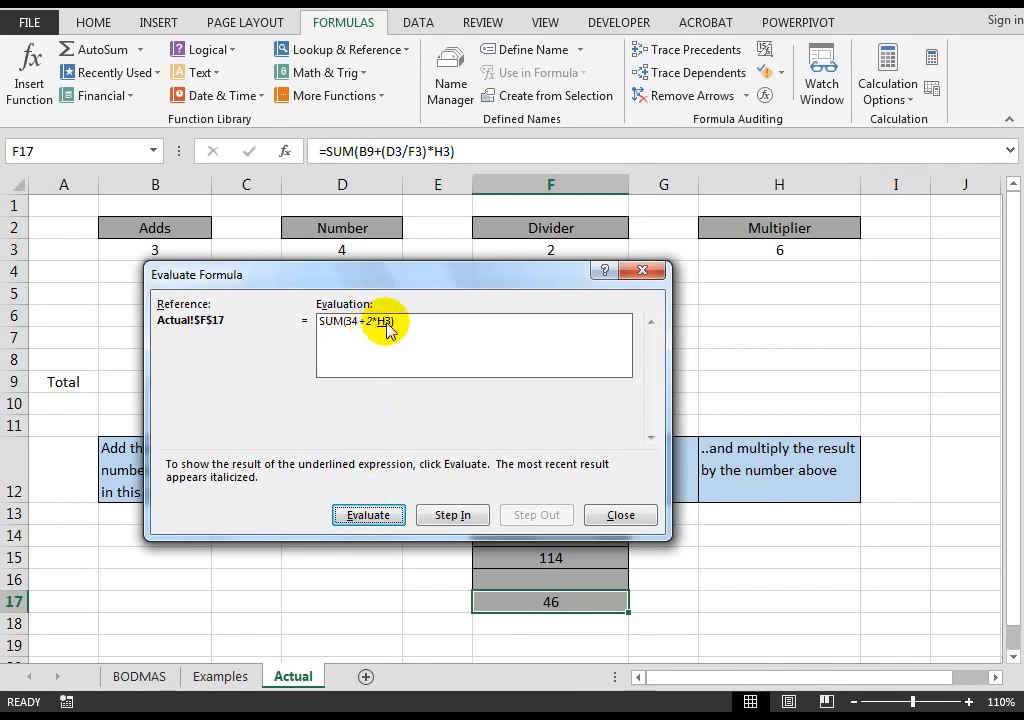
pyautogui.moveTo(360, 330)
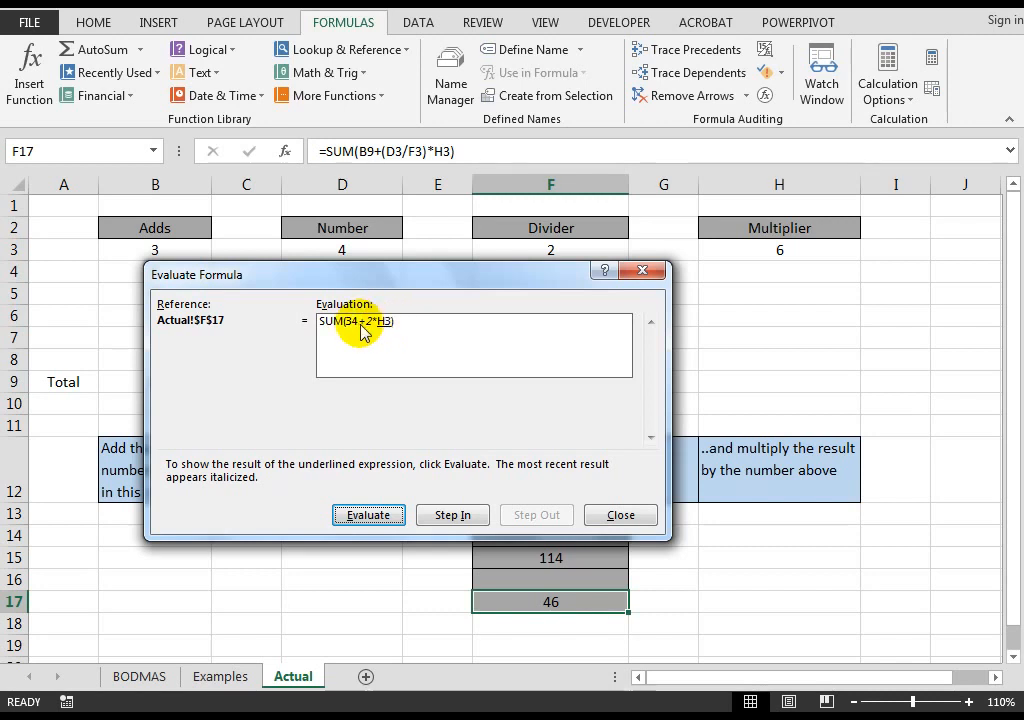
pyautogui.click(368, 516)
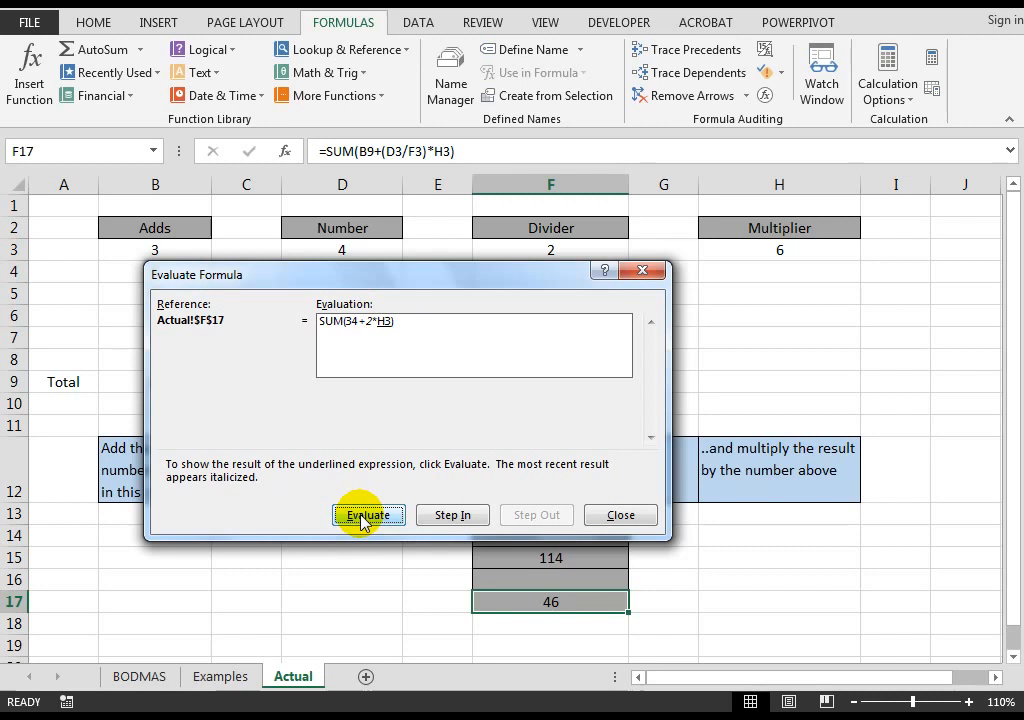
pyautogui.click(368, 516)
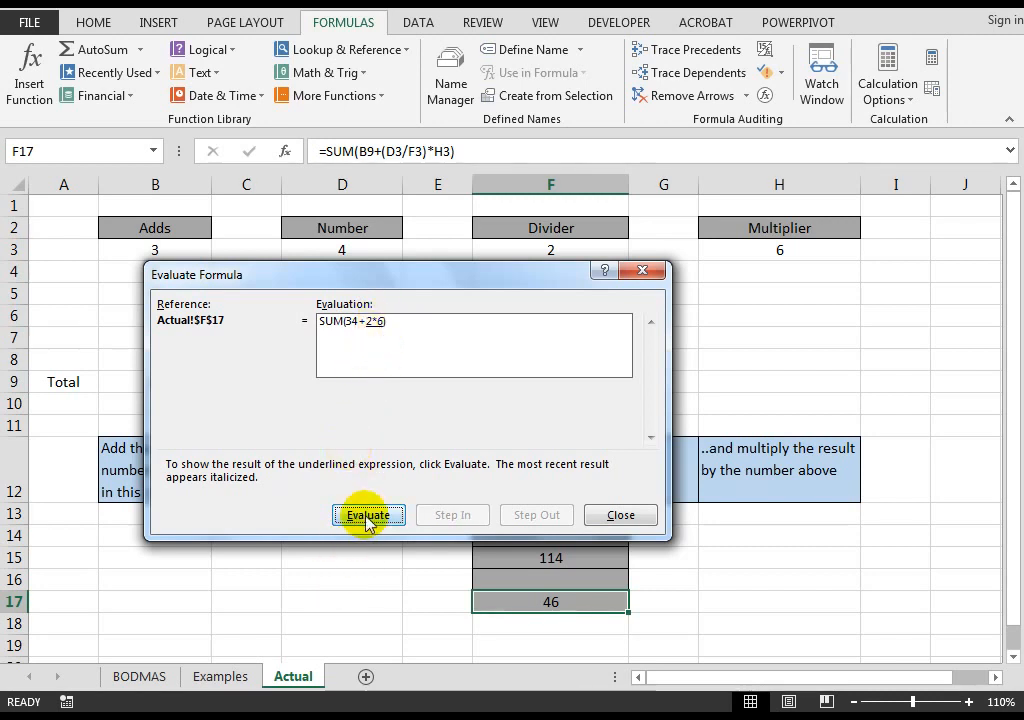
pyautogui.click(368, 516)
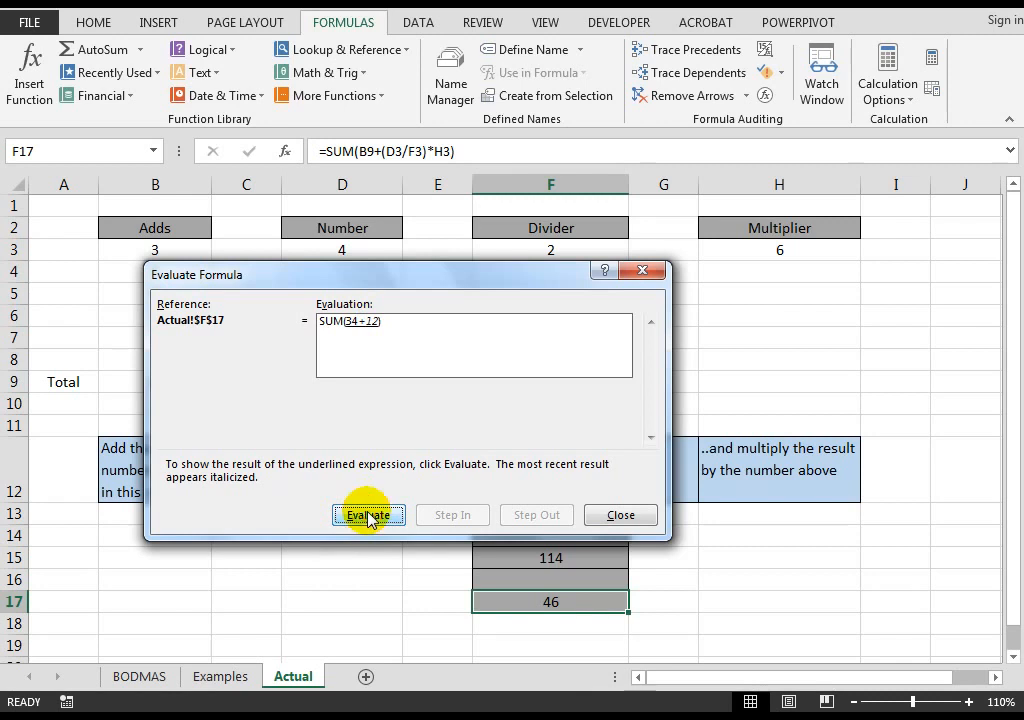
pyautogui.moveTo(468, 464)
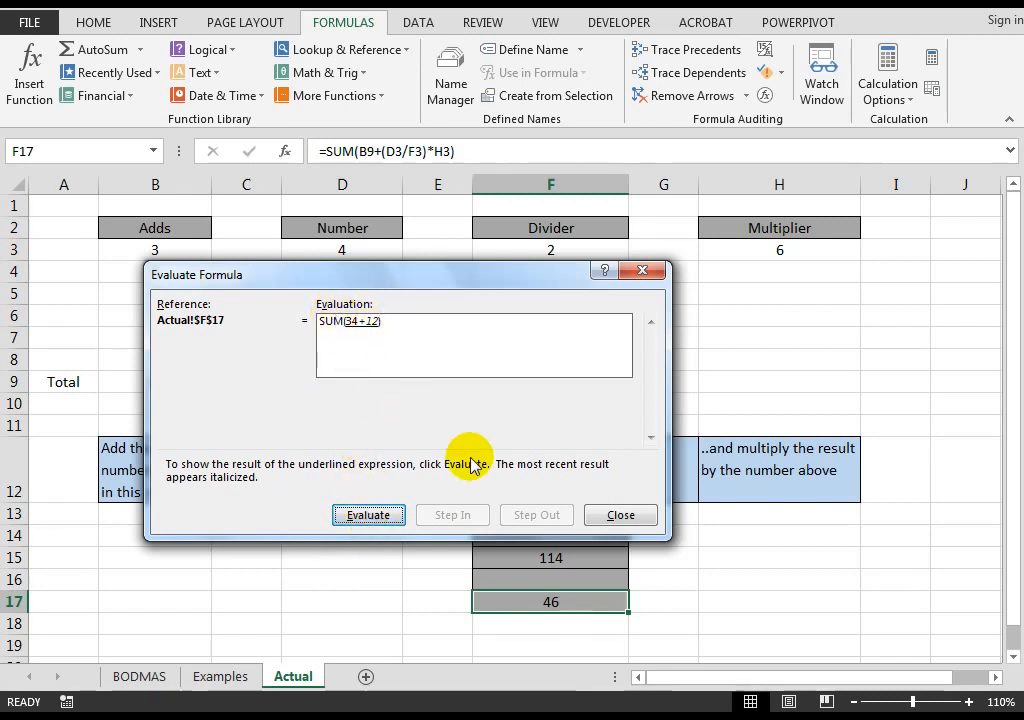
pyautogui.click(368, 516)
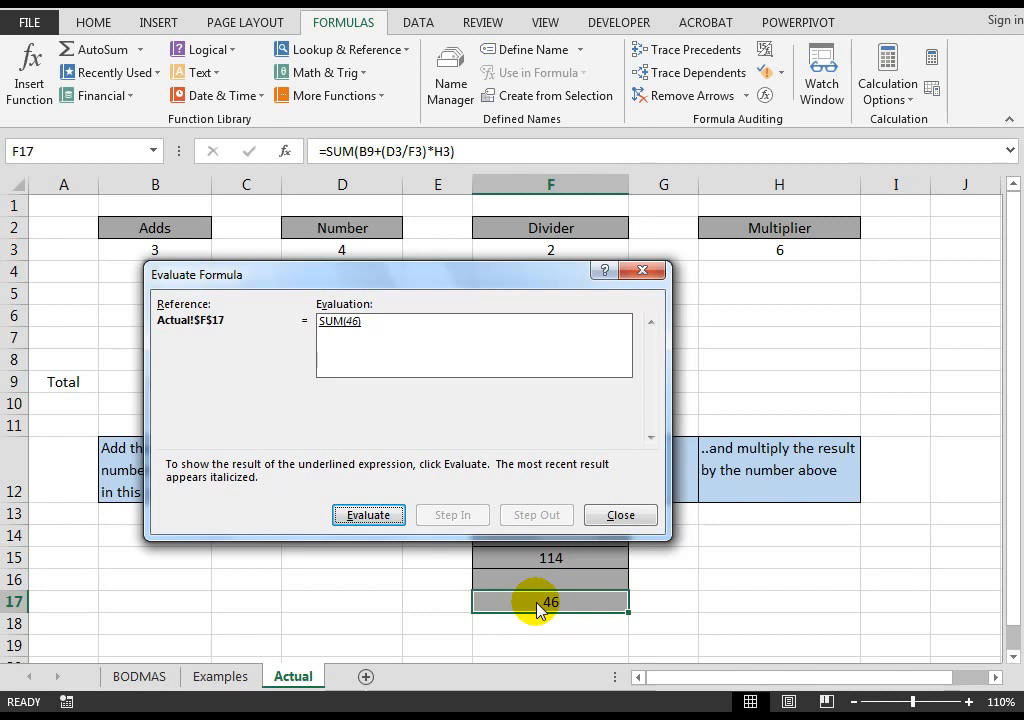
pyautogui.moveTo(770, 216)
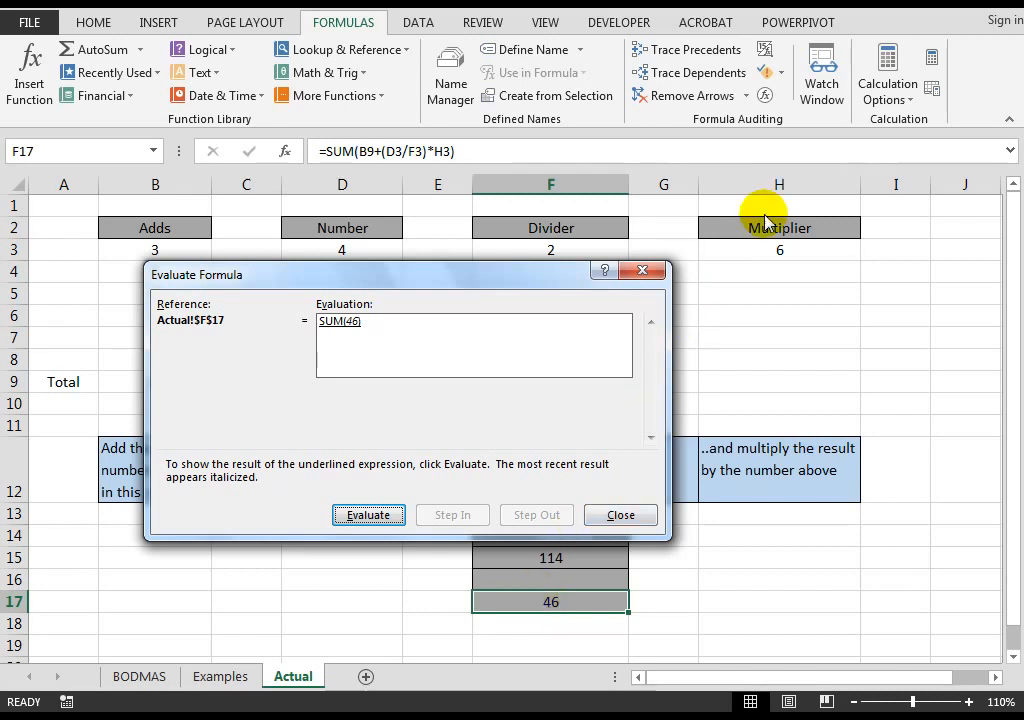
pyautogui.moveTo(770, 92)
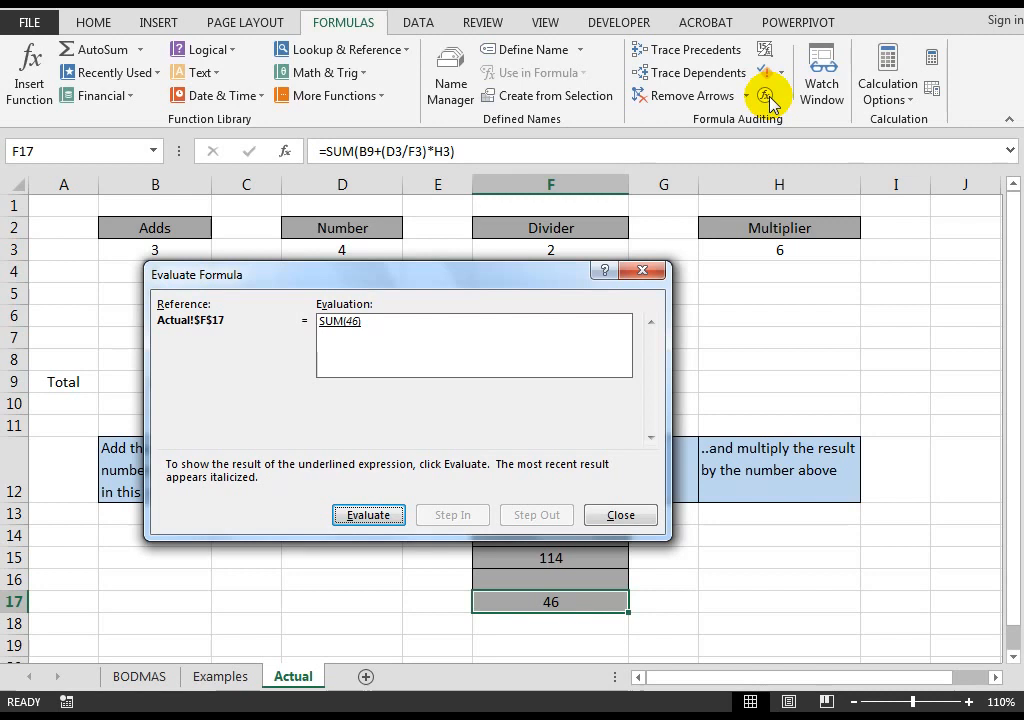
pyautogui.moveTo(364, 332)
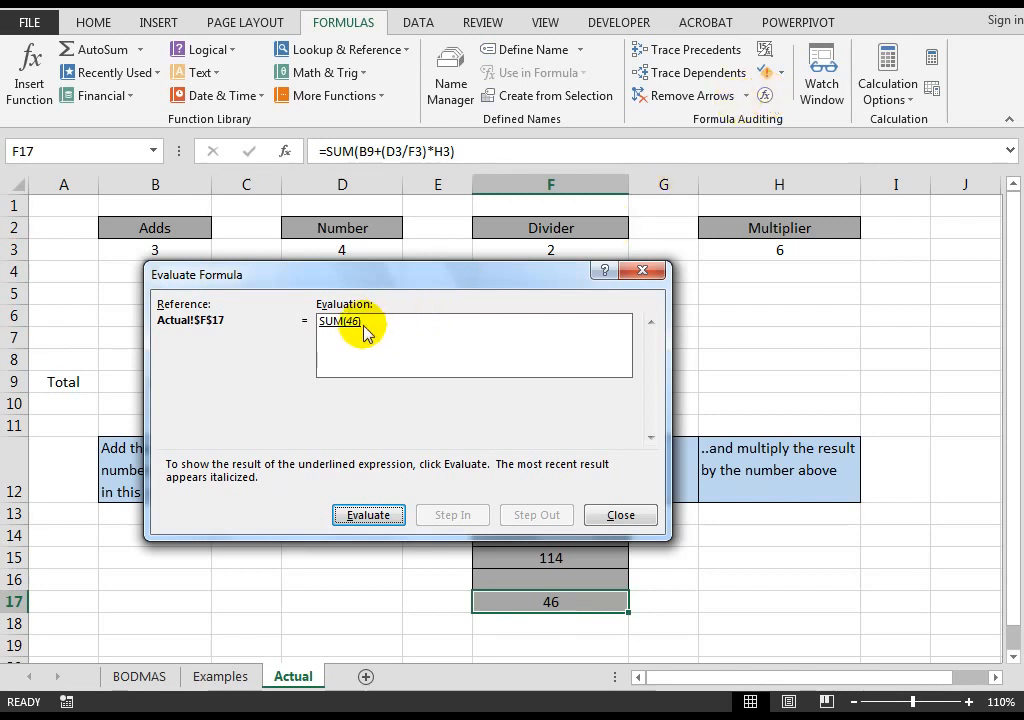
pyautogui.moveTo(356, 328)
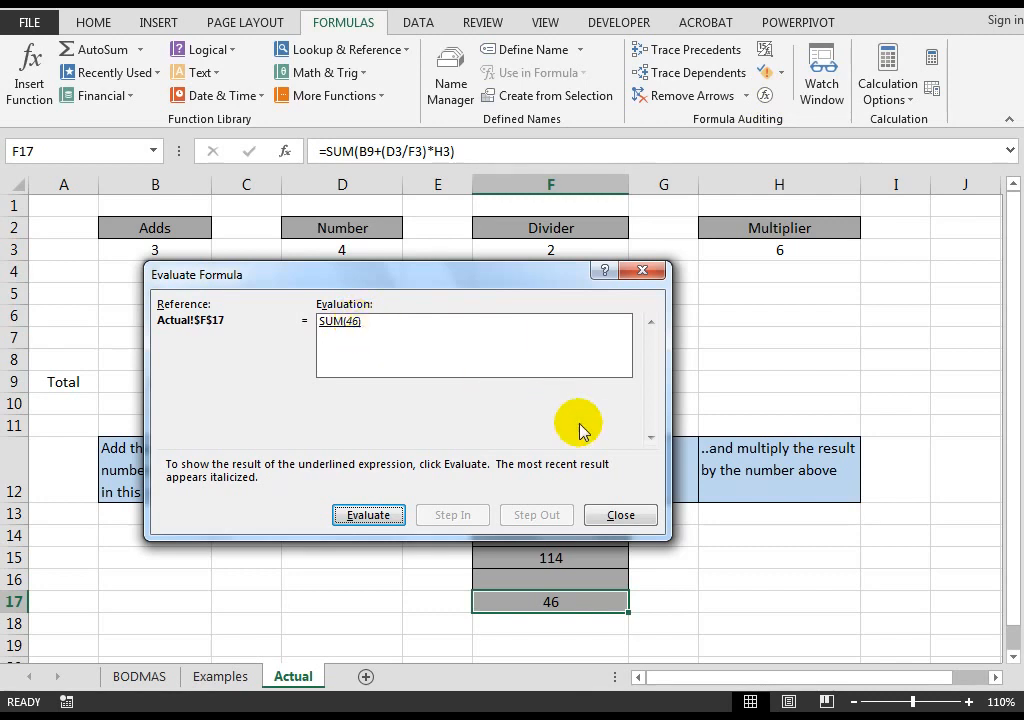
pyautogui.moveTo(548, 604)
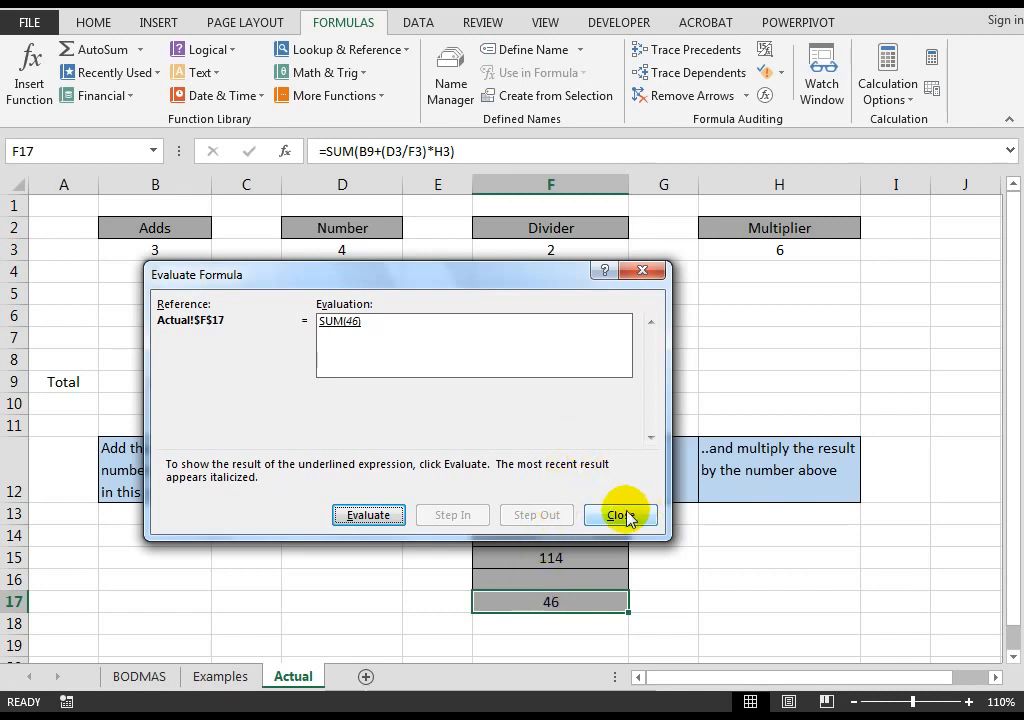
# - Close the F17 evaluation and start Evaluate Formula on F13's =(B9+D3)/F3*H3
pyautogui.click(618, 516)
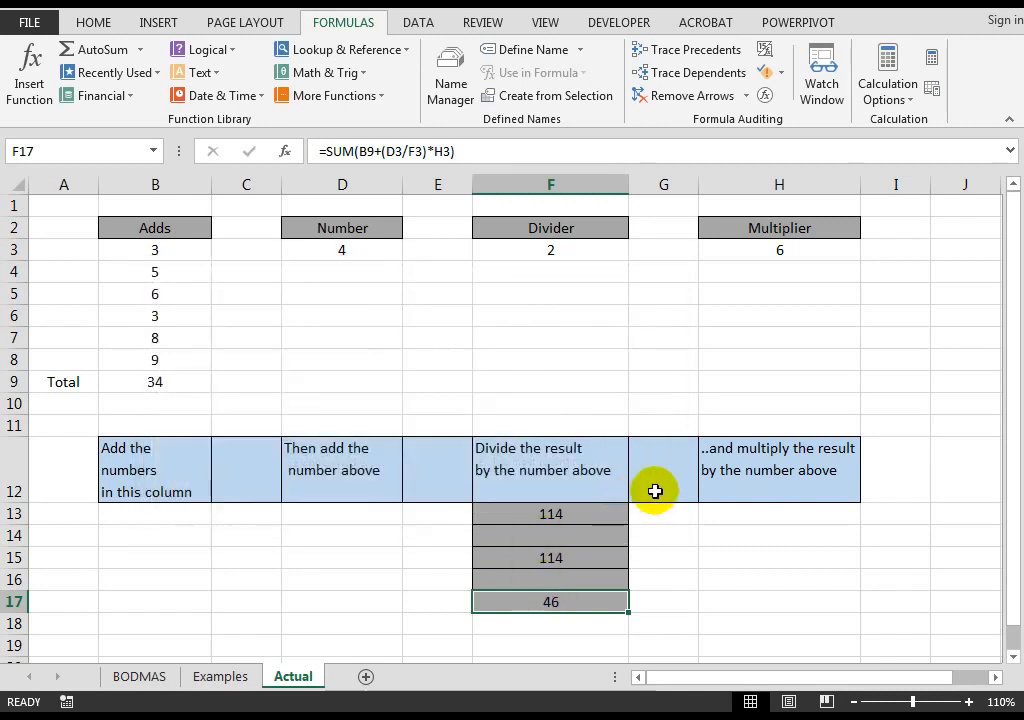
pyautogui.click(550, 514)
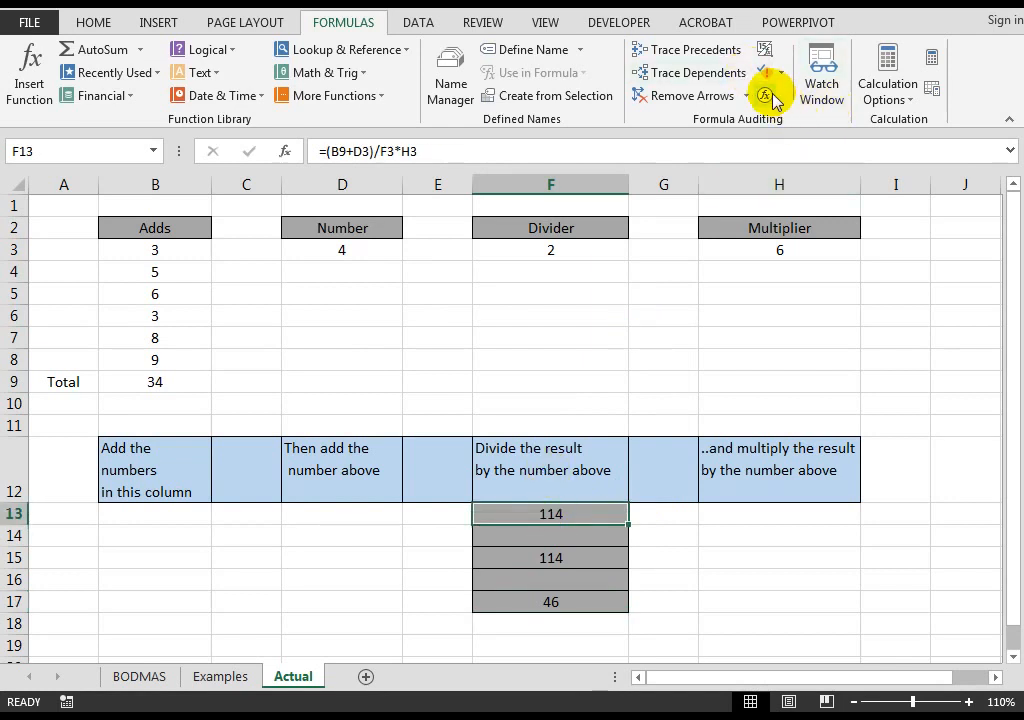
pyautogui.click(764, 96)
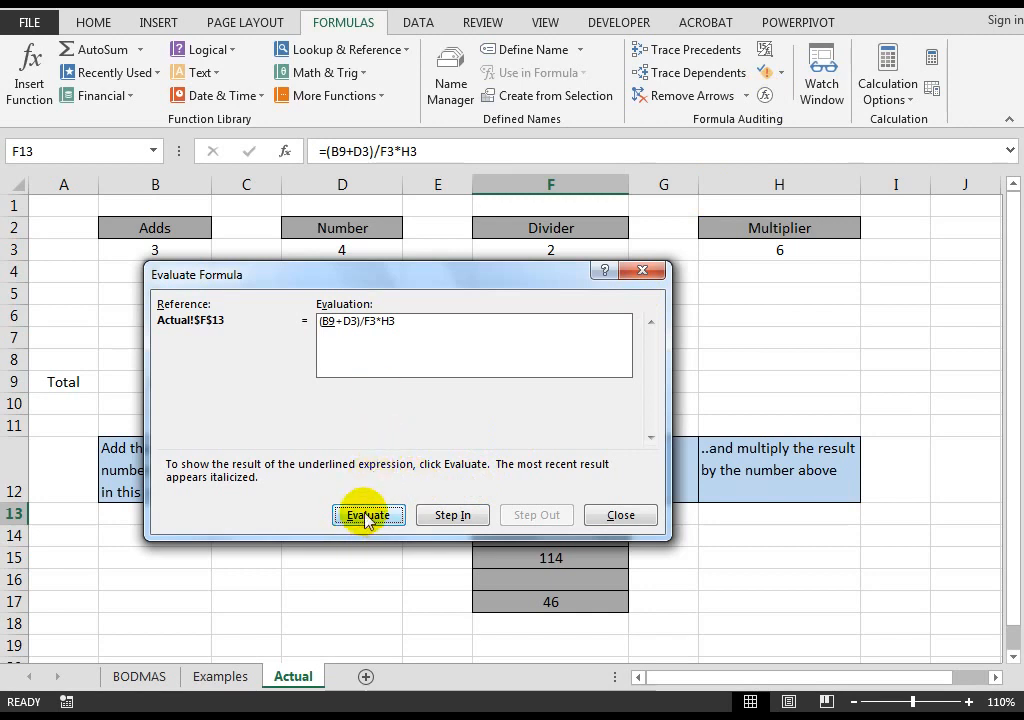
# - Evaluate F13 step by step: (34+4)=38, 38/2=19, 19*6 giving the final 114
pyautogui.click(368, 514)
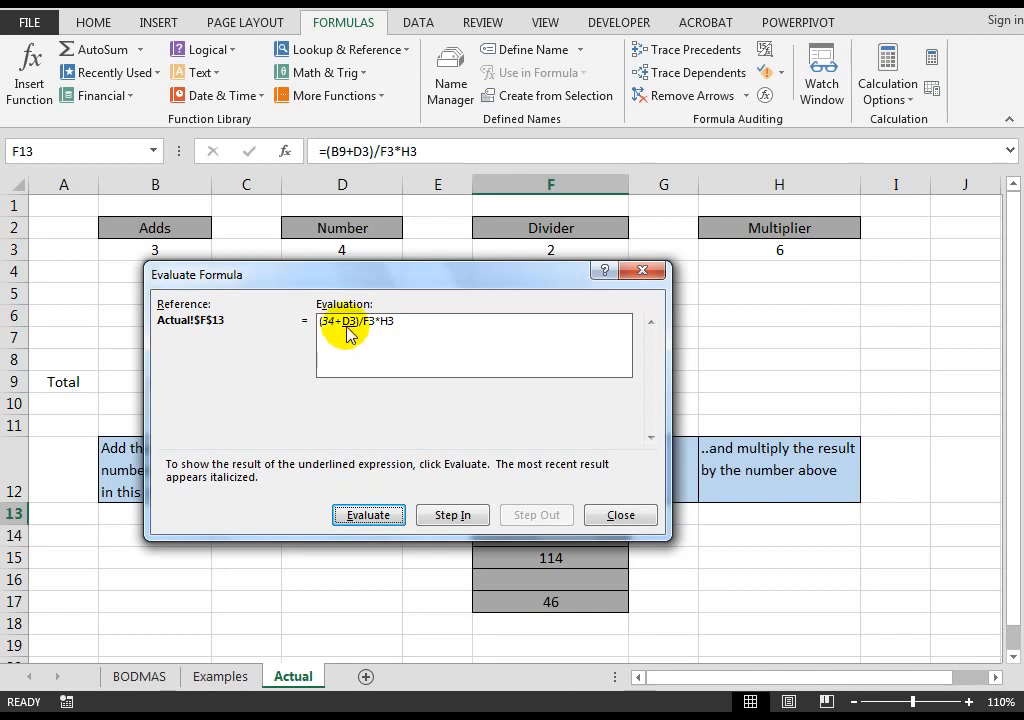
pyautogui.moveTo(332, 330)
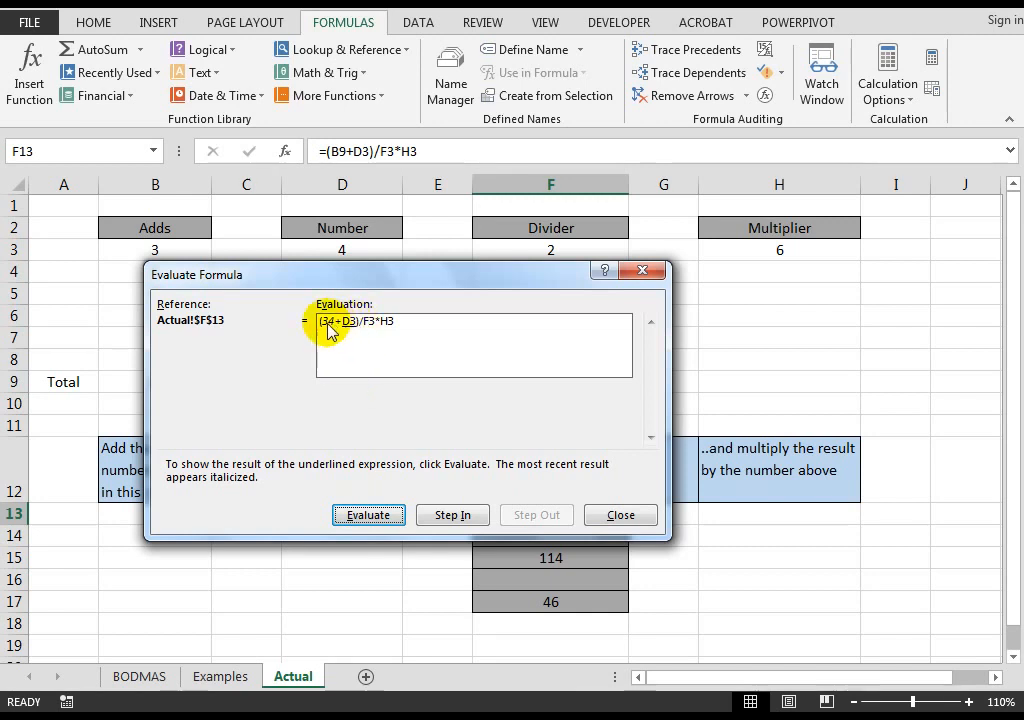
pyautogui.click(368, 516)
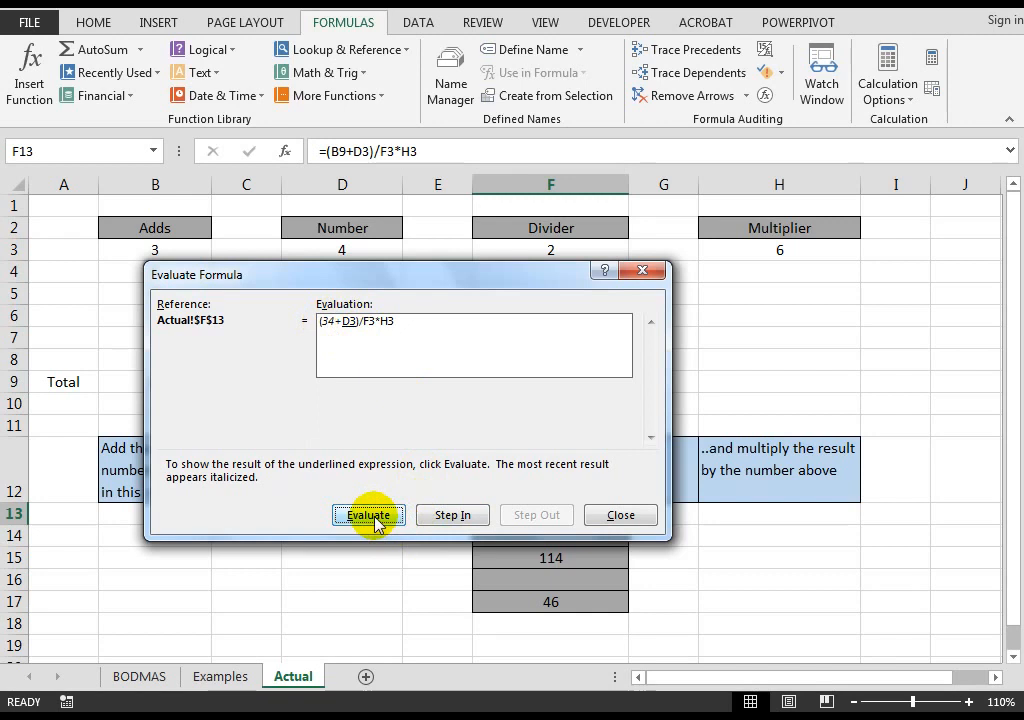
pyautogui.click(368, 516)
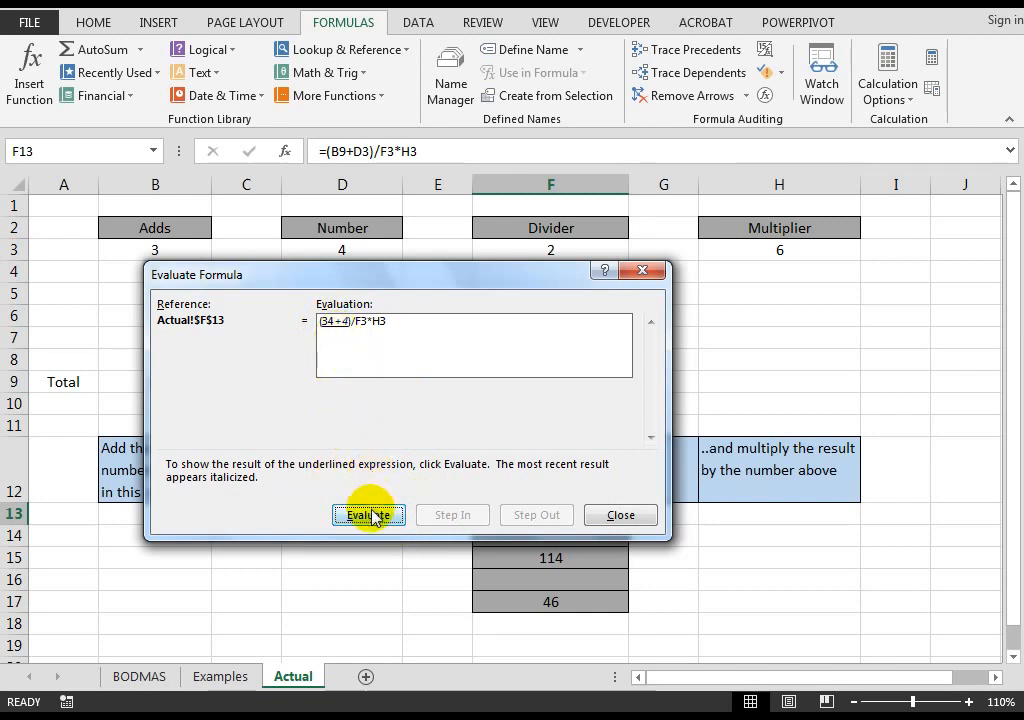
pyautogui.click(368, 516)
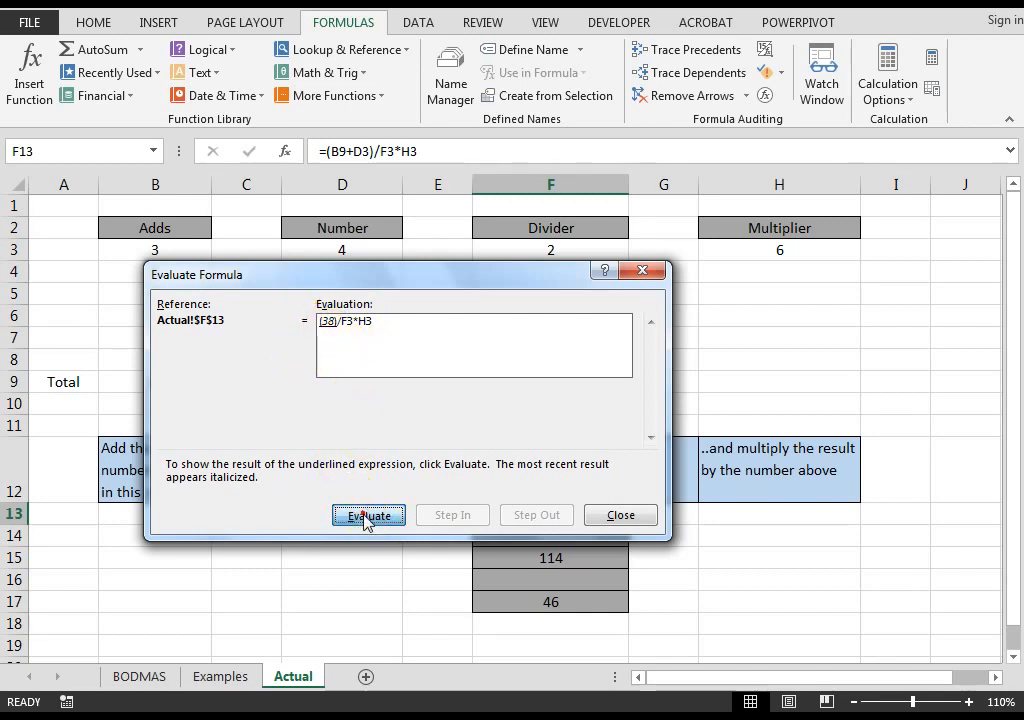
pyautogui.click(368, 516)
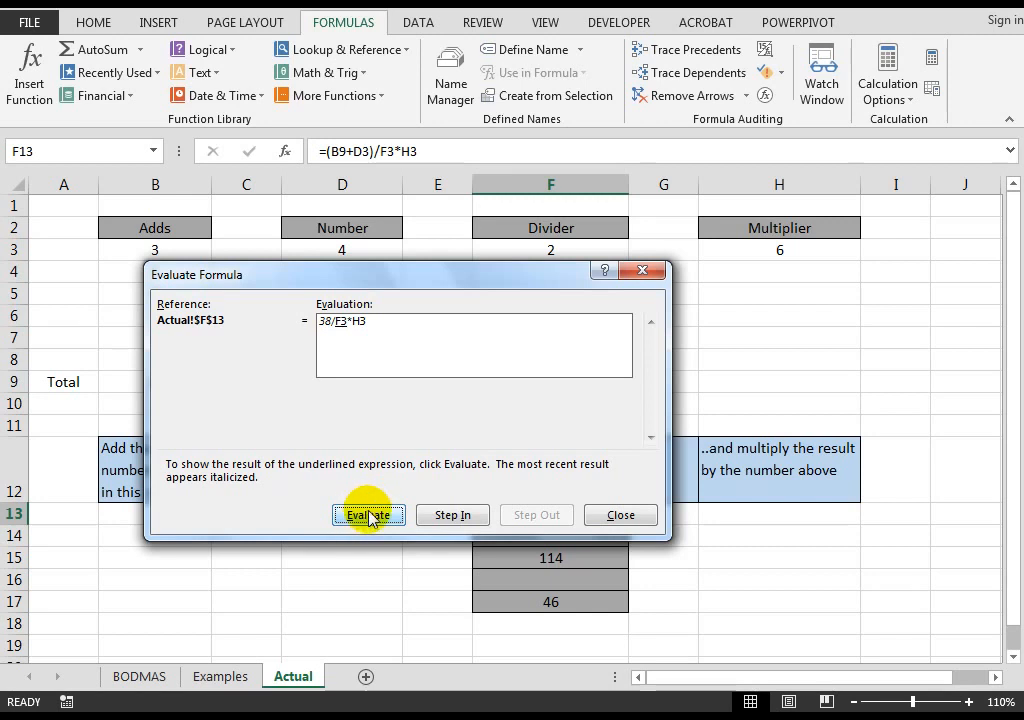
pyautogui.click(368, 516)
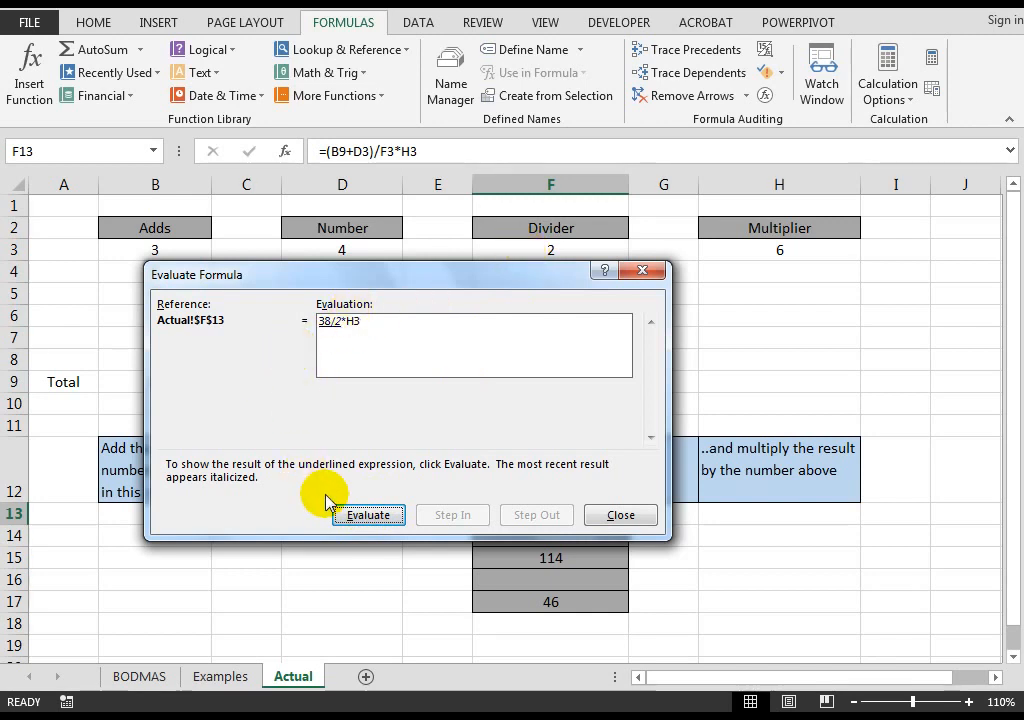
pyautogui.click(368, 516)
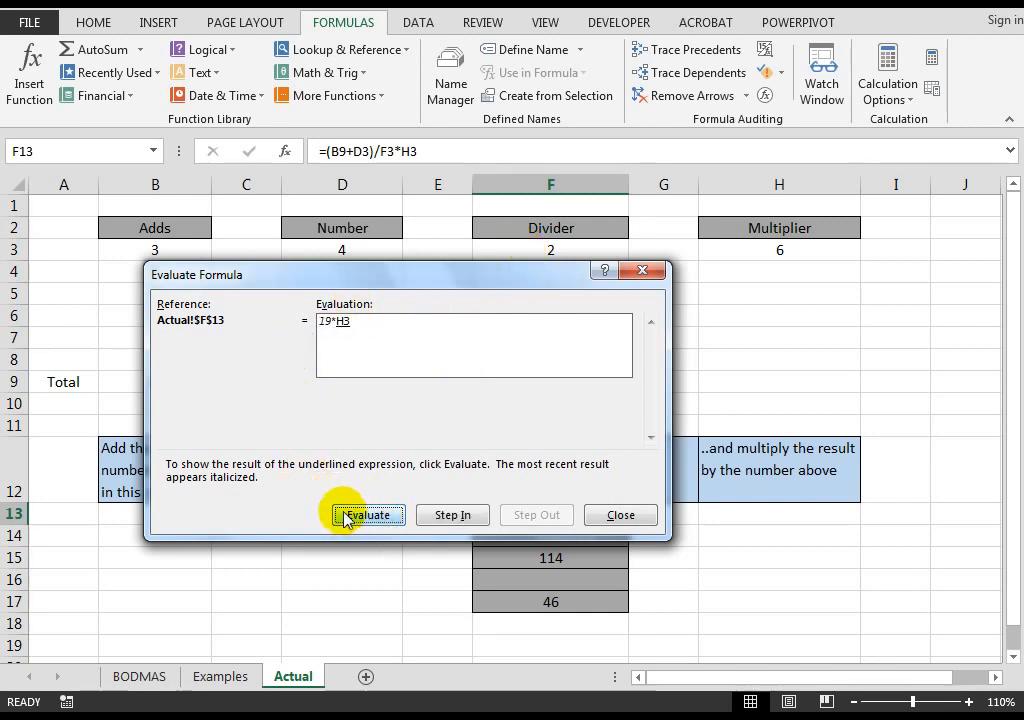
pyautogui.click(368, 516)
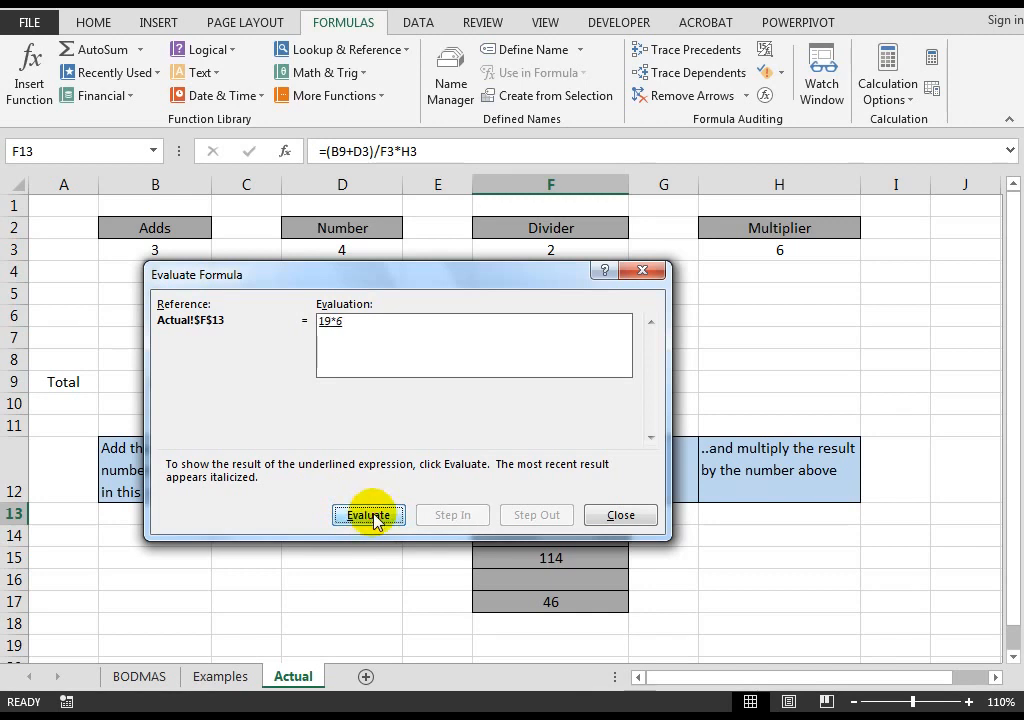
pyautogui.click(368, 516)
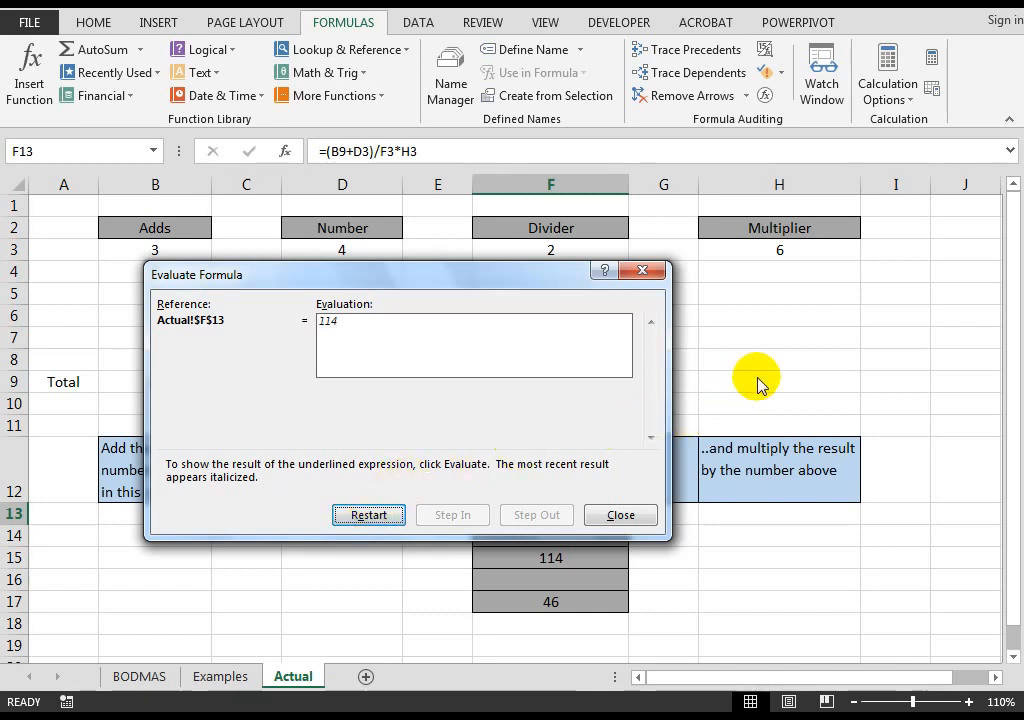
pyautogui.moveTo(620, 516)
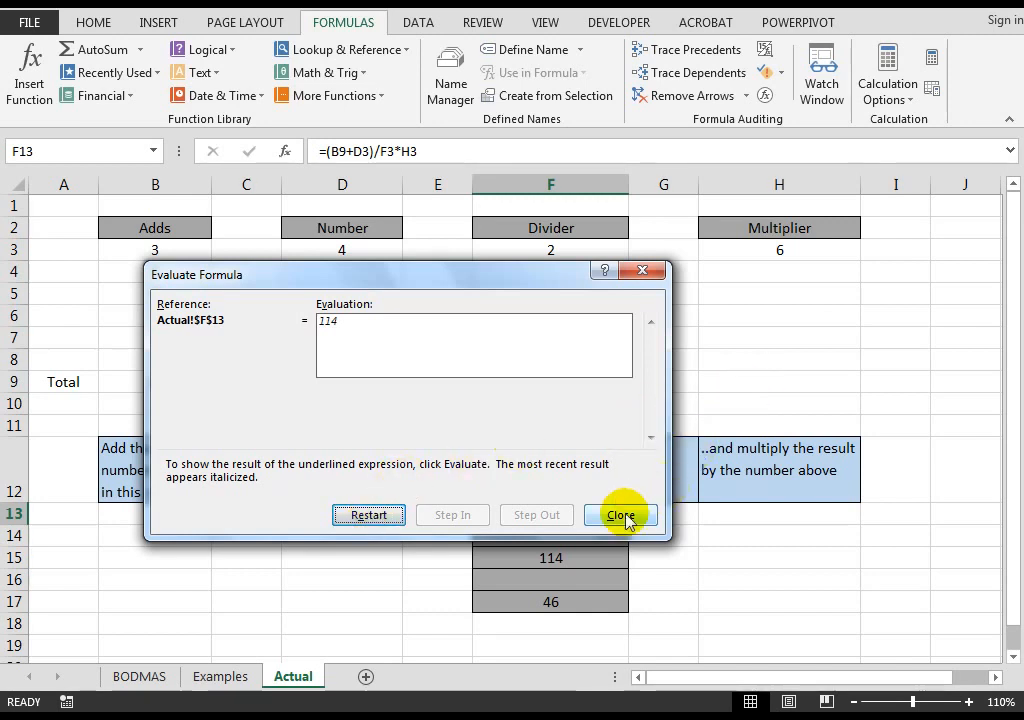
# - Close the F13 evaluation and start Evaluate Formula again on F17's SUM formula giving 46
pyautogui.click(620, 516)
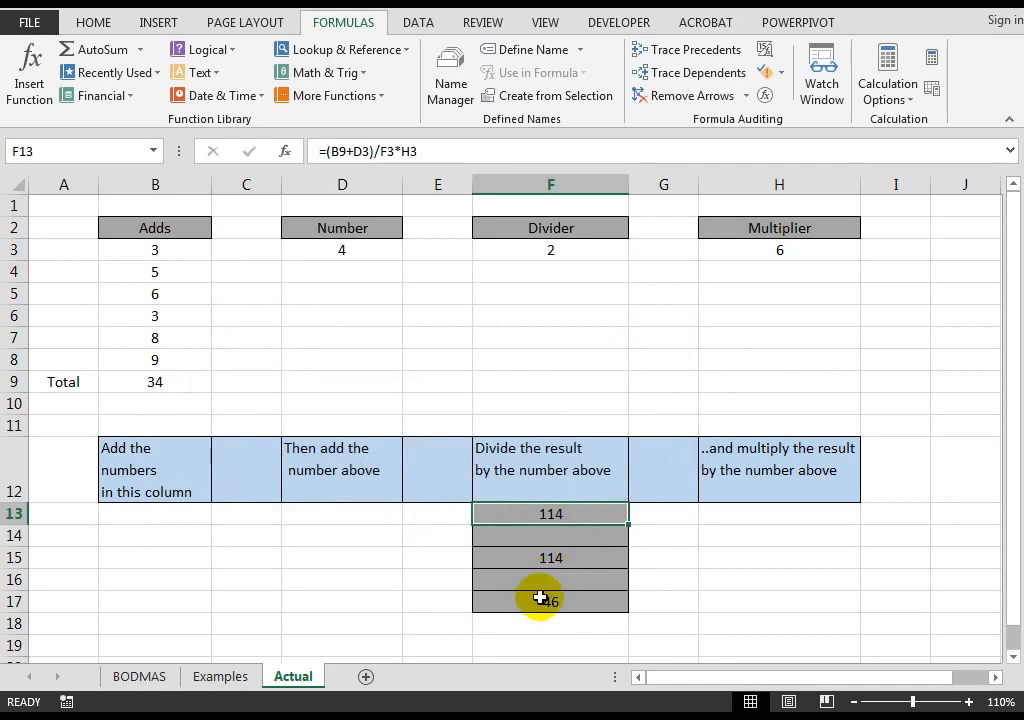
pyautogui.click(548, 600)
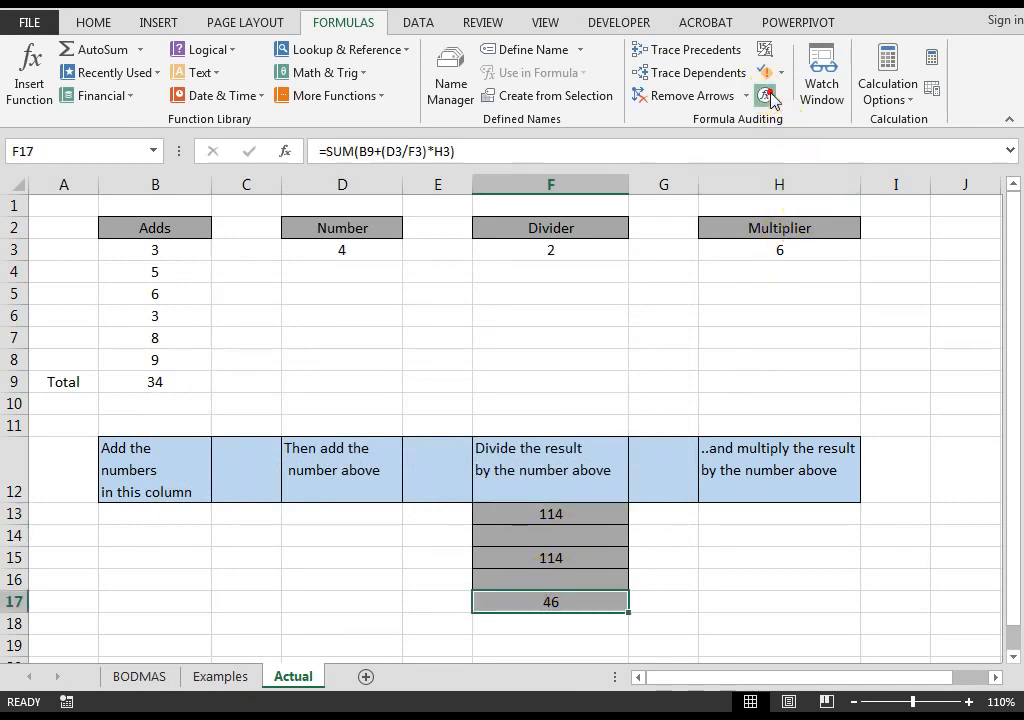
pyautogui.click(768, 96)
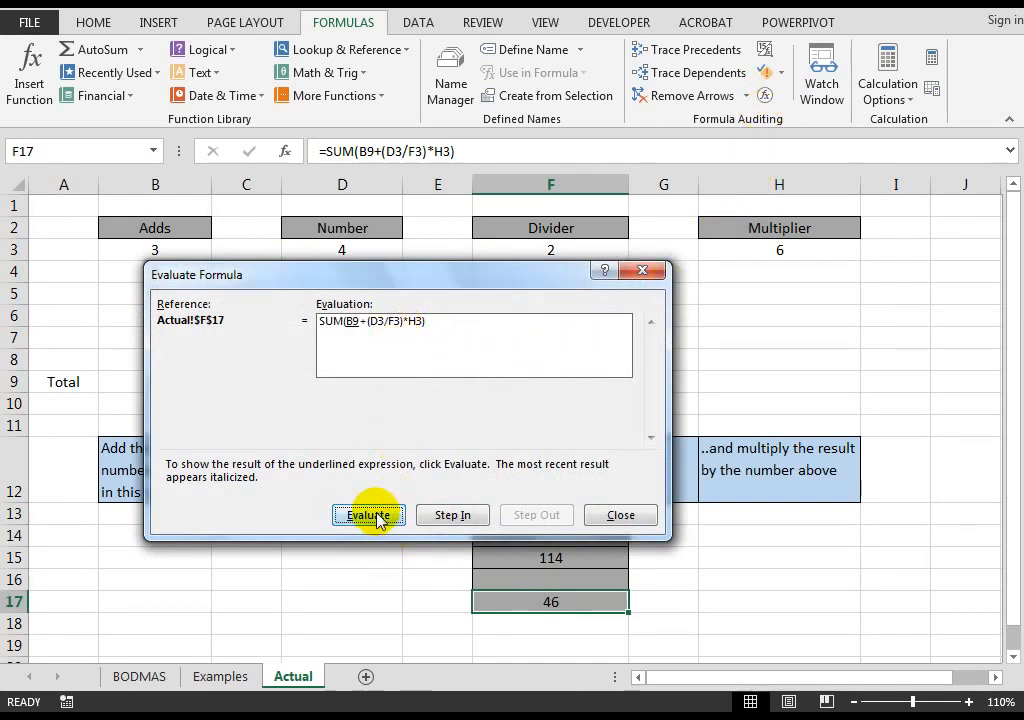
# - Resolve B9 to 34 in F17's formula, then close the Evaluate Formula window
pyautogui.click(368, 516)
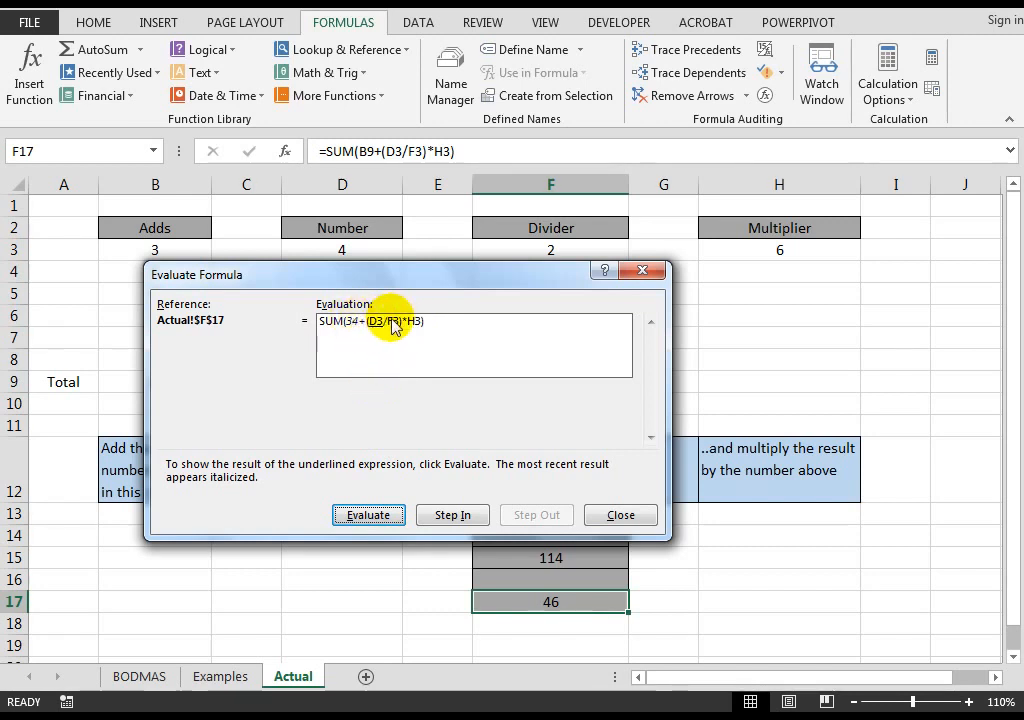
pyautogui.moveTo(404, 328)
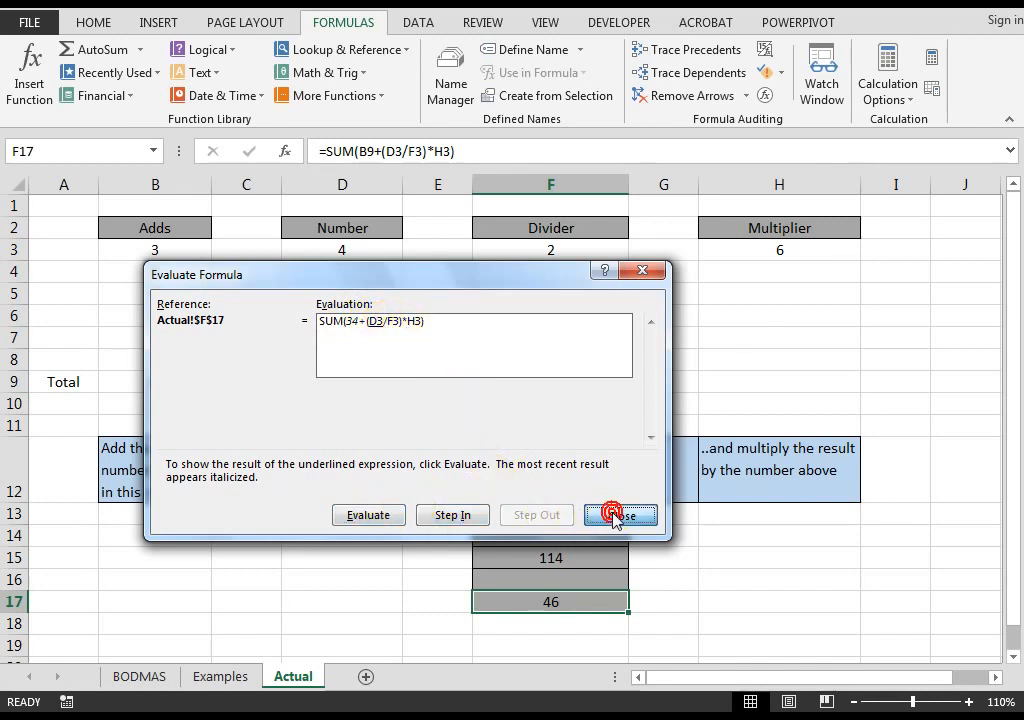
pyautogui.click(620, 516)
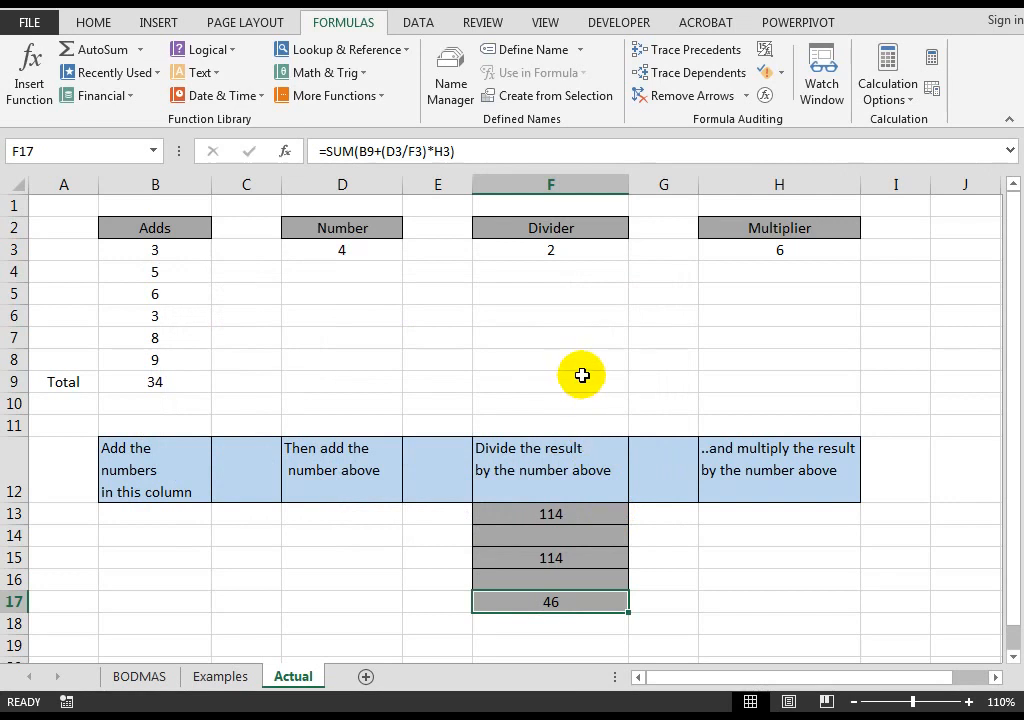